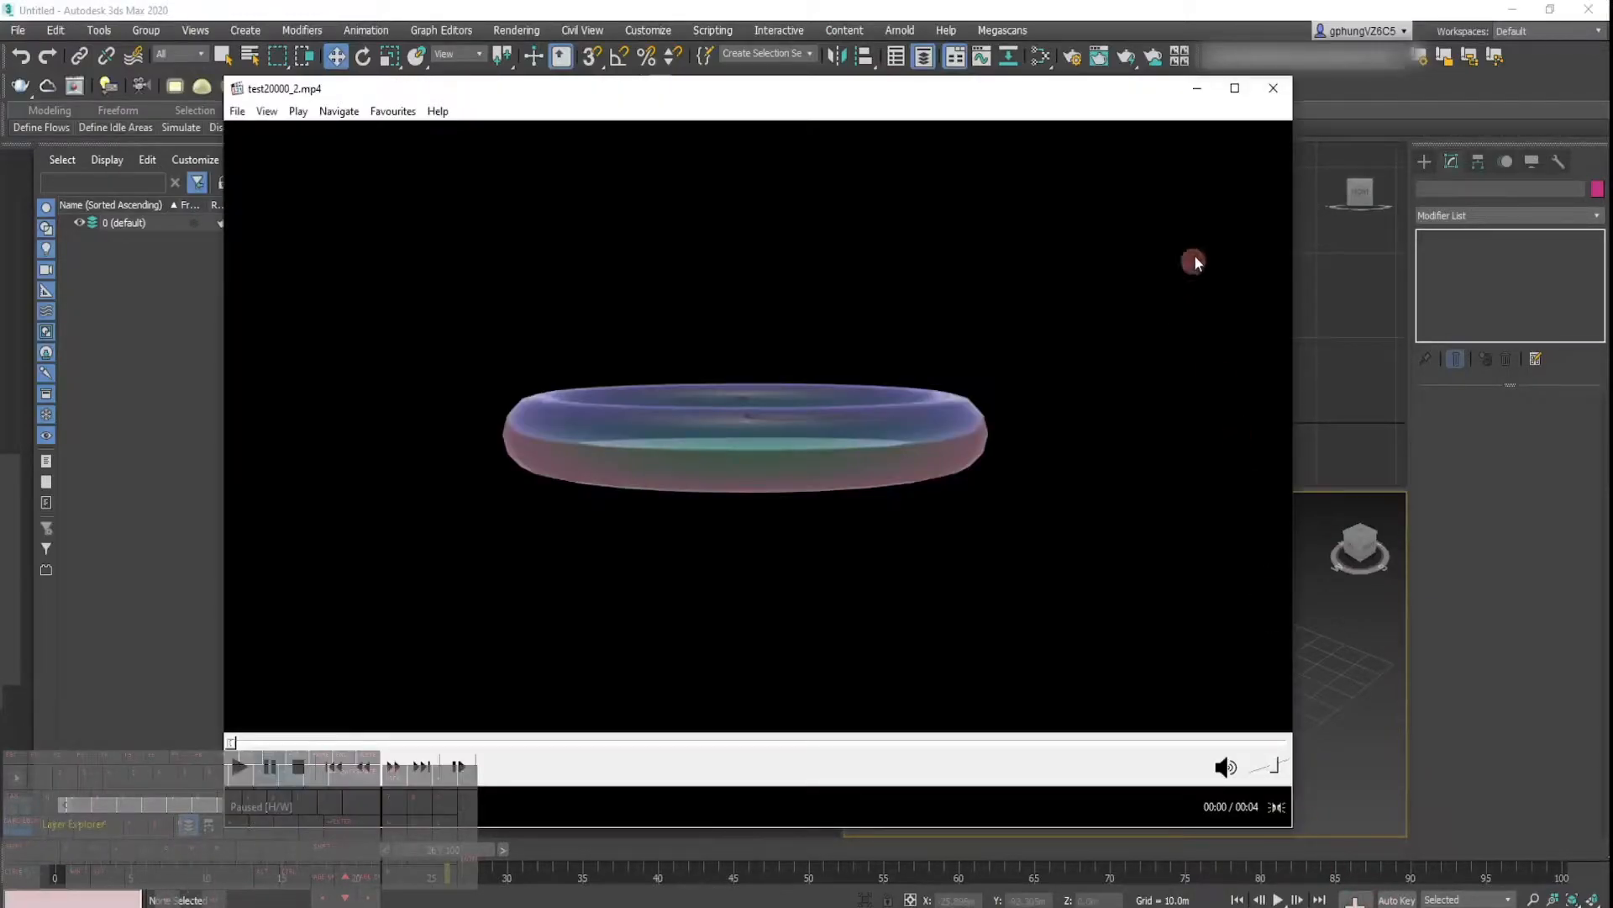
Step: Play the test20000_2.mp4 clip of strands draping over the bowl, then close the player
click(1233, 87)
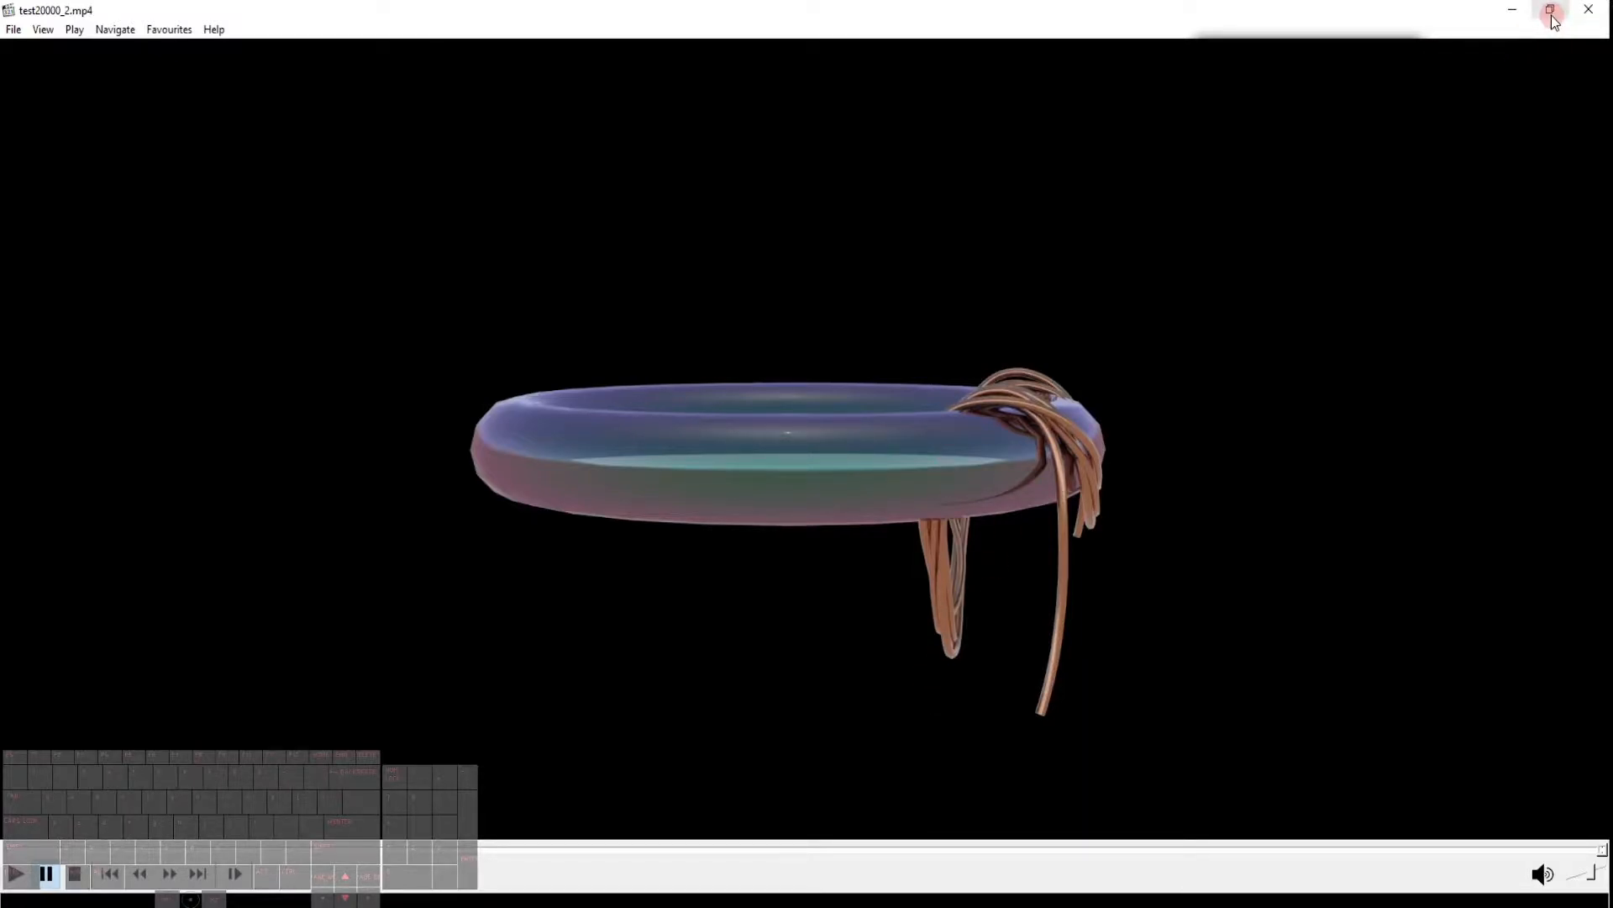
mouse_move(1552, 12)
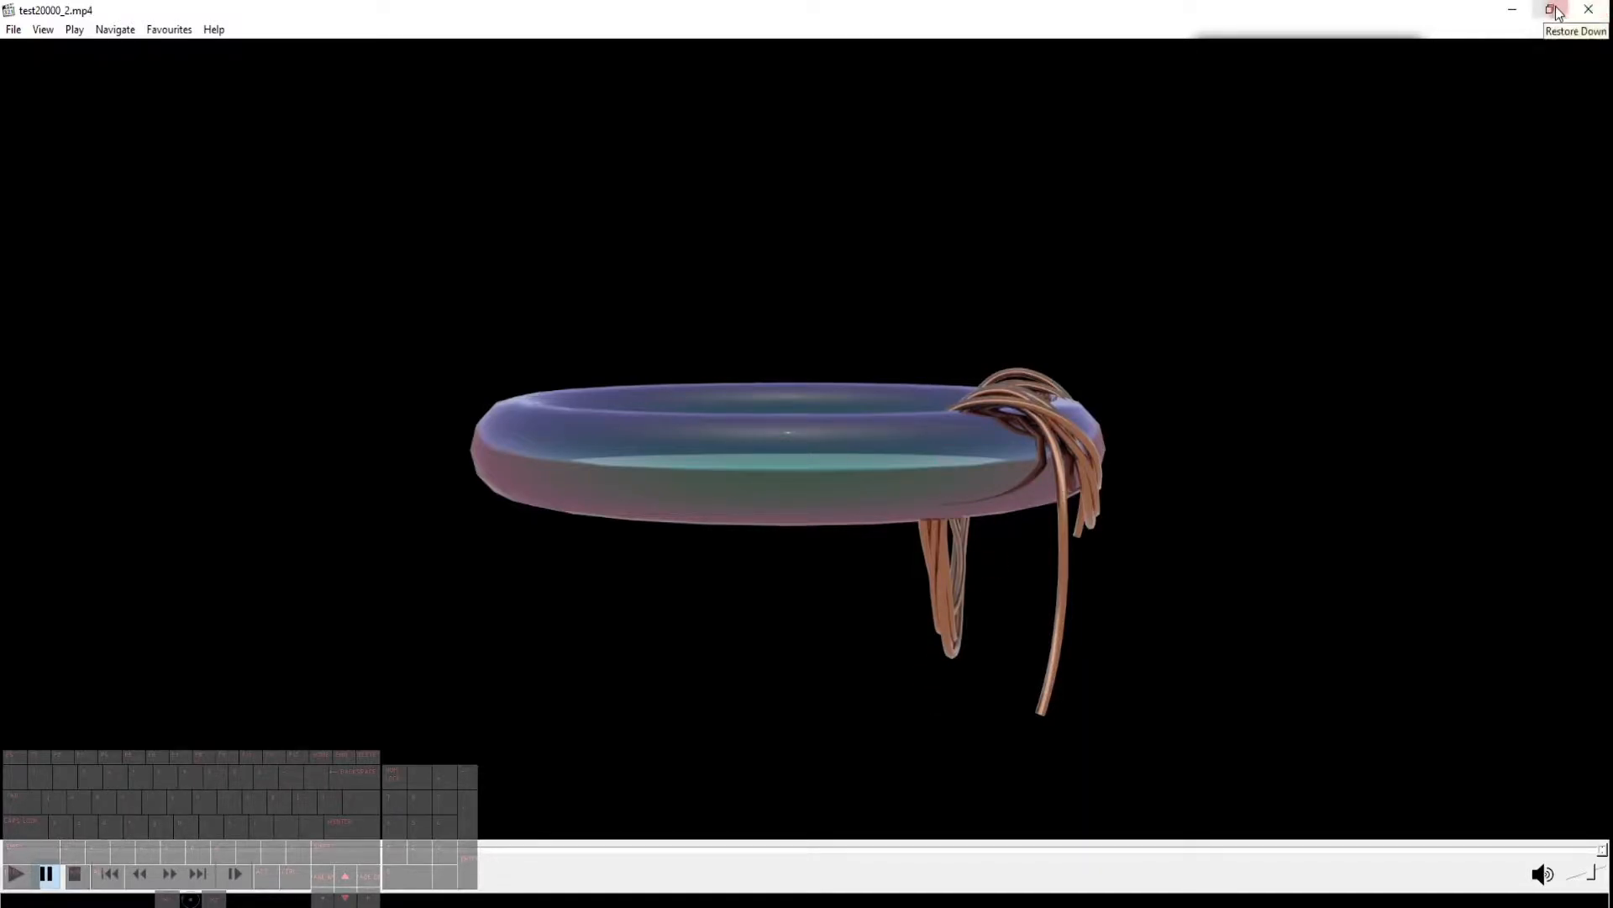
click(1553, 9)
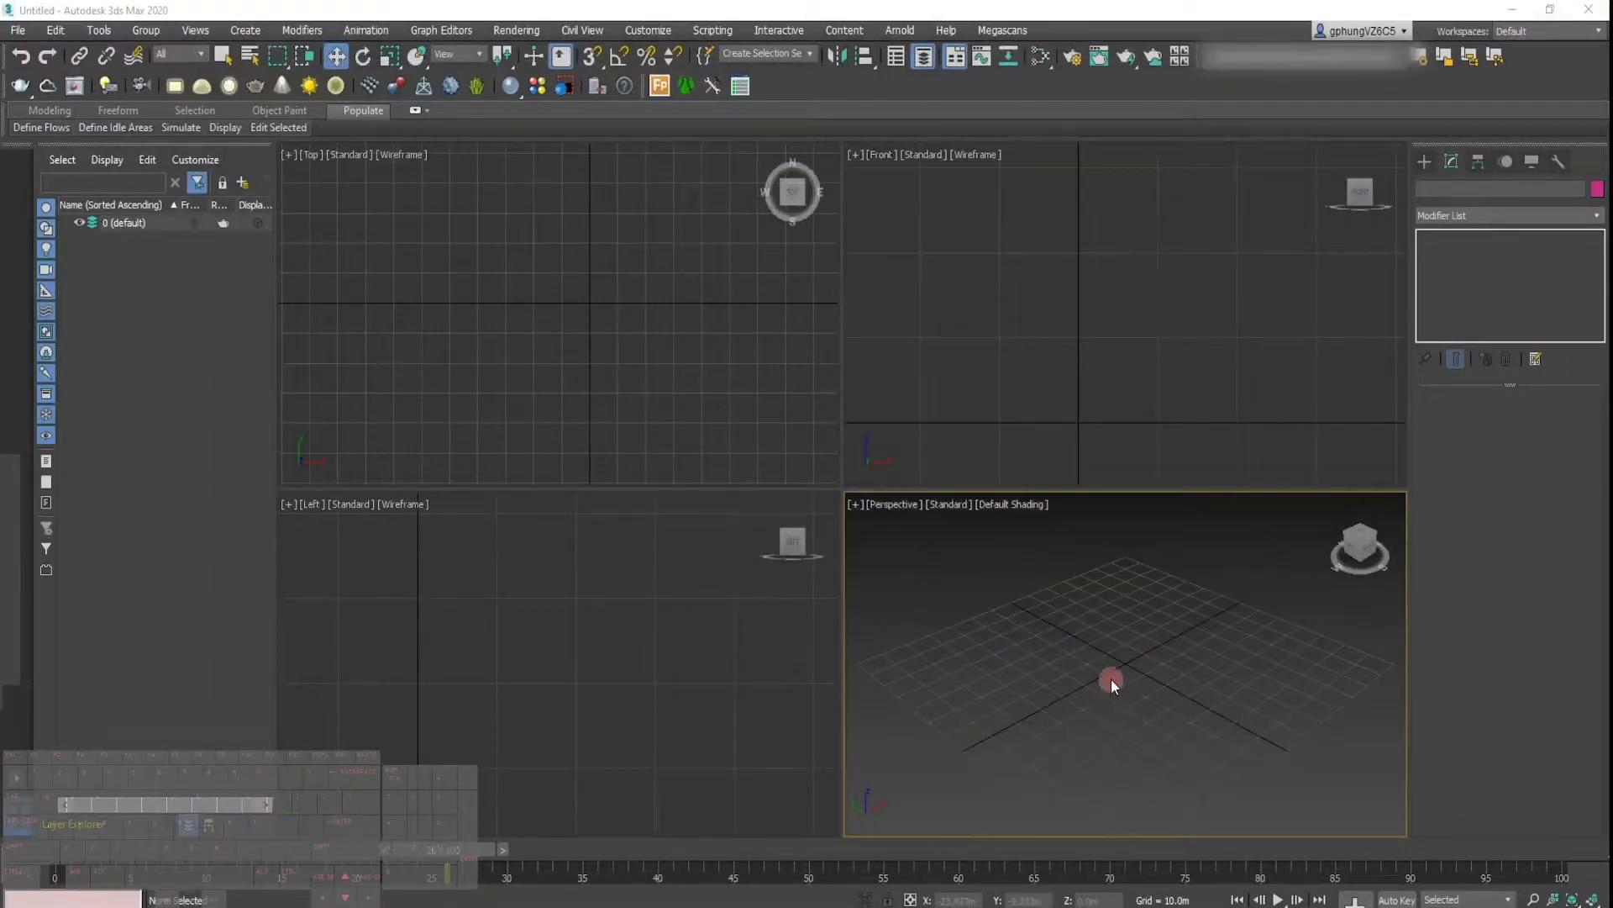
Step: Draw a Box, then a Sphere centred on the box's top
click(1424, 160)
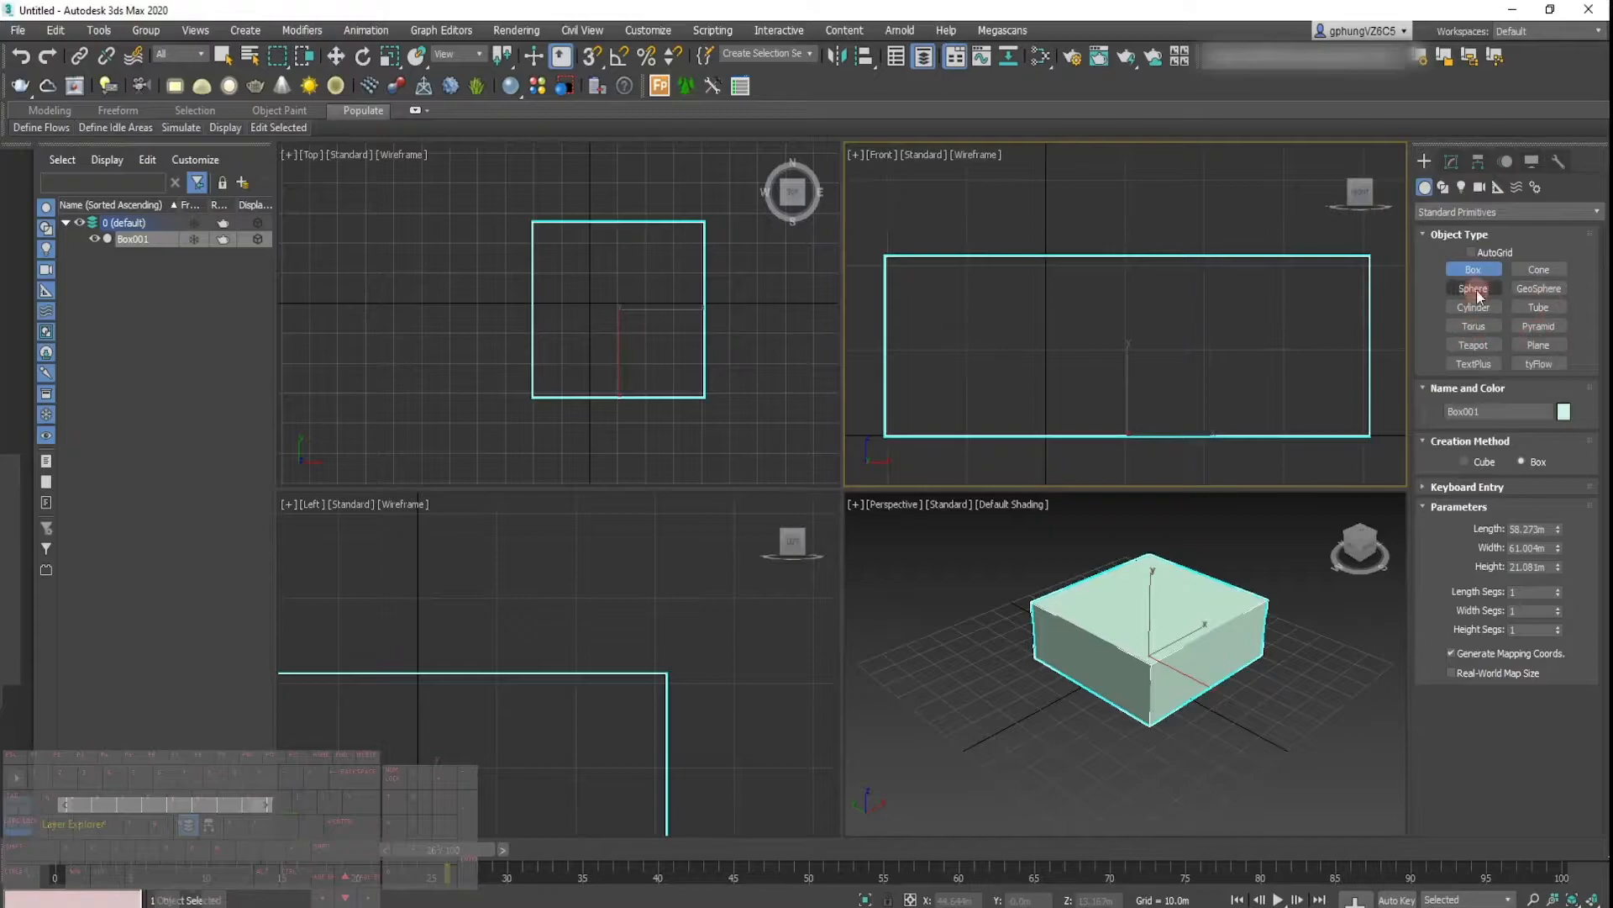
click(1472, 288)
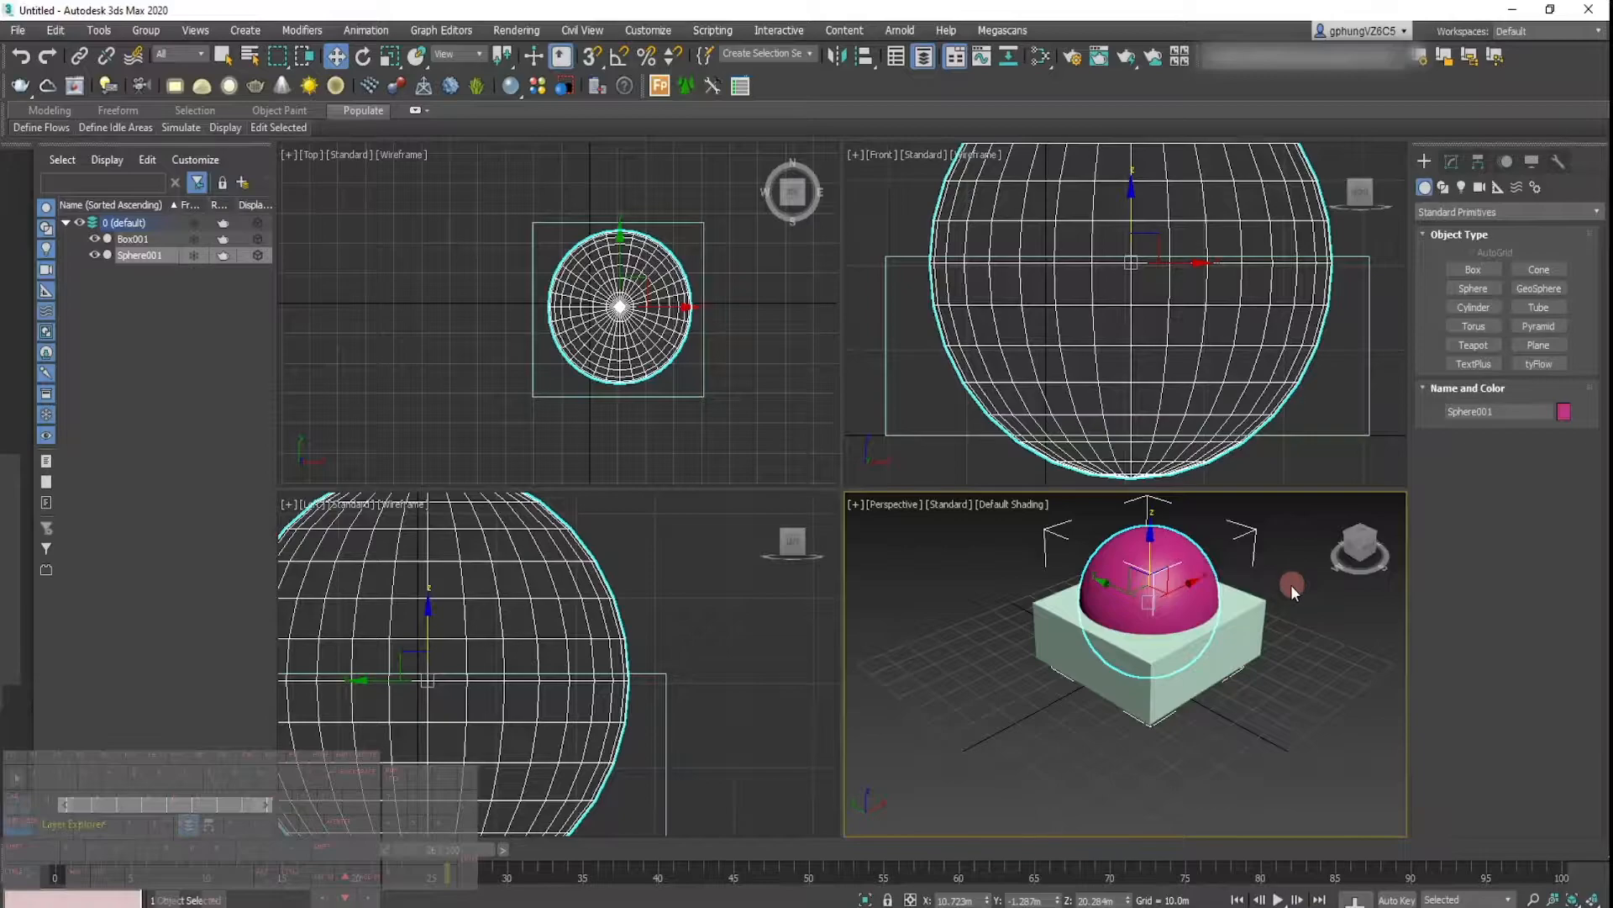
mouse_move(1280, 597)
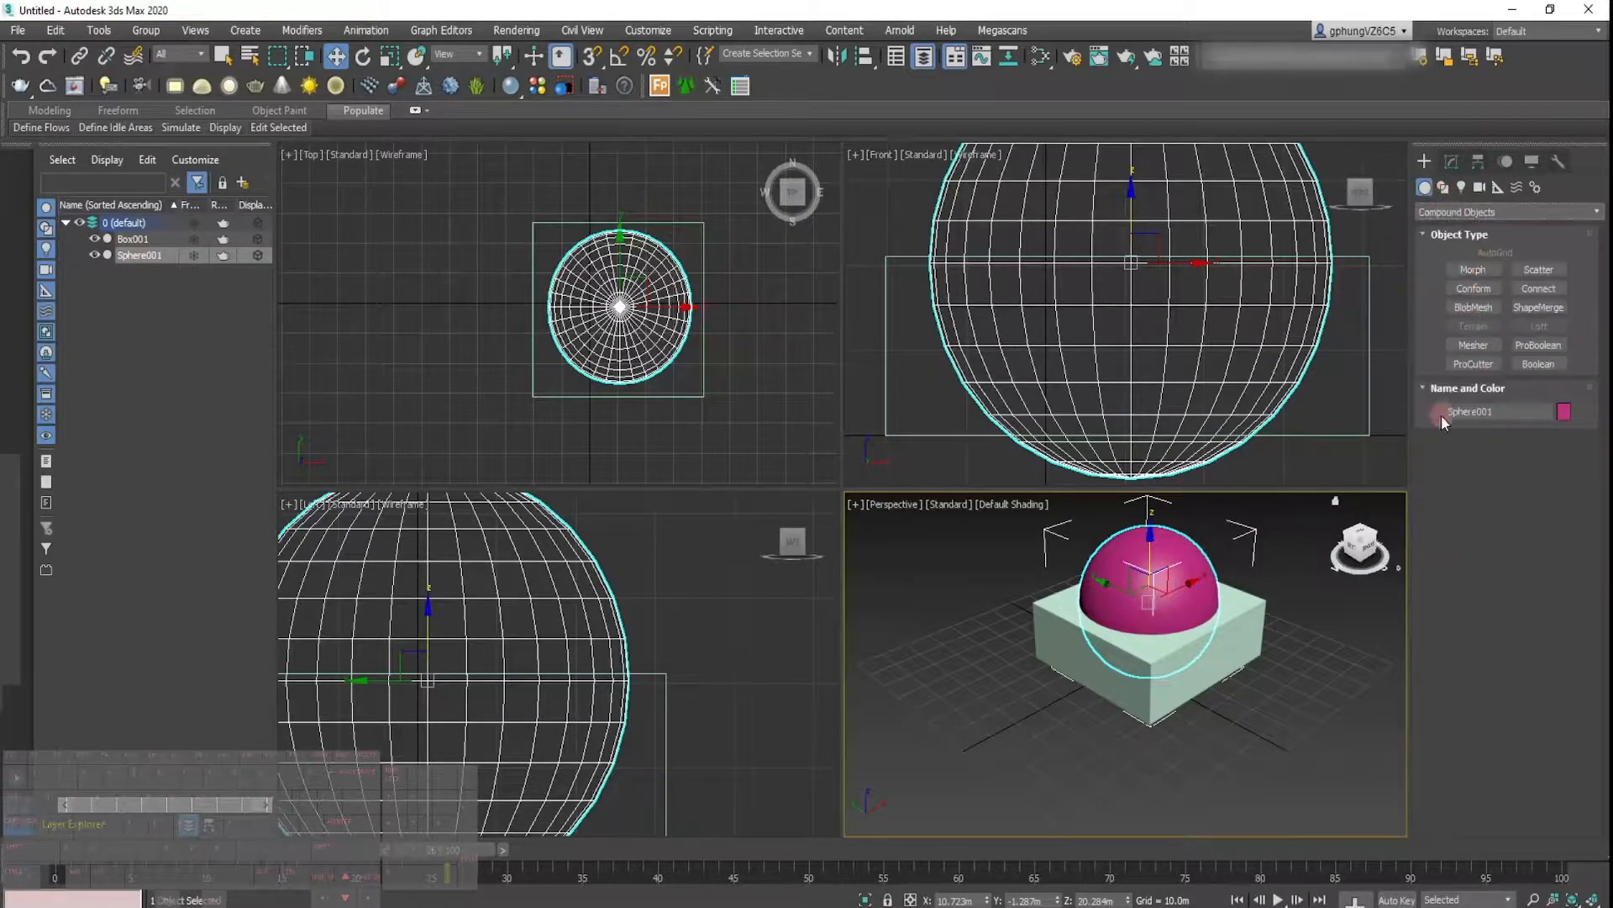
Step: Make Box001 a Boolean and subtract Sphere001 from it
click(132, 239)
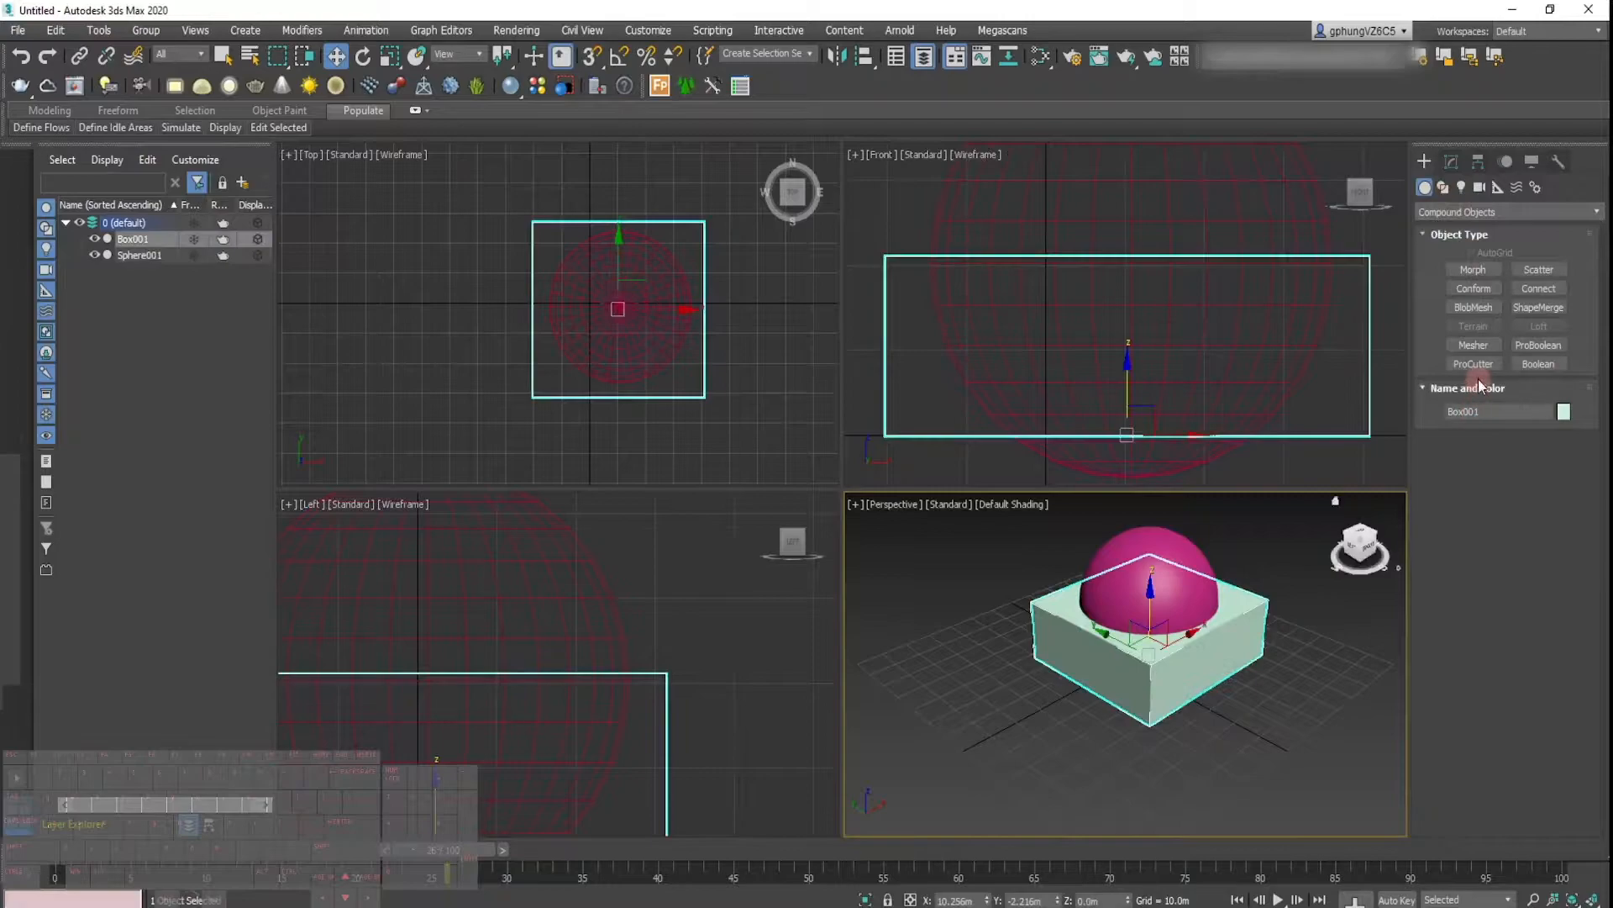
click(1537, 363)
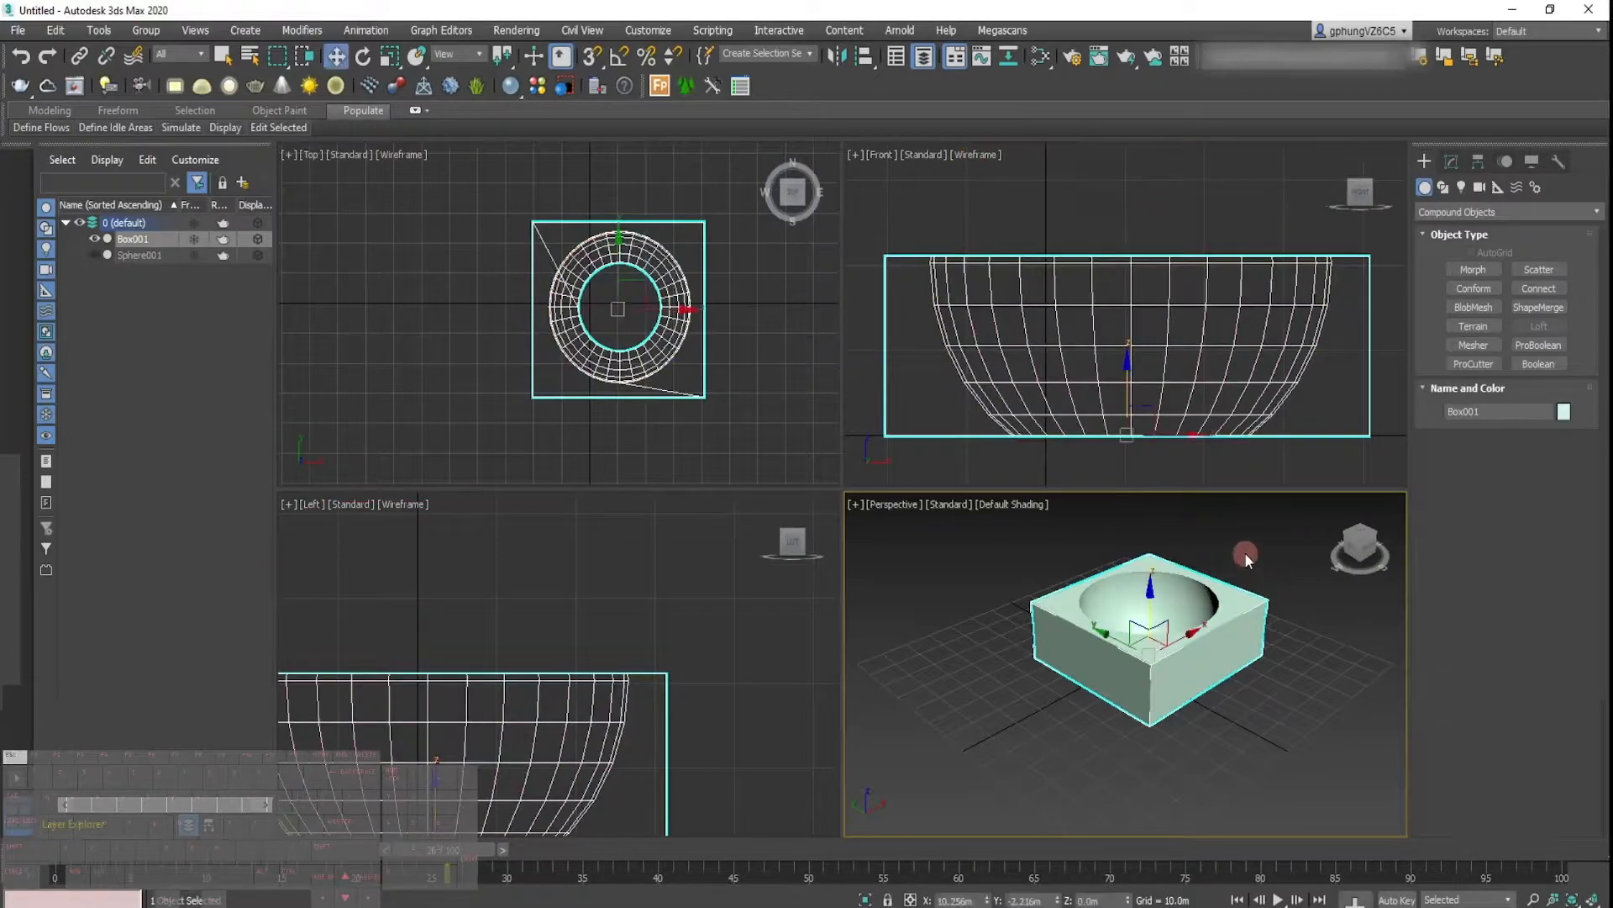
click(760, 368)
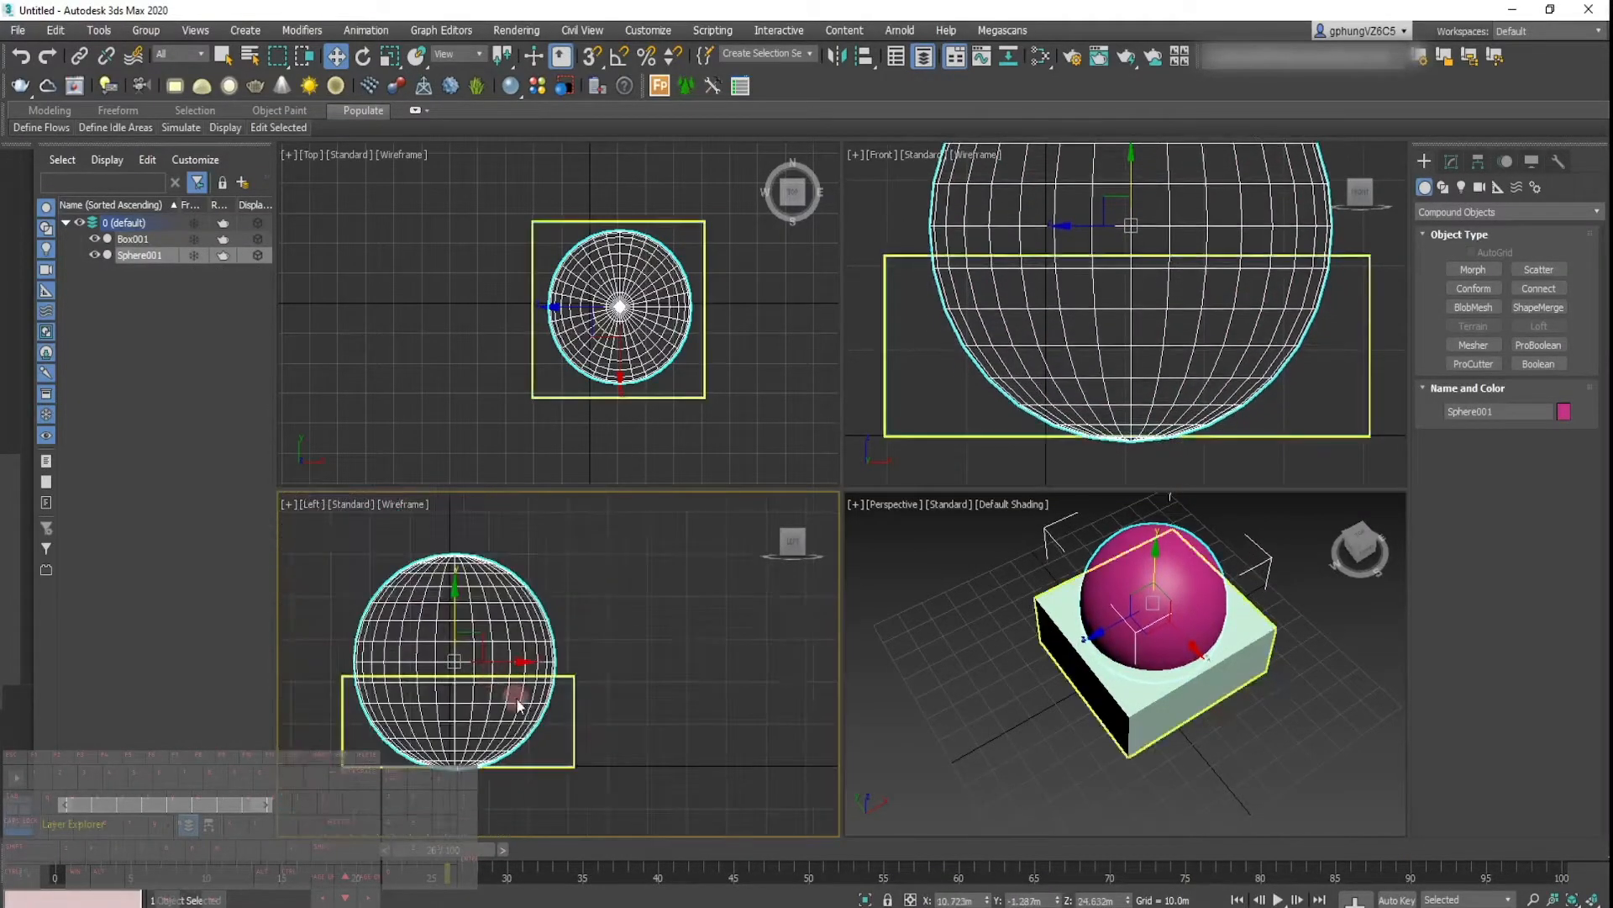
click(867, 610)
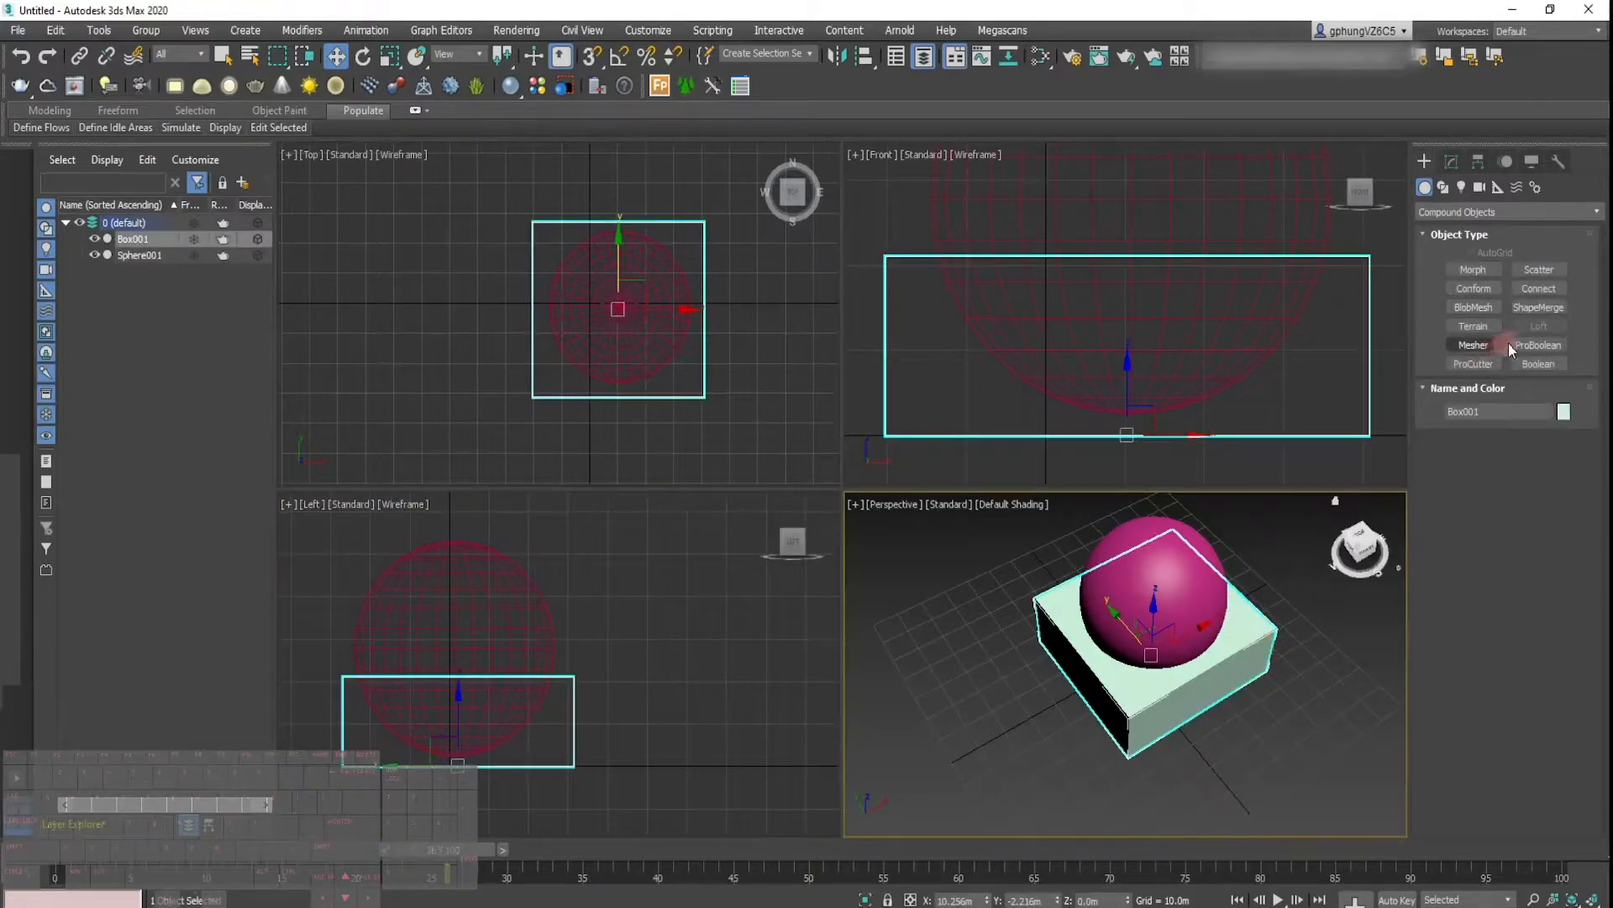
click(1538, 363)
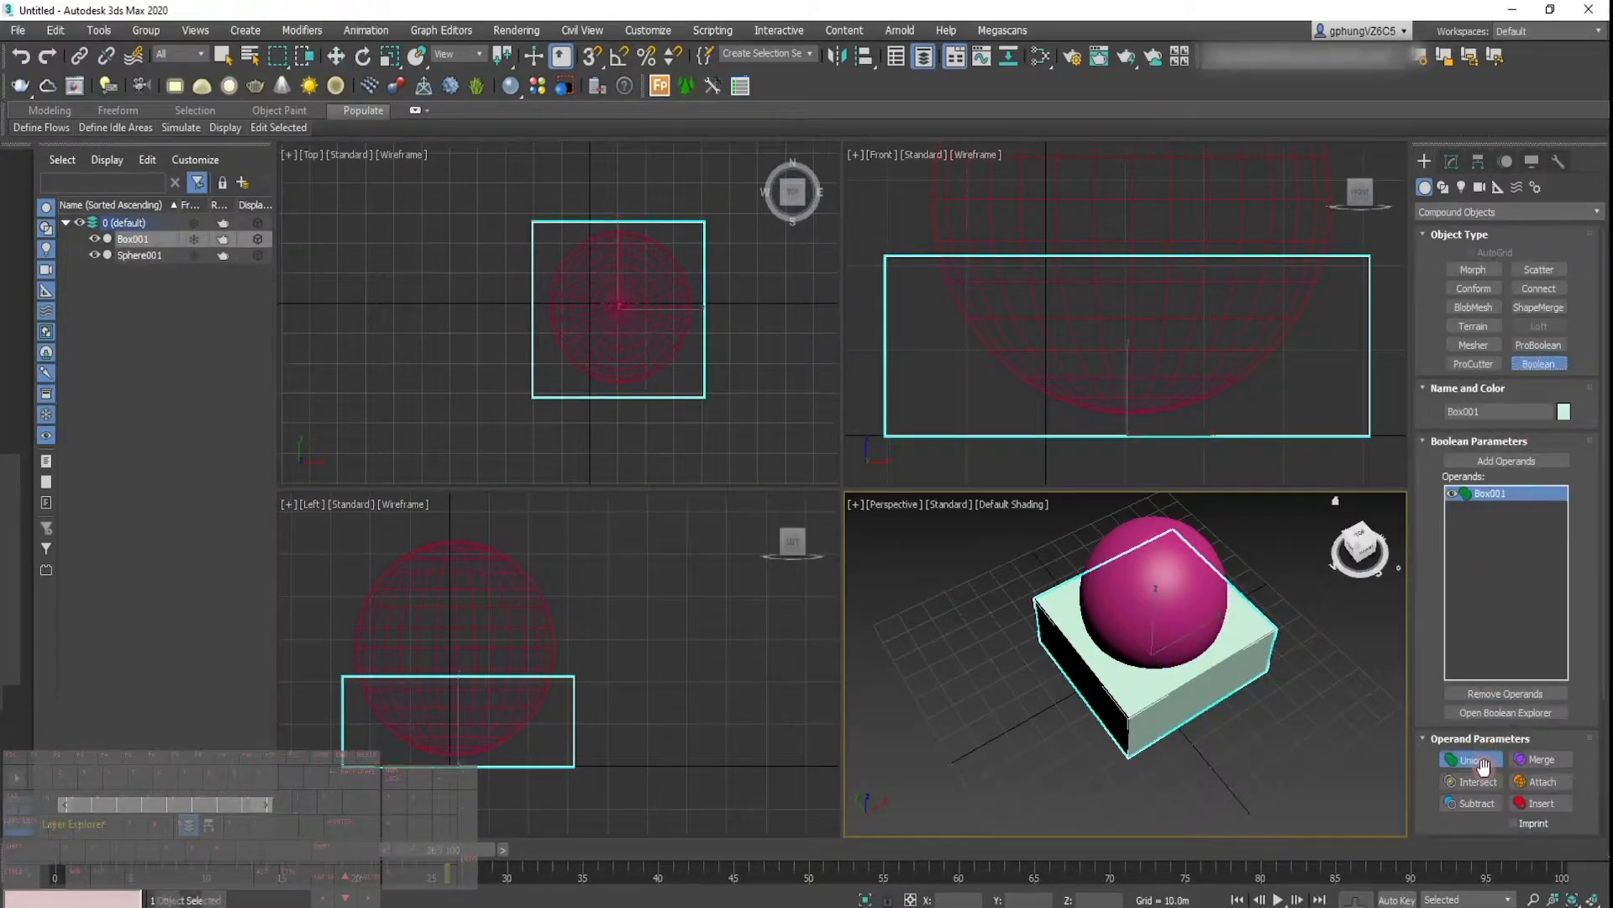
click(1477, 802)
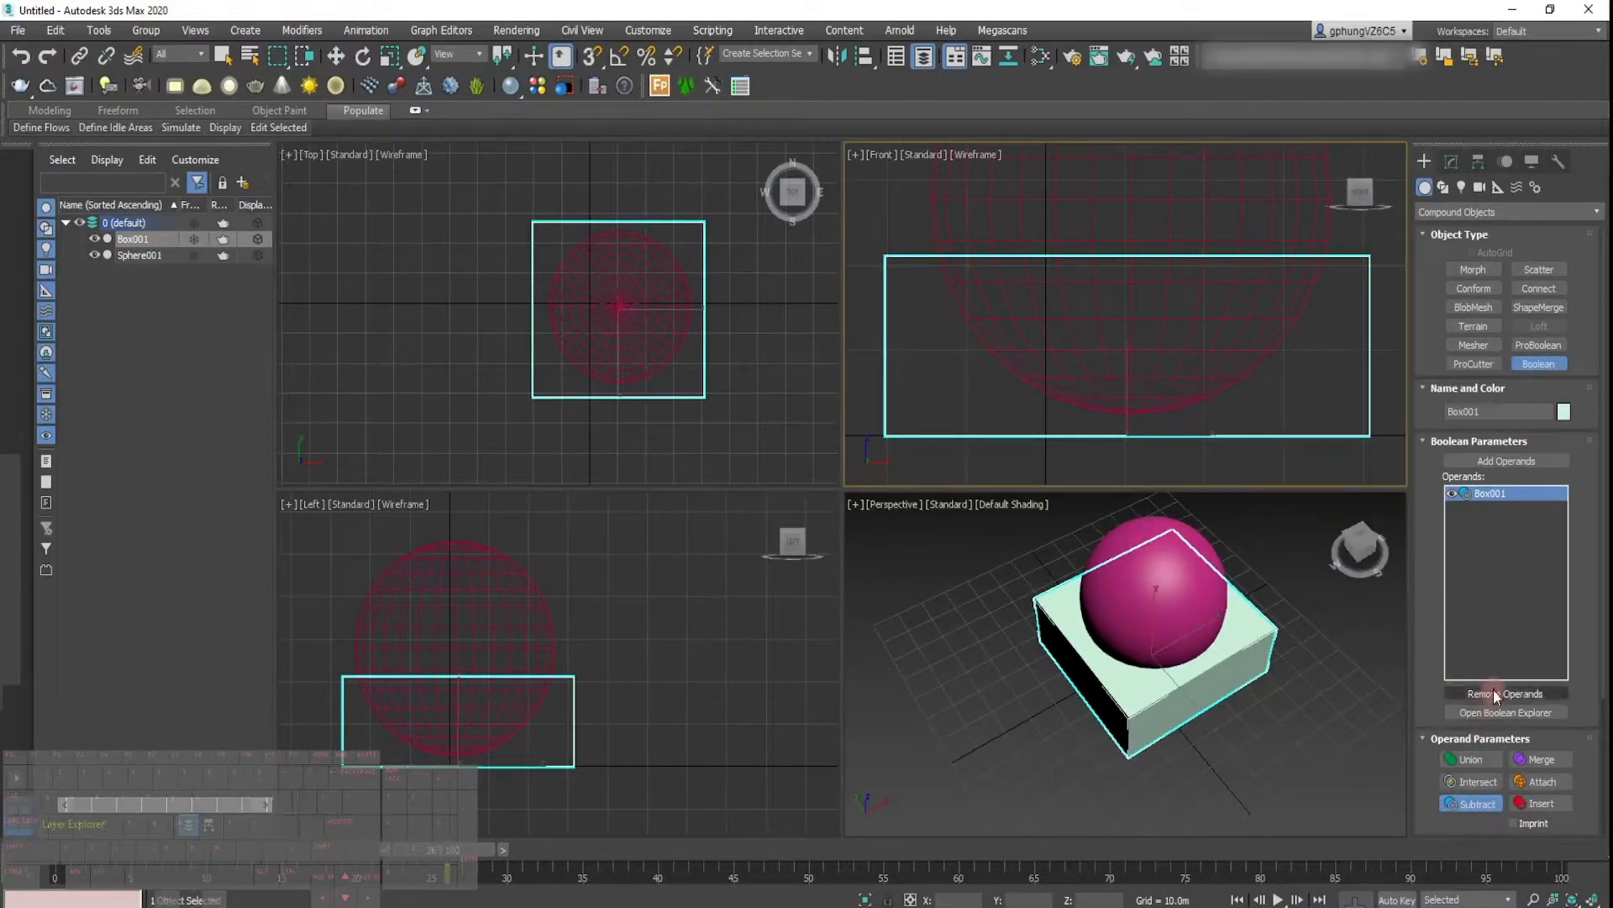
click(1480, 738)
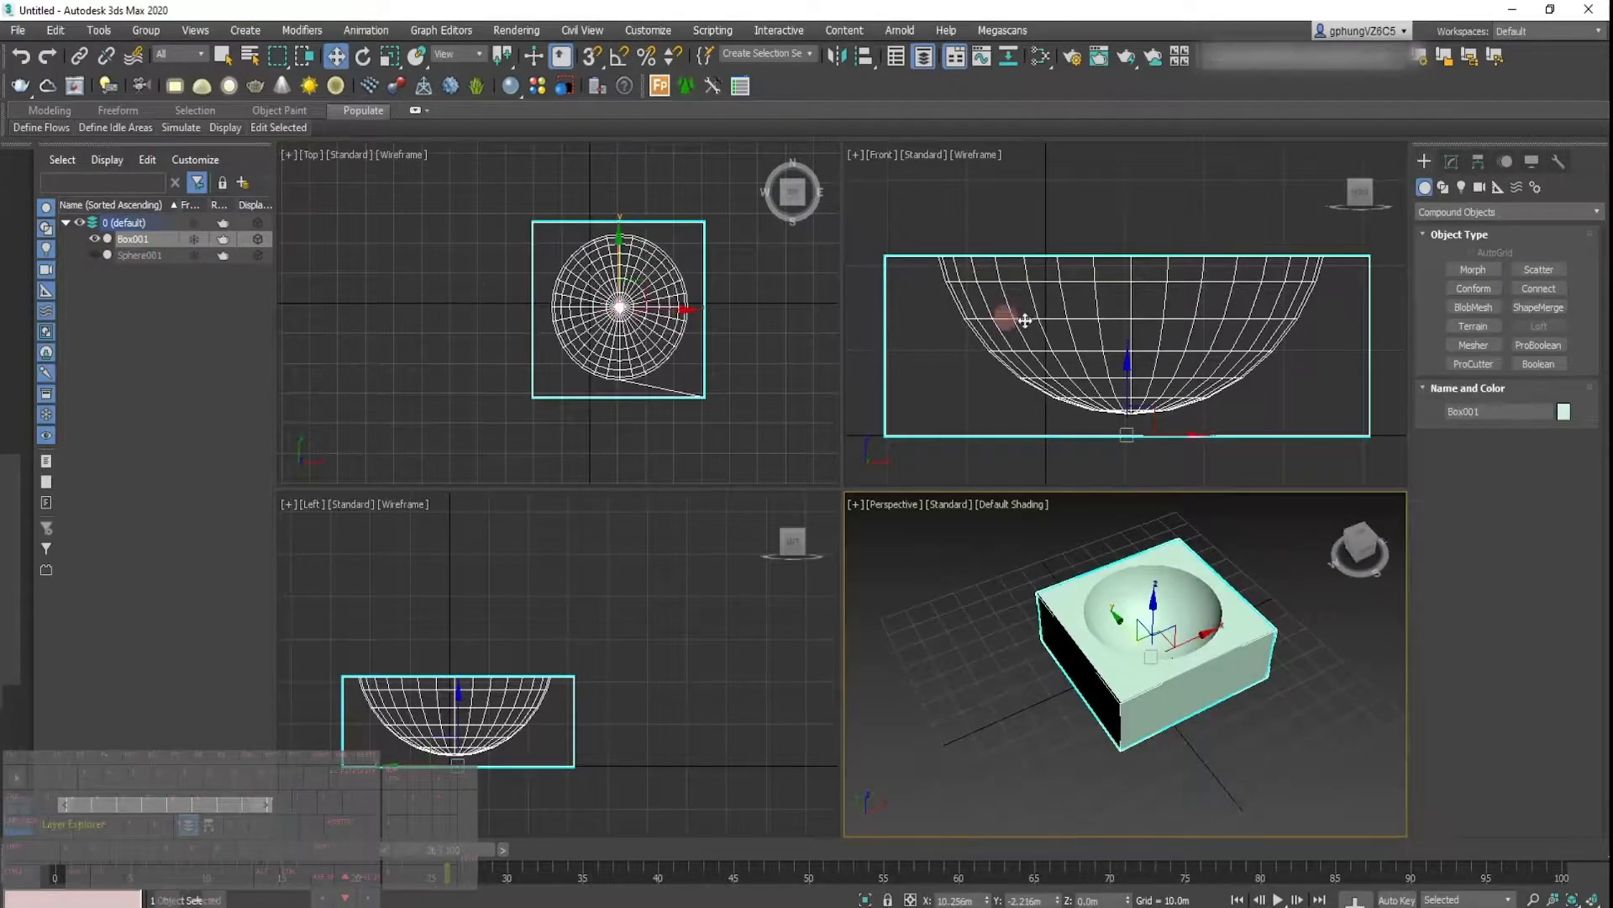
Step: Draw a helix spline above the bowl
click(1424, 161)
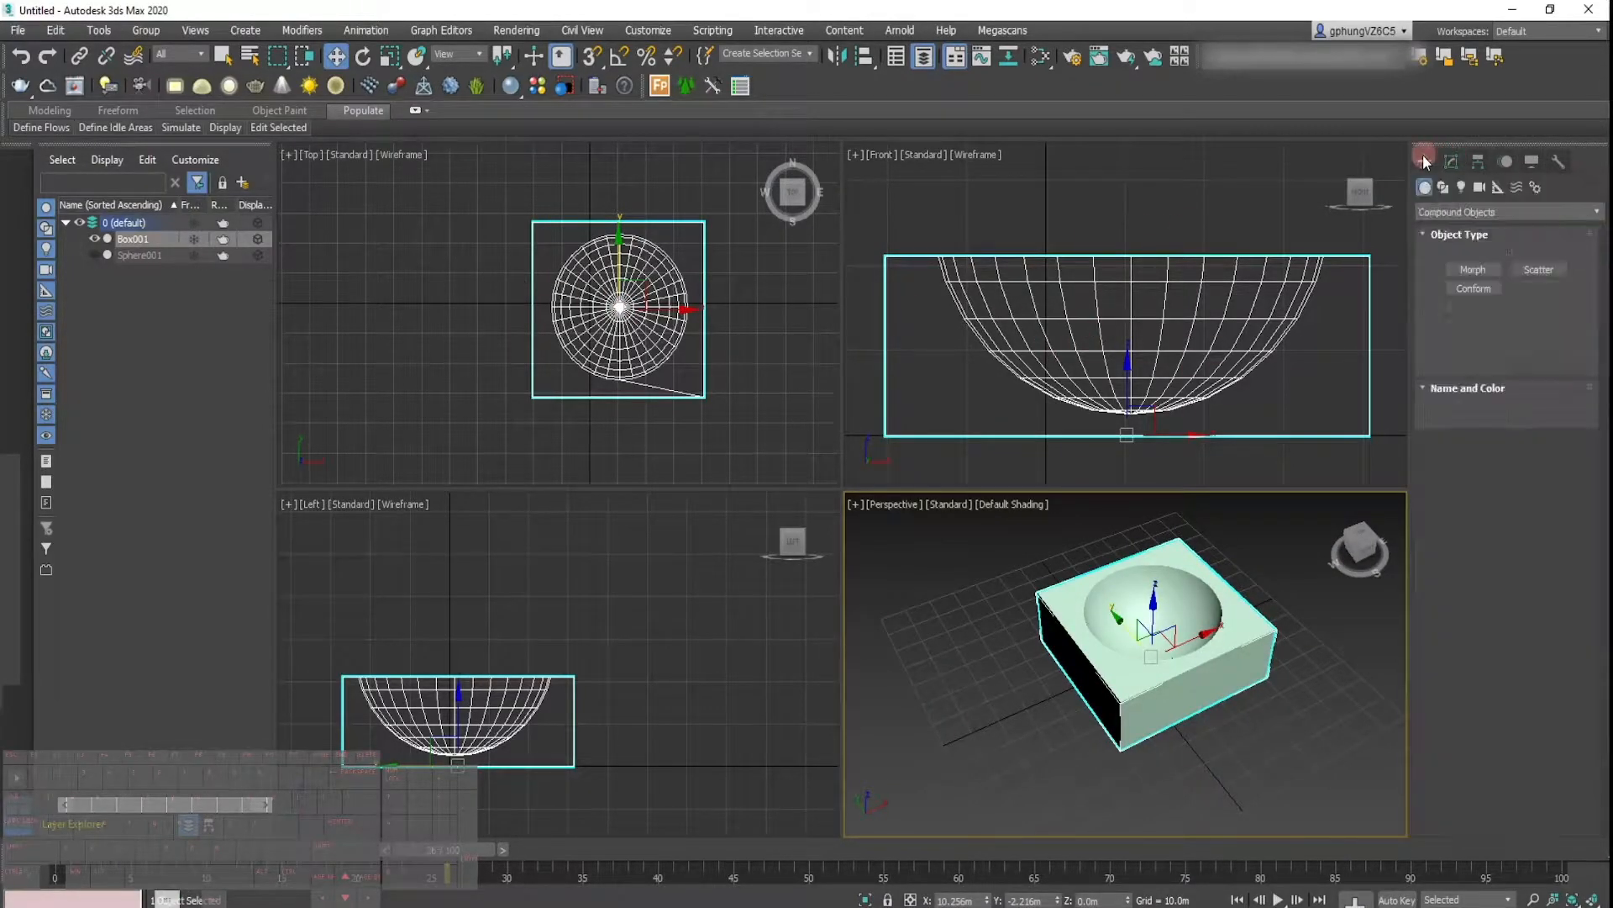
click(1443, 188)
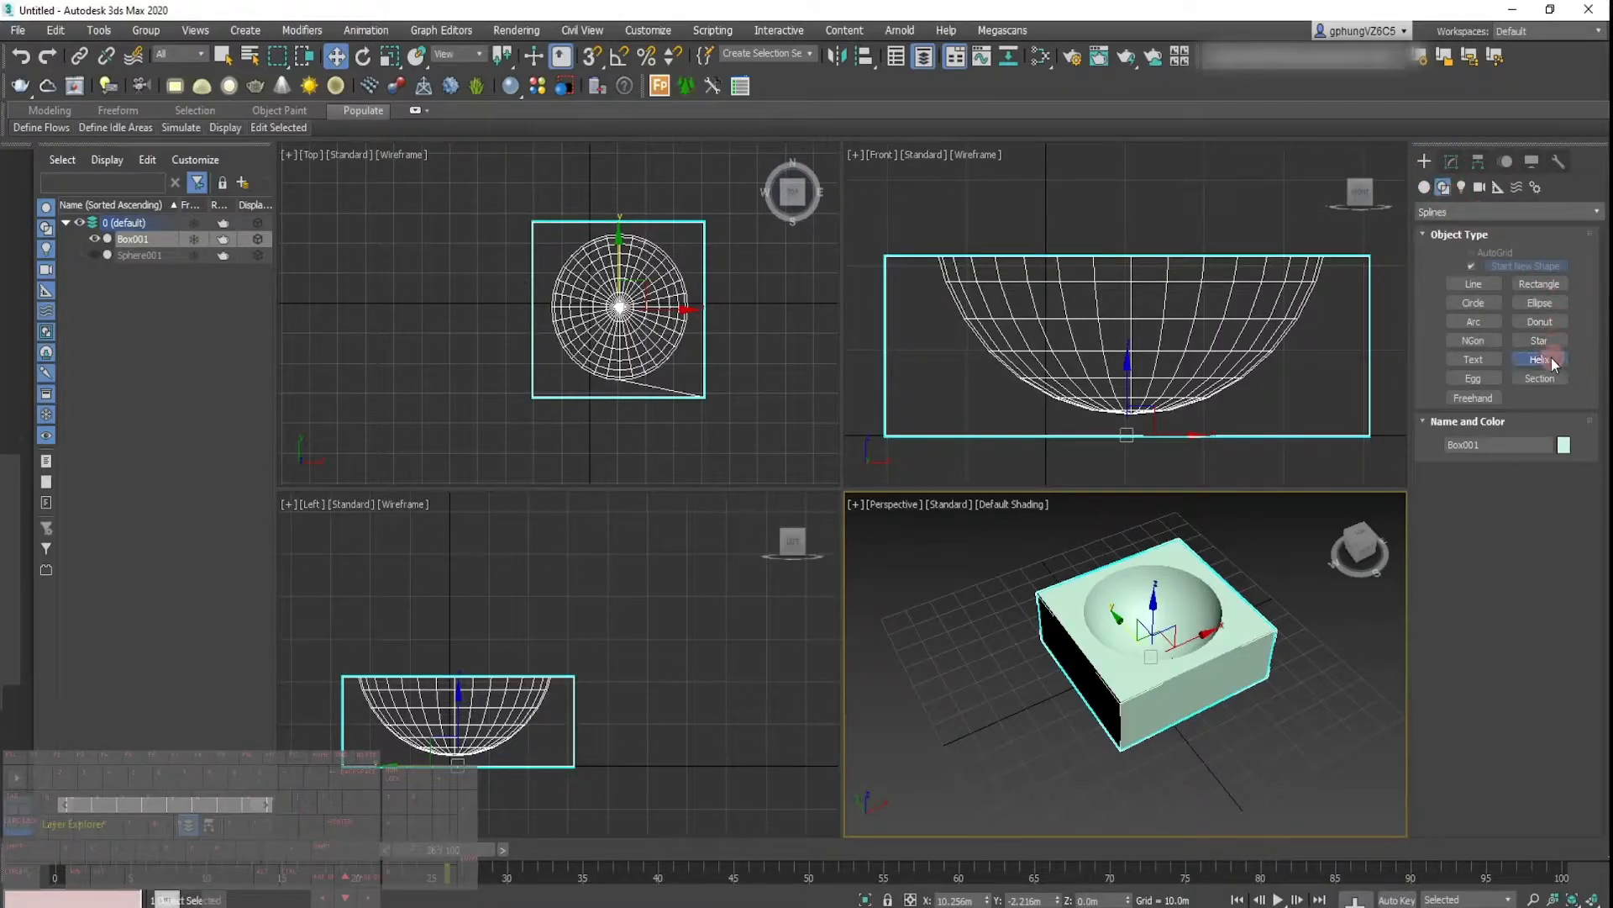
click(1540, 357)
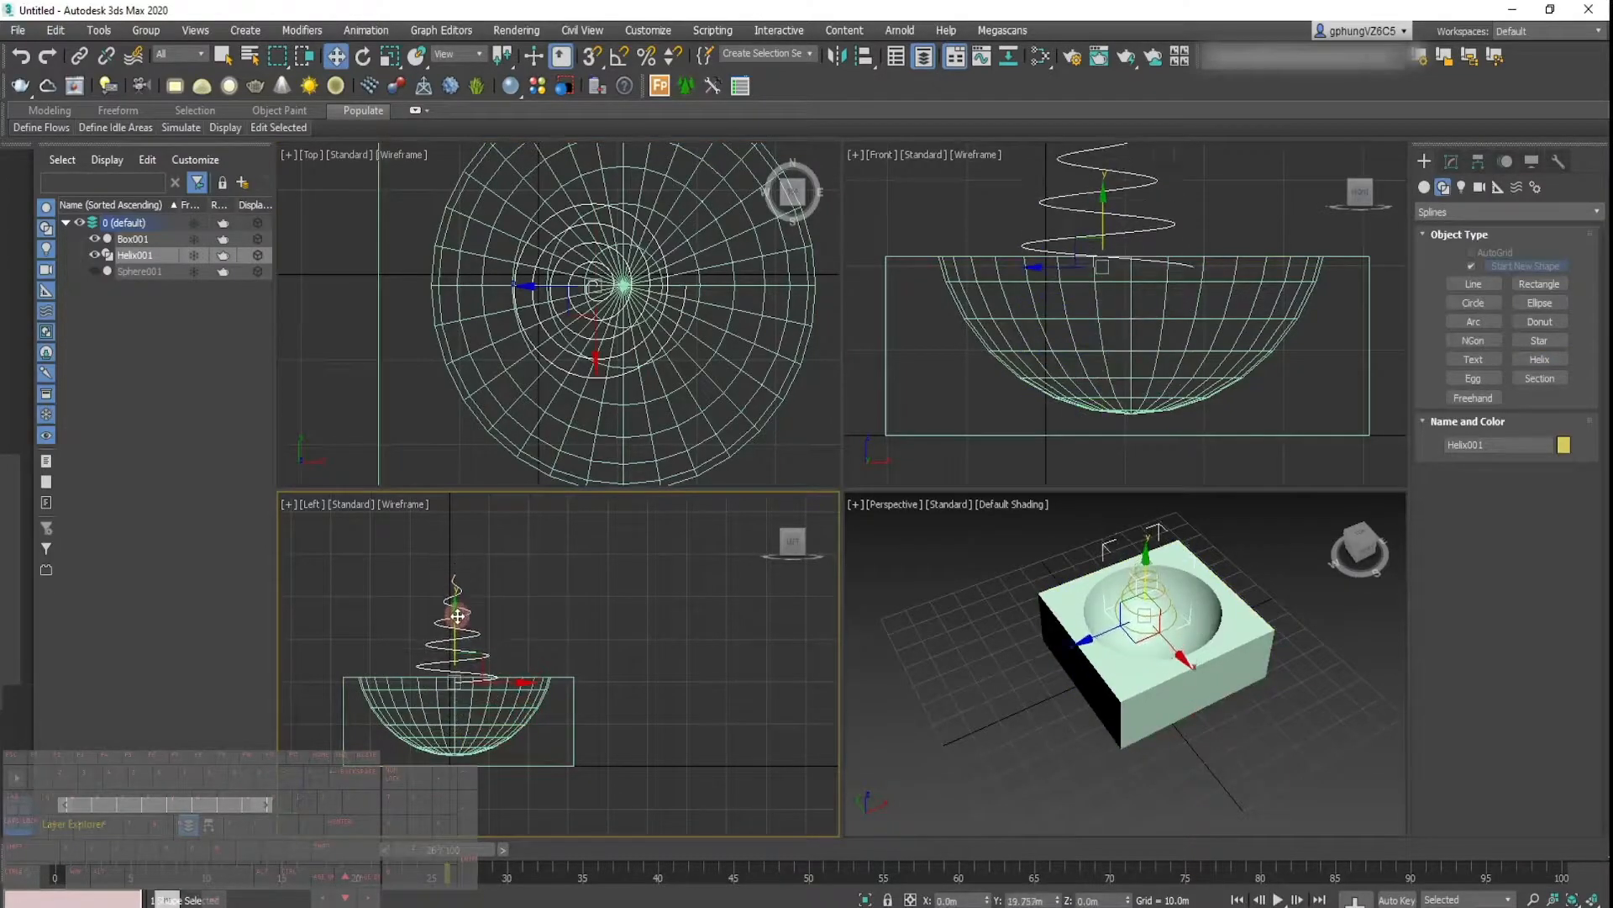
Step: Enable the helix in viewport and set Radius 12m, Height 30m, Turns 4
click(1451, 162)
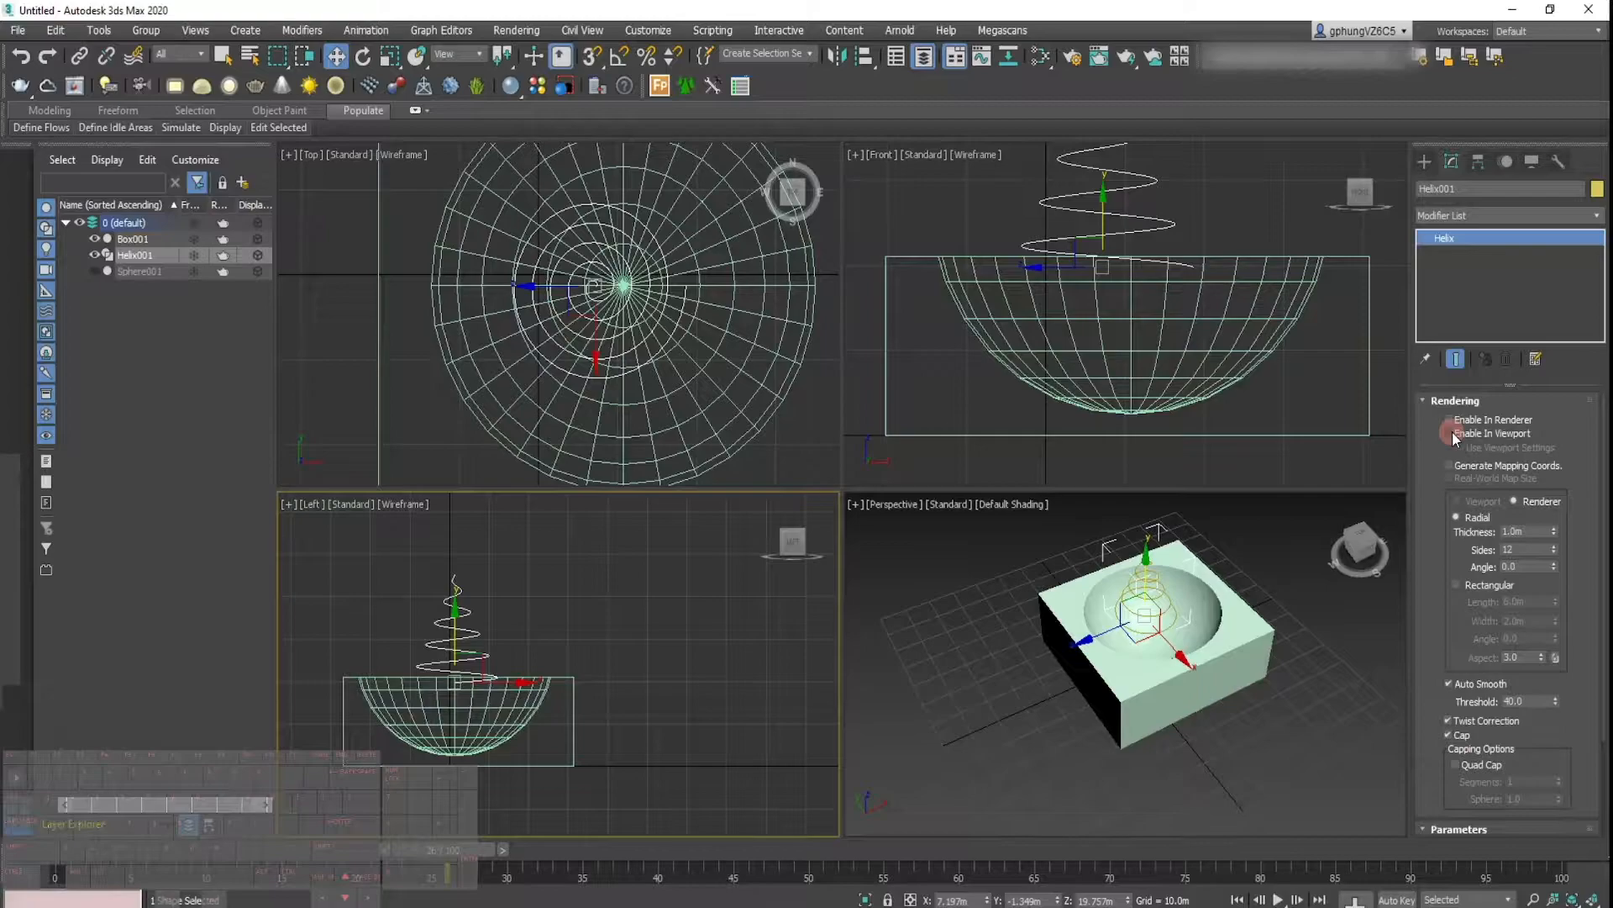
click(1449, 433)
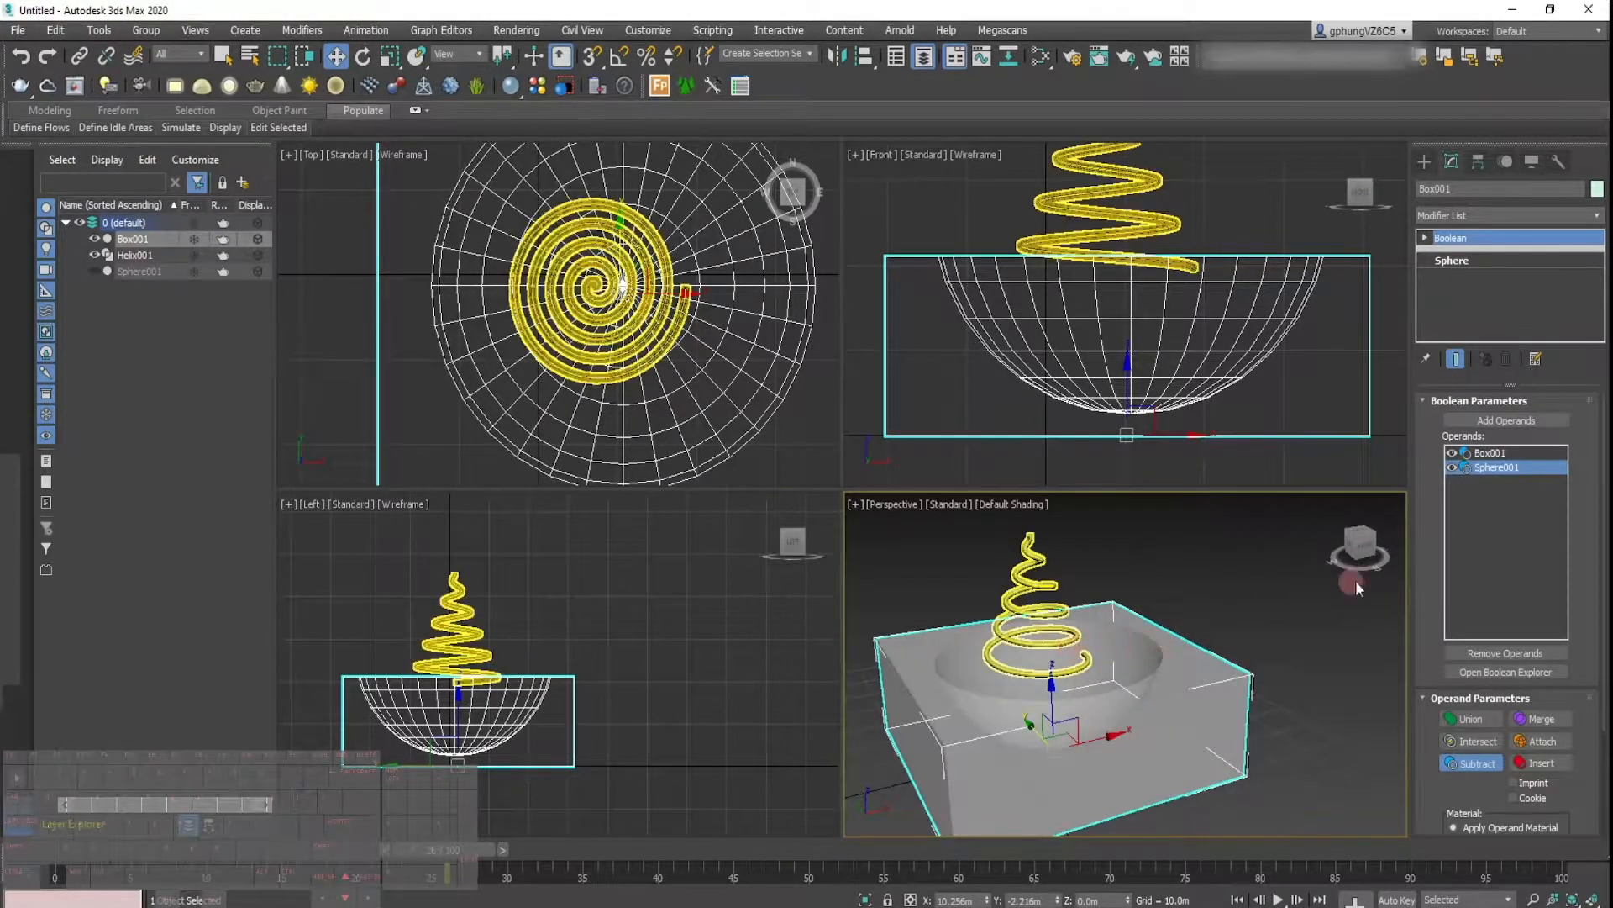
click(1123, 577)
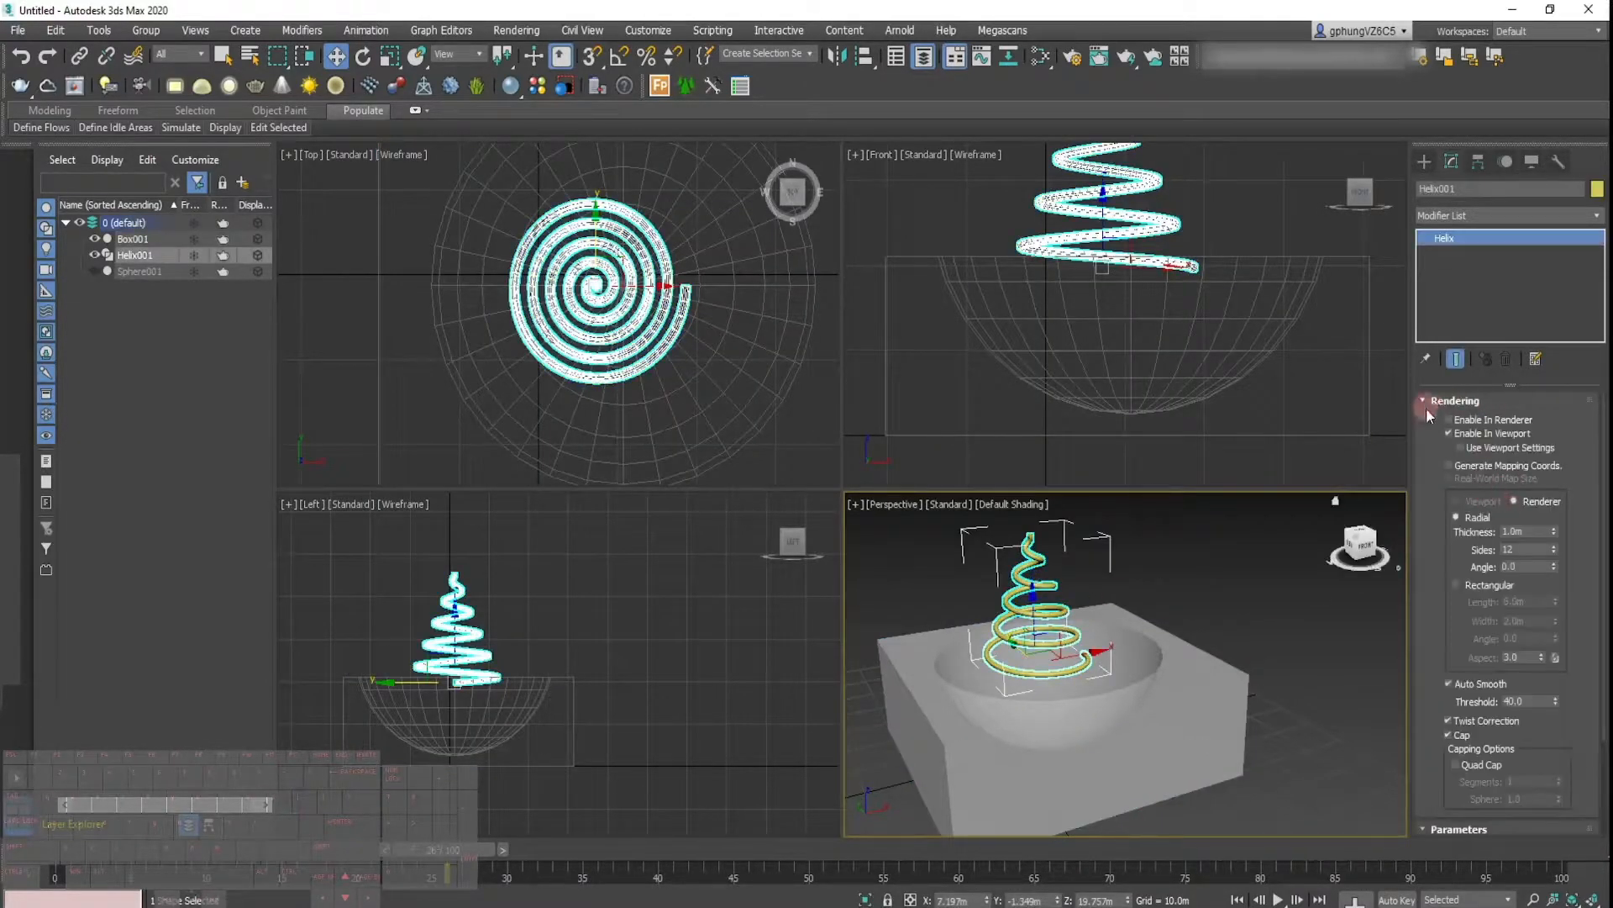
click(1455, 399)
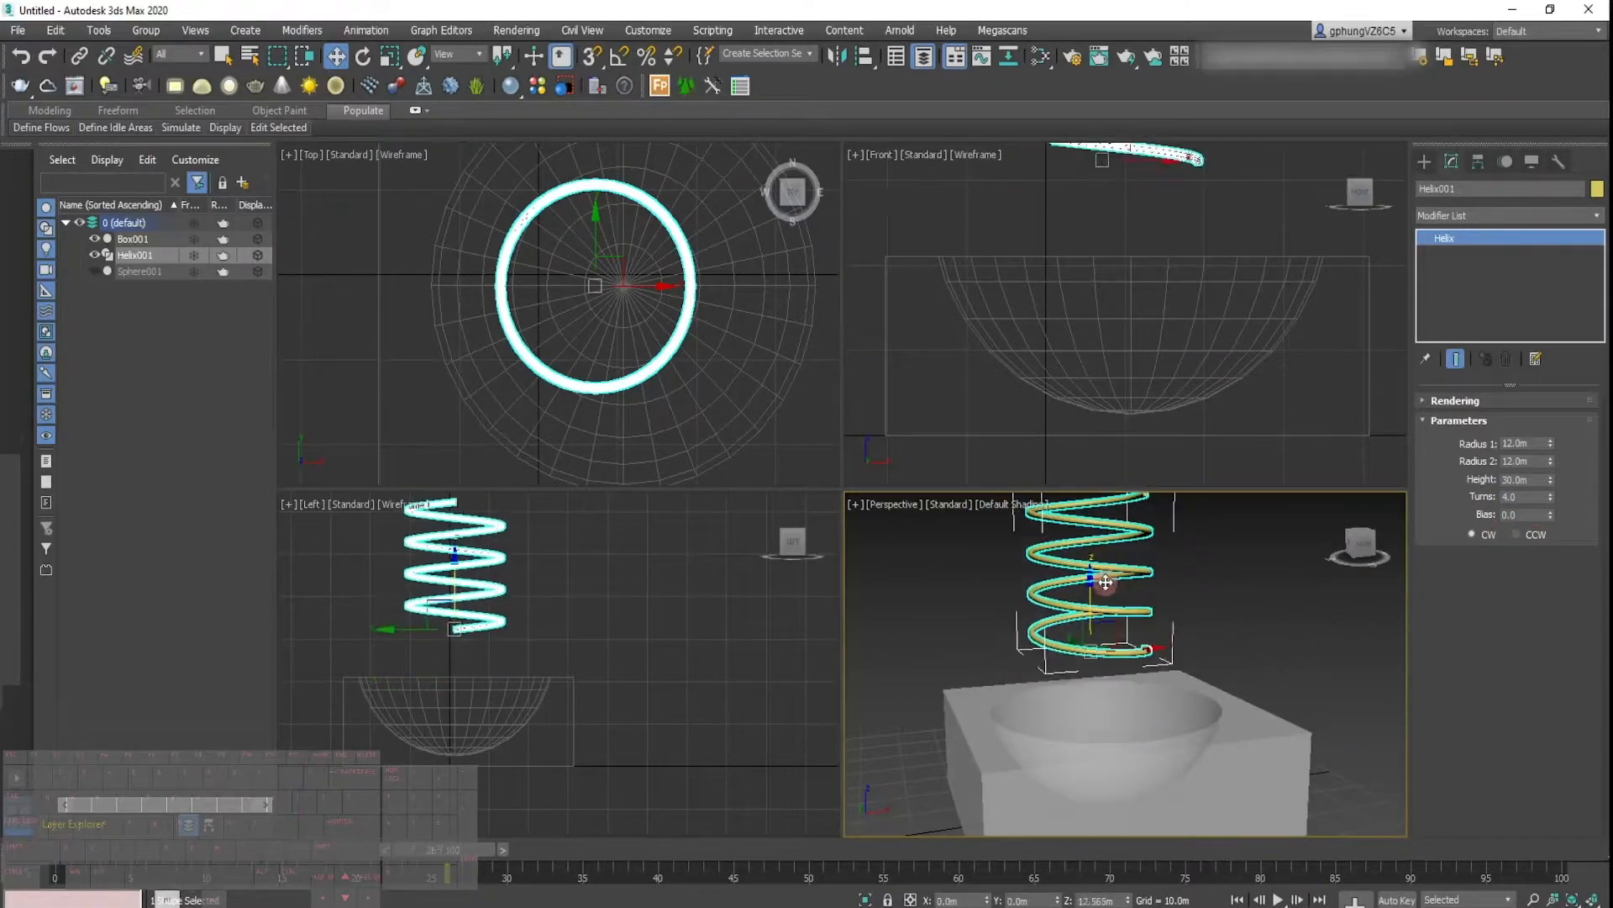
click(1222, 631)
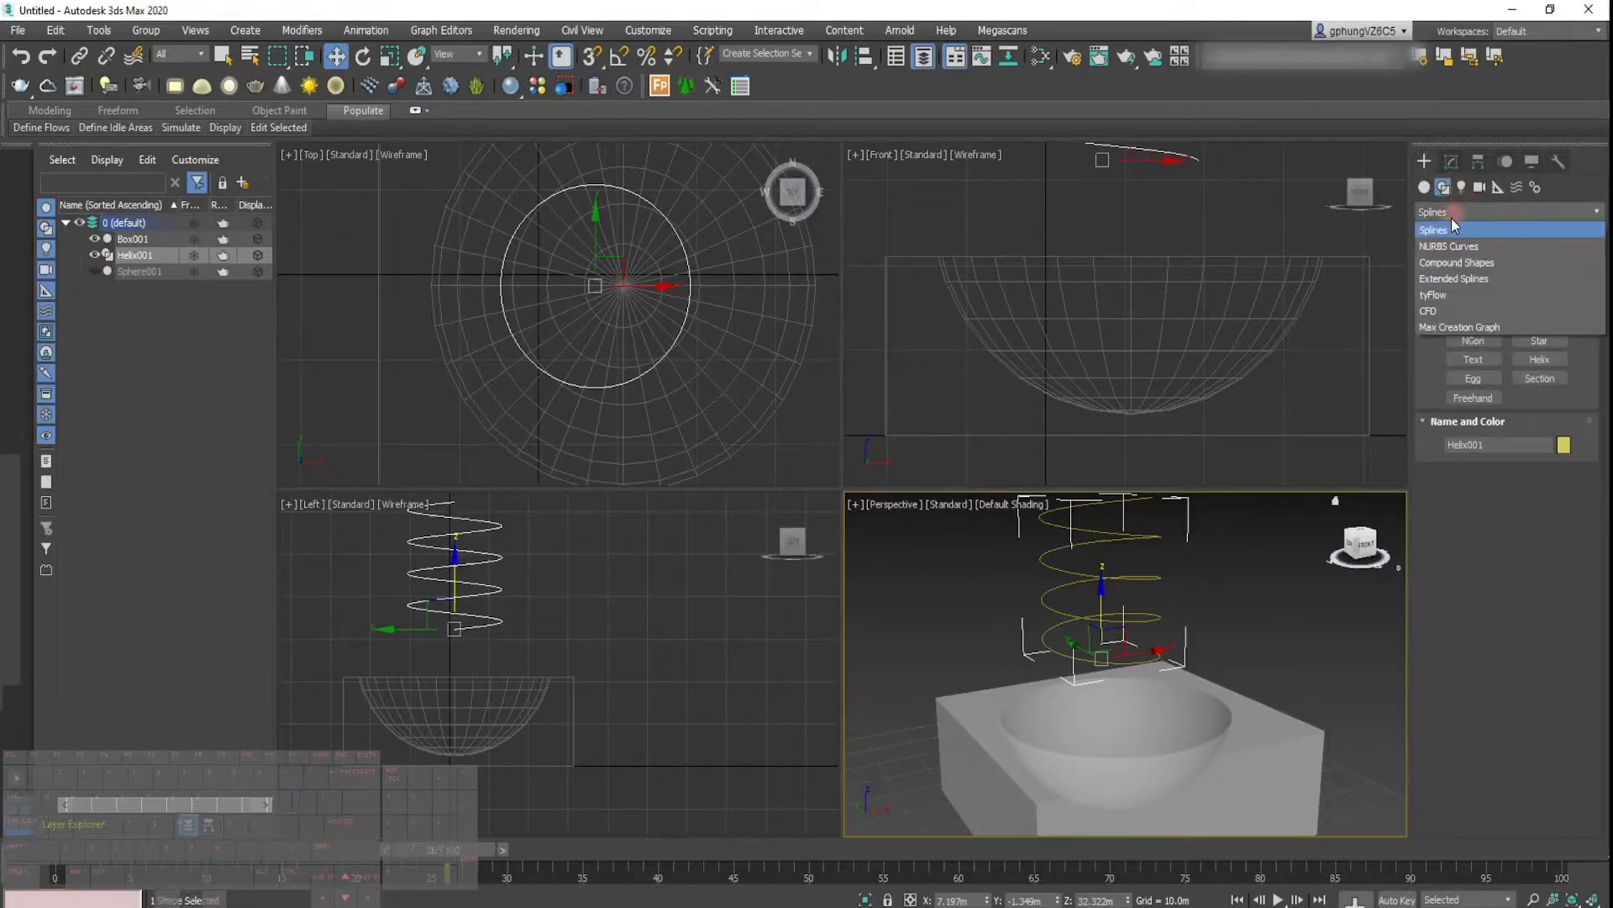
Step: Place a tyFlow object from Standard Primitives and open its editor
click(1425, 187)
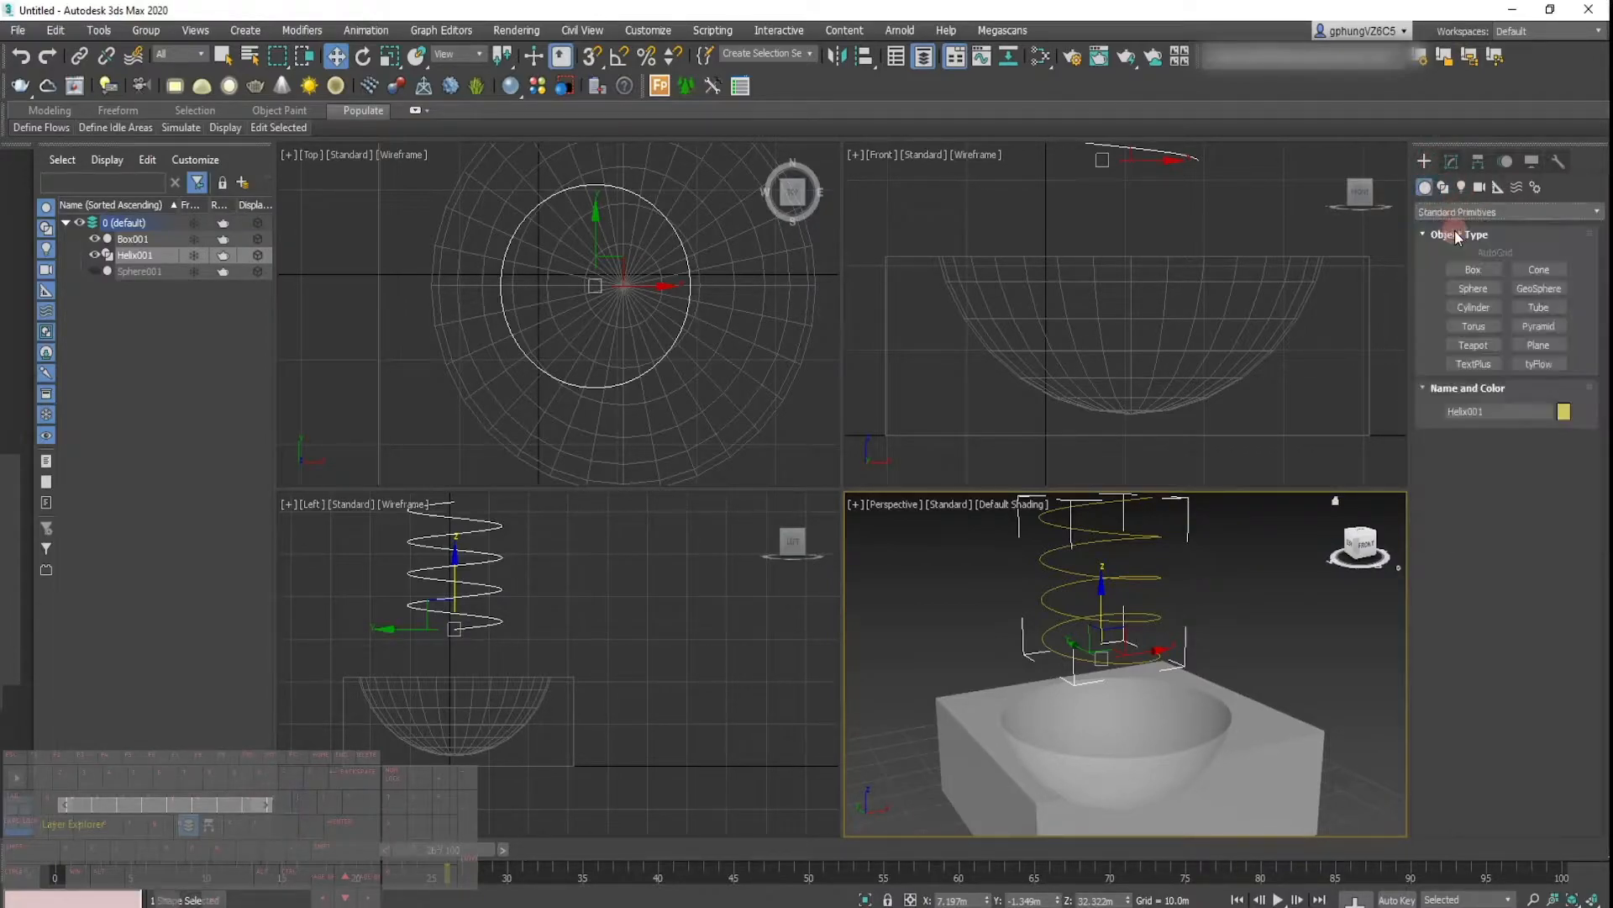
click(1537, 363)
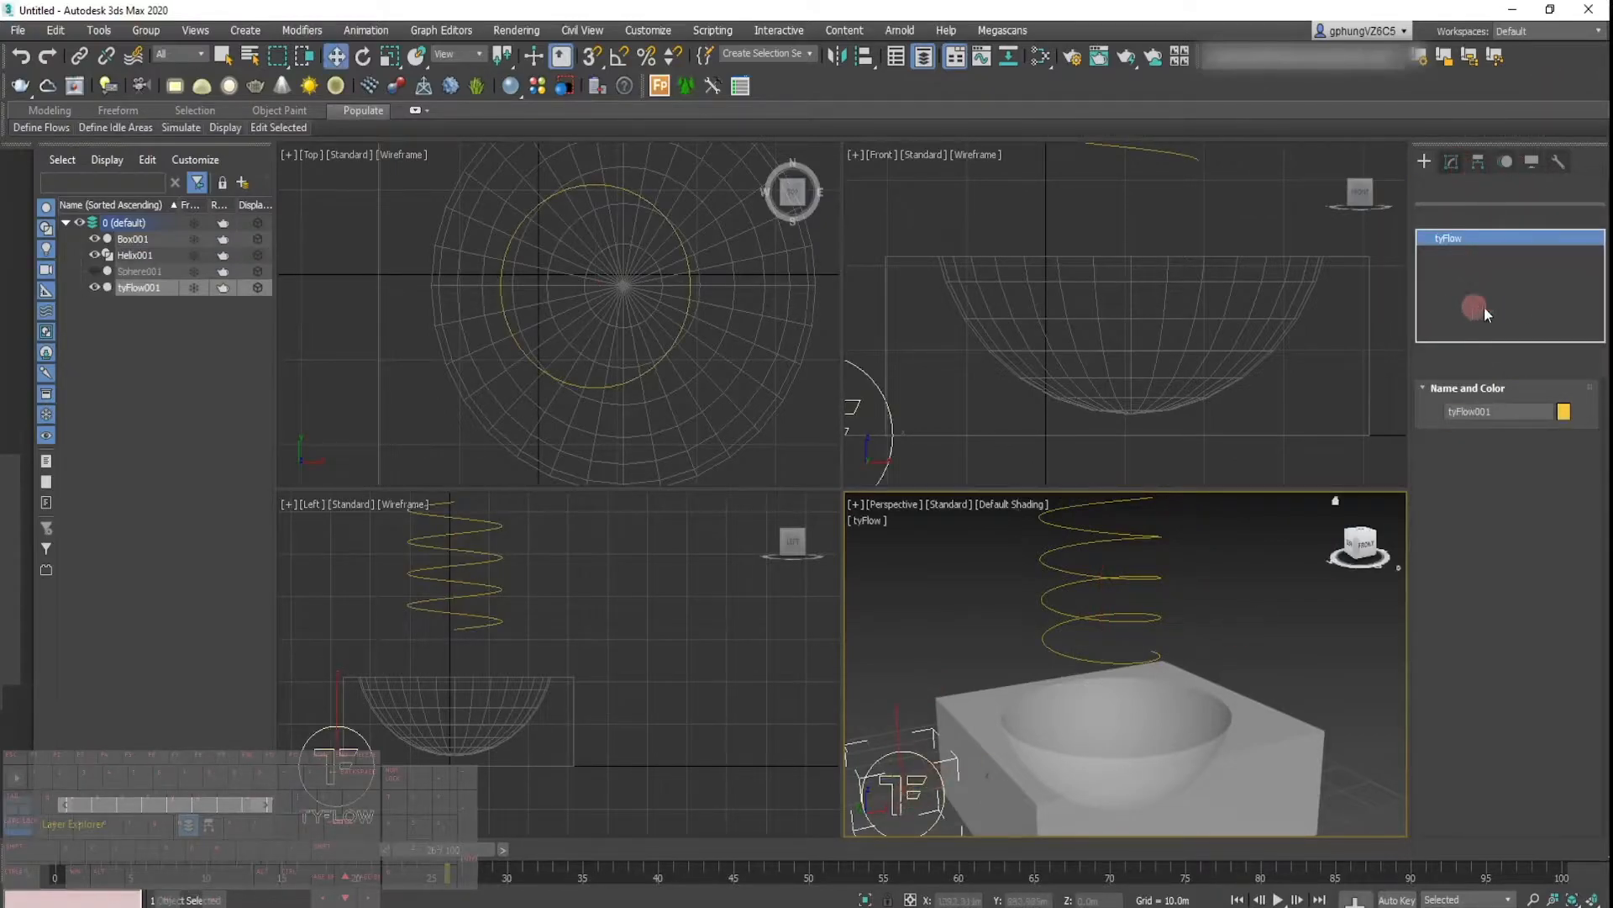
click(1498, 443)
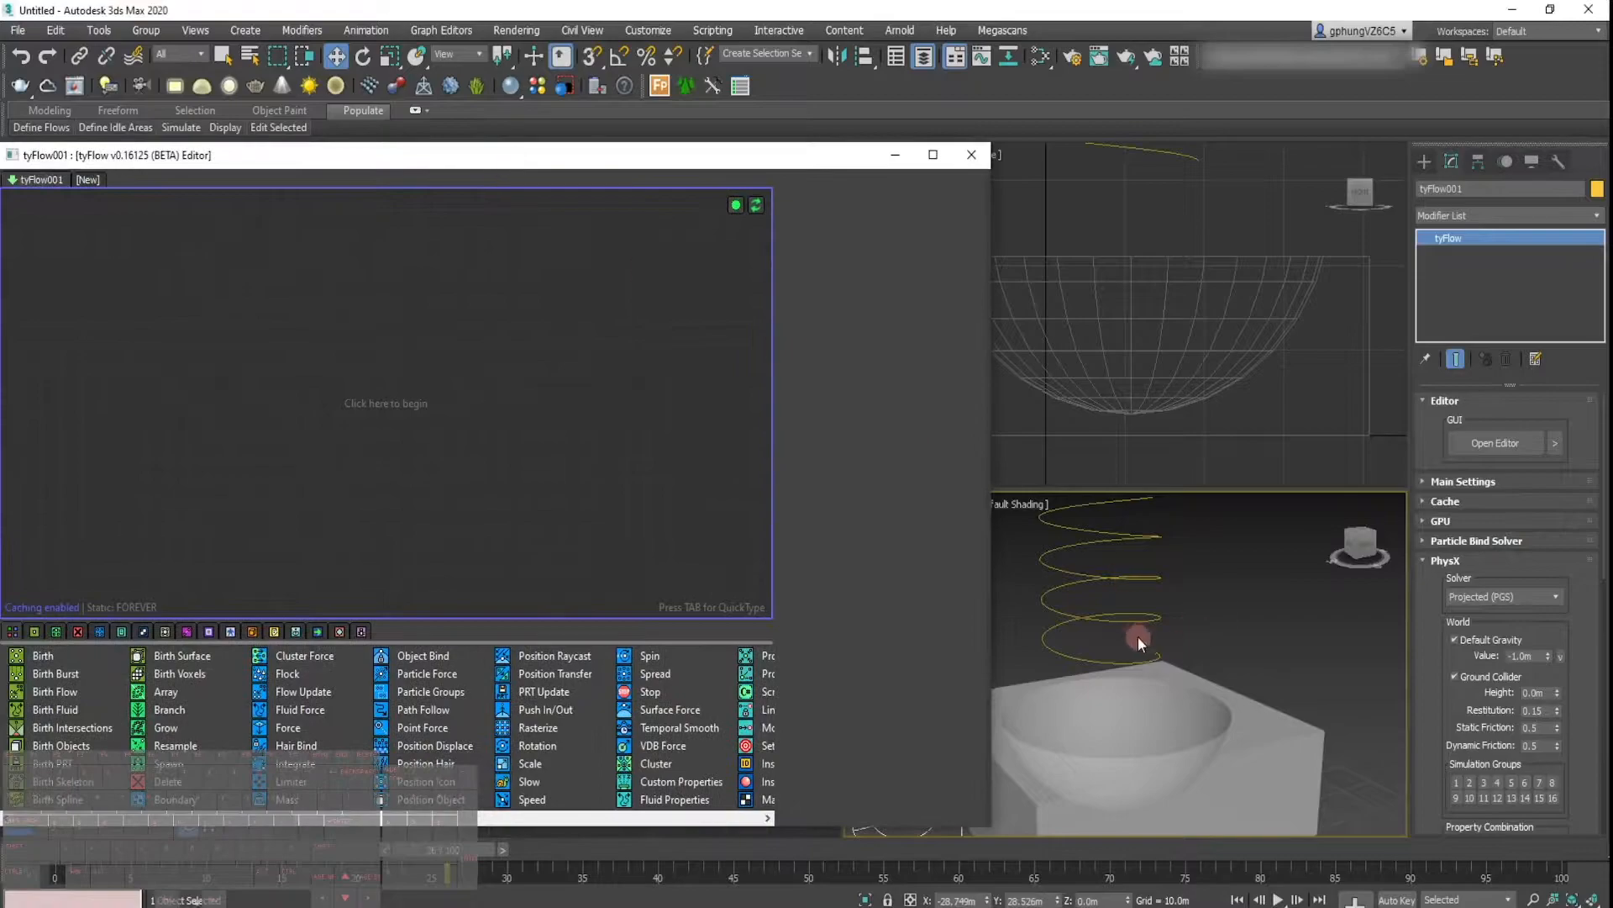
mouse_move(56, 798)
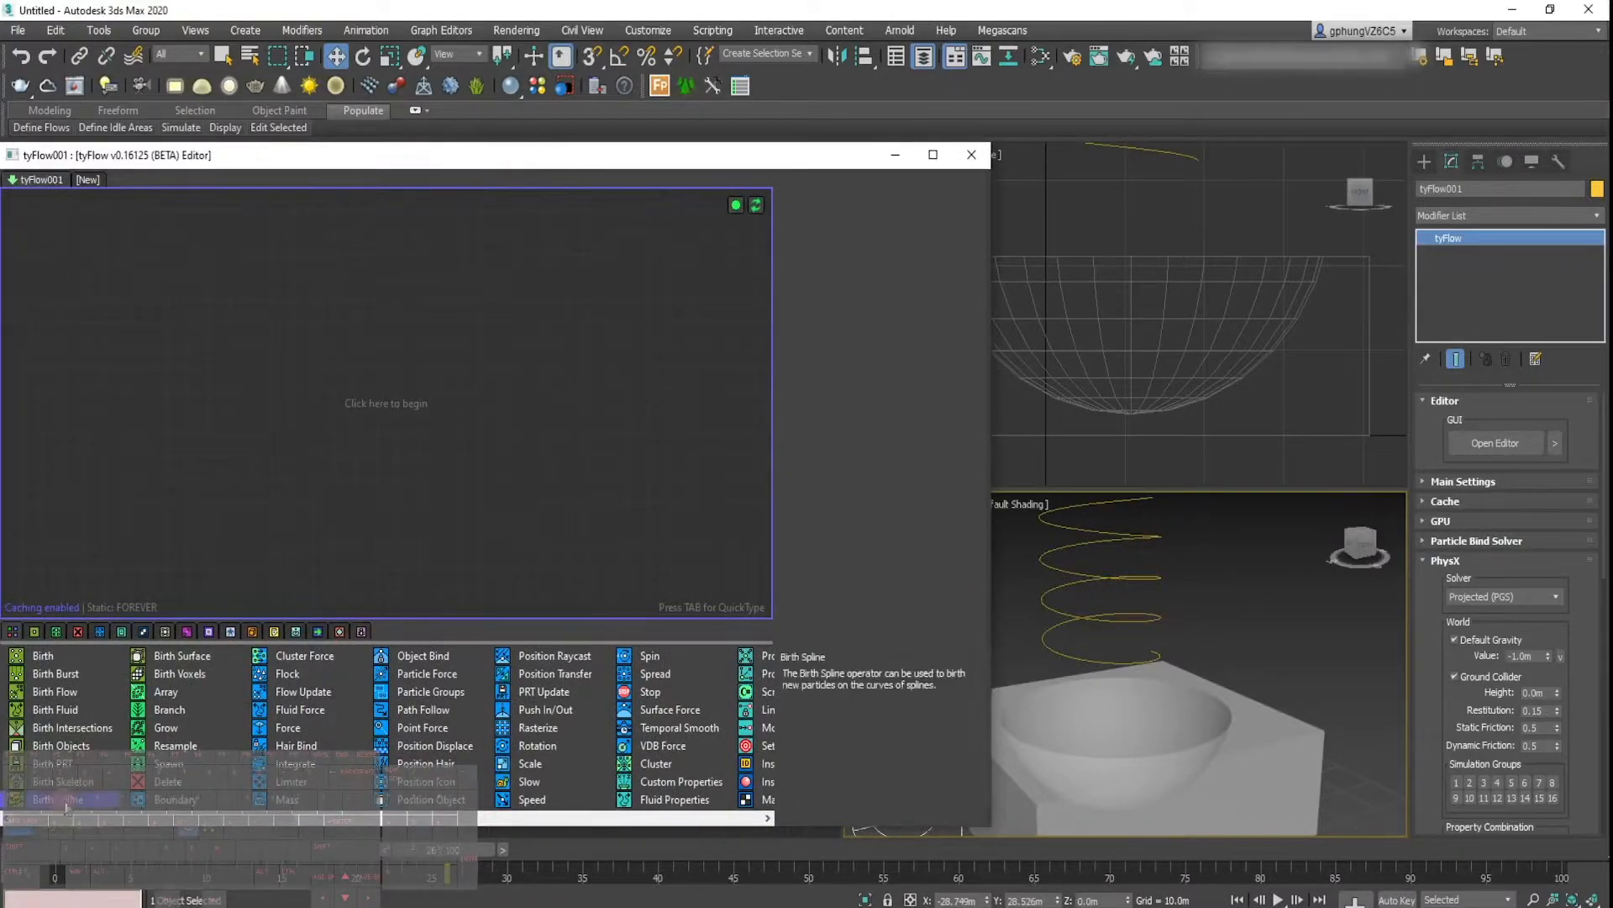
Step: Add a Birth Spline on Helix001, ticks display, Percent Along Spline at 1.0
click(64, 799)
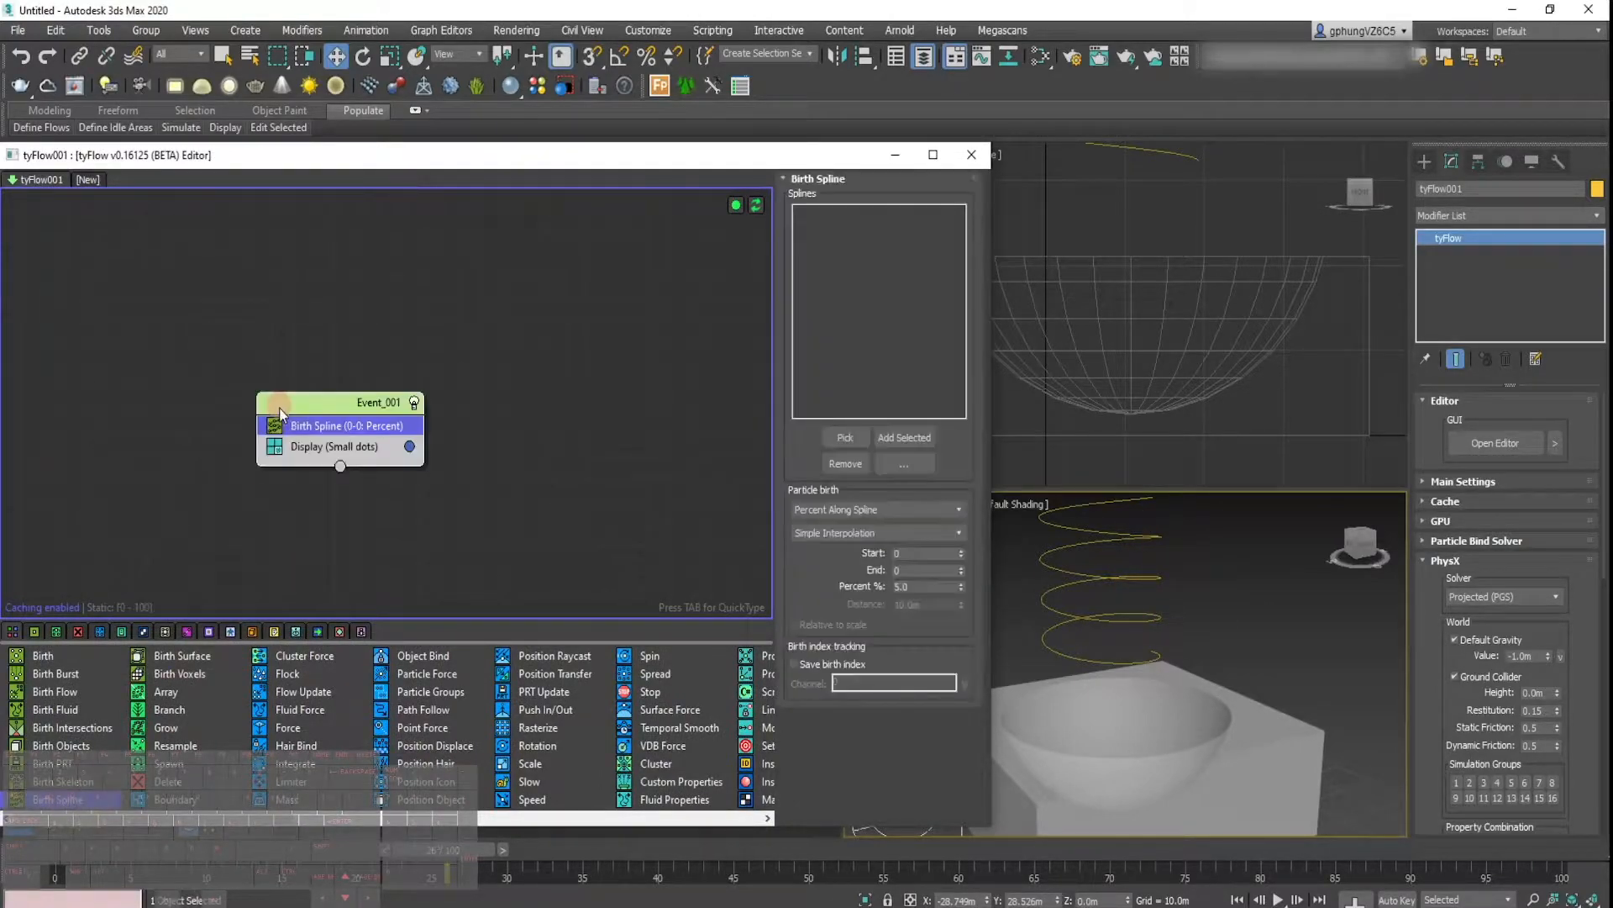
click(844, 437)
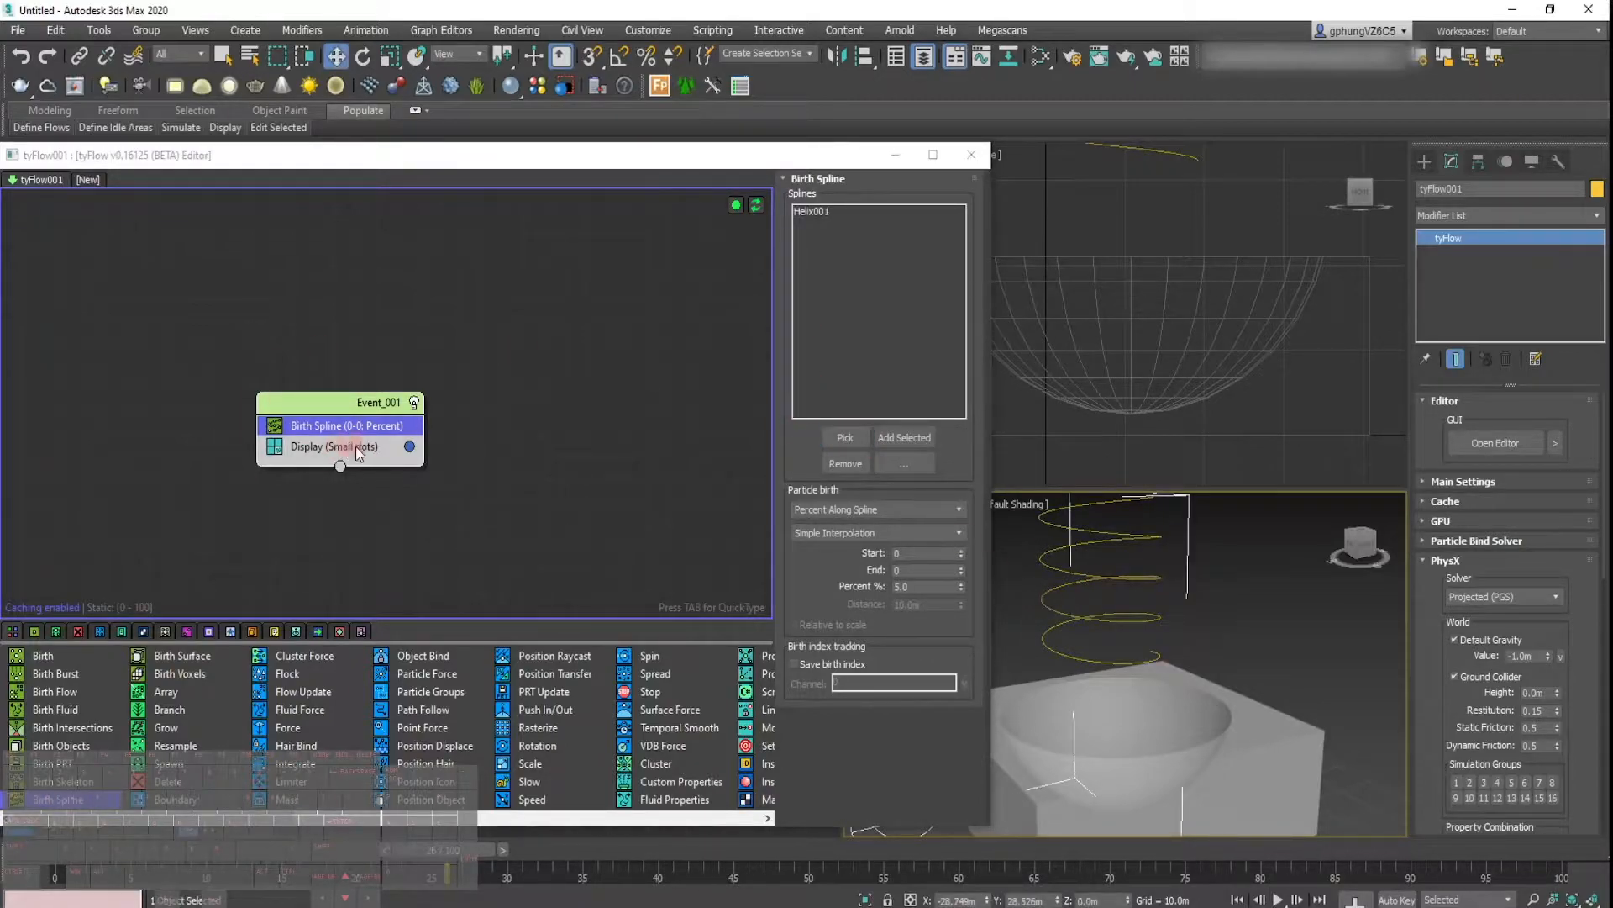
click(334, 446)
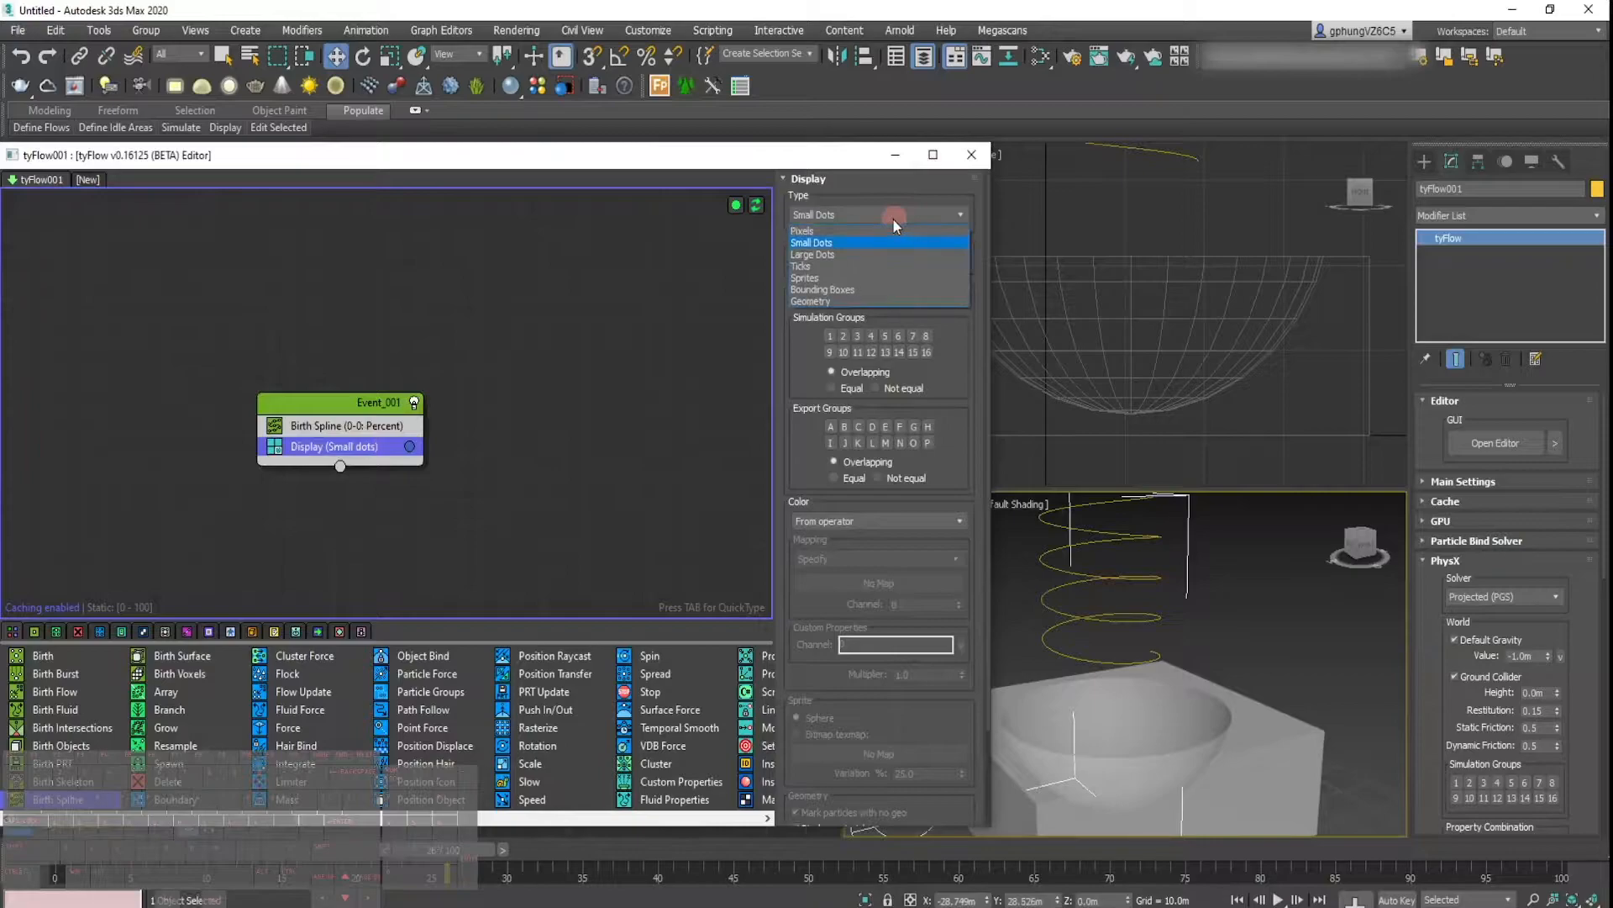
click(802, 267)
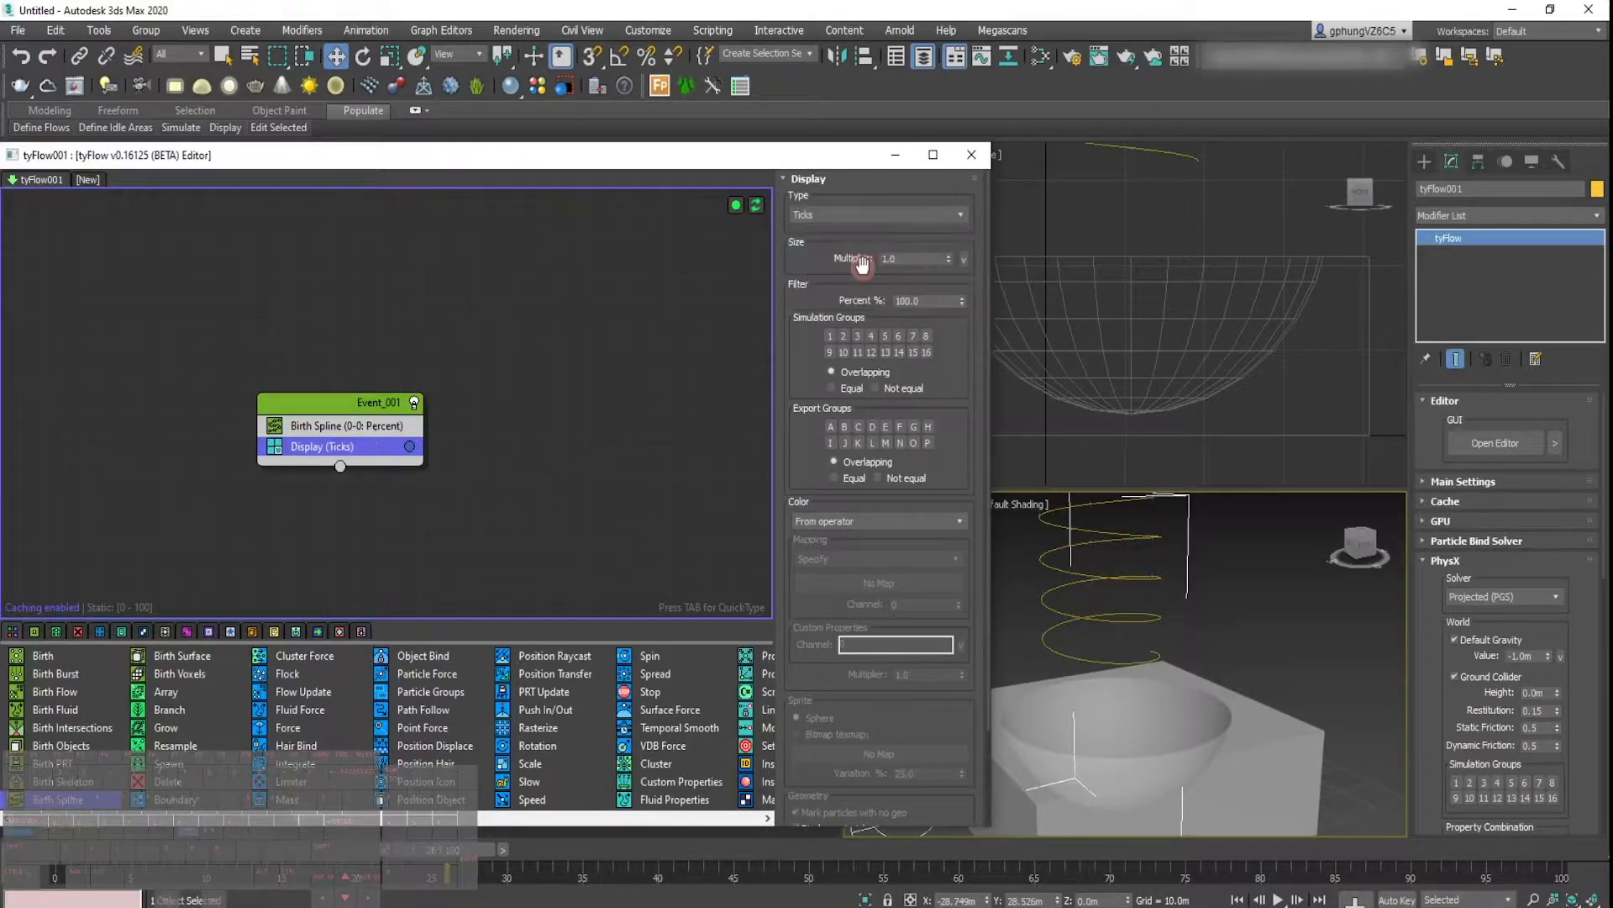
mouse_move(957, 579)
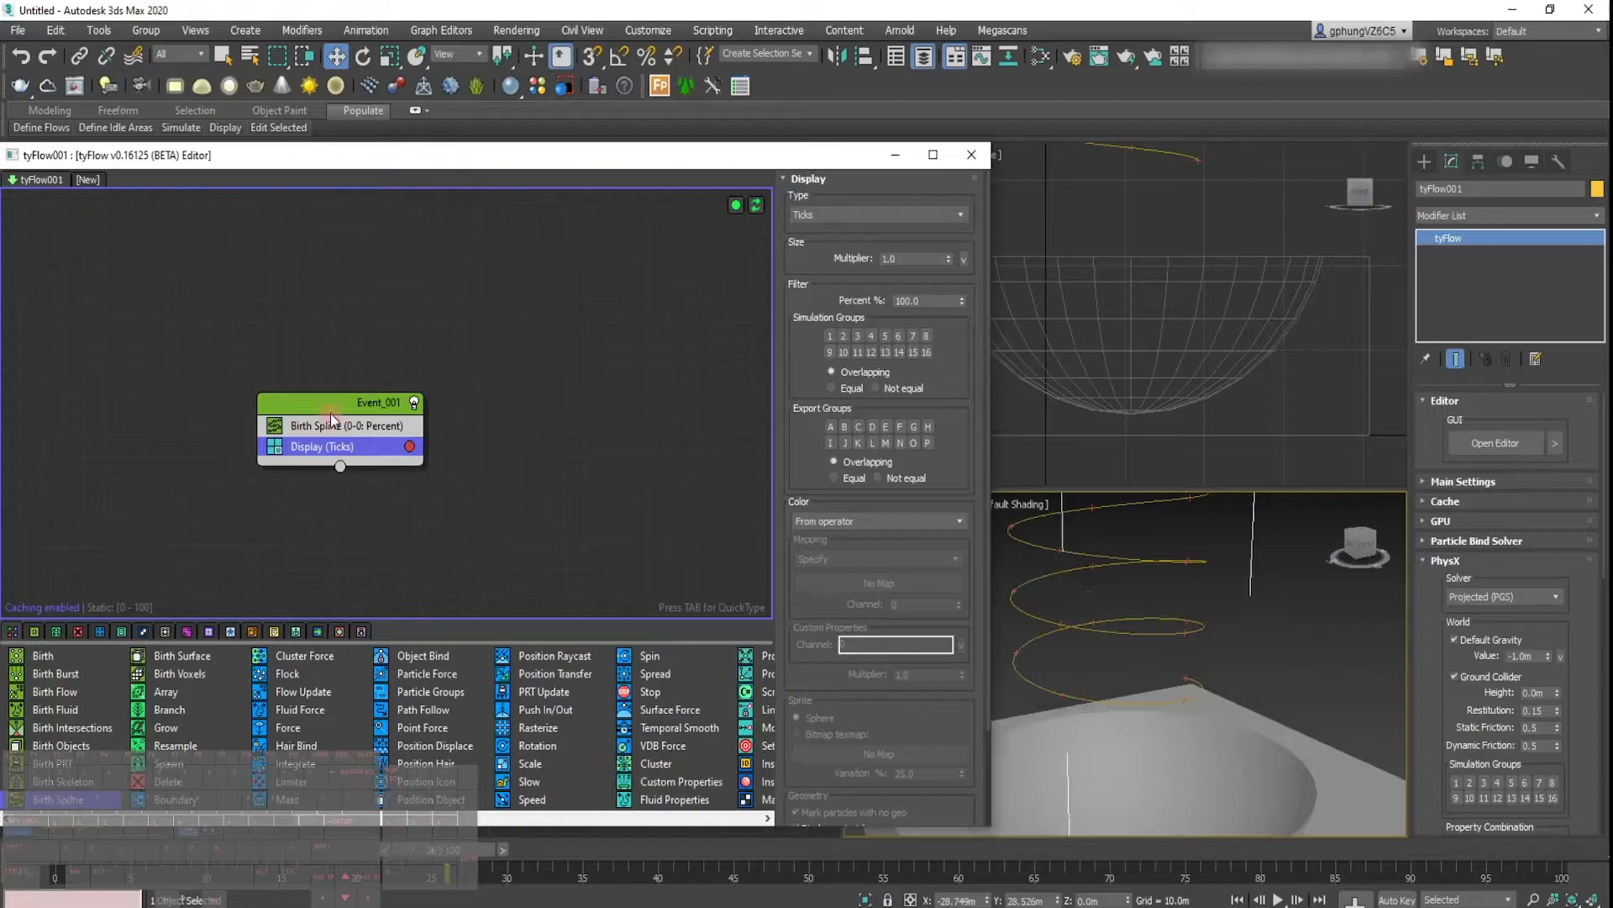
click(348, 425)
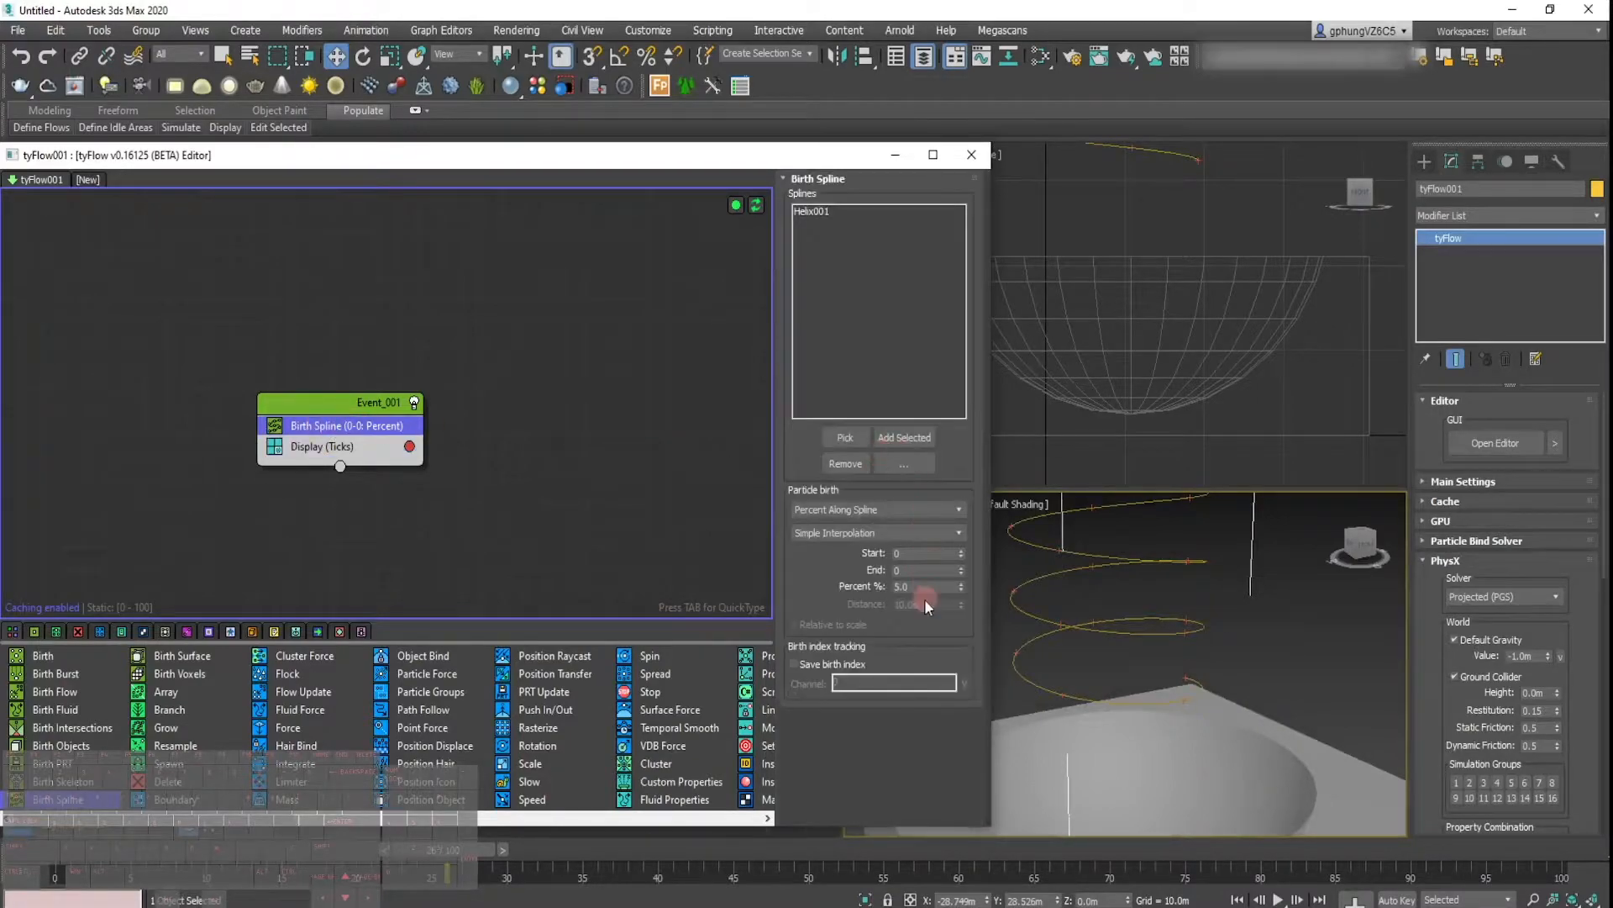
triple_click(926, 586)
text(1)
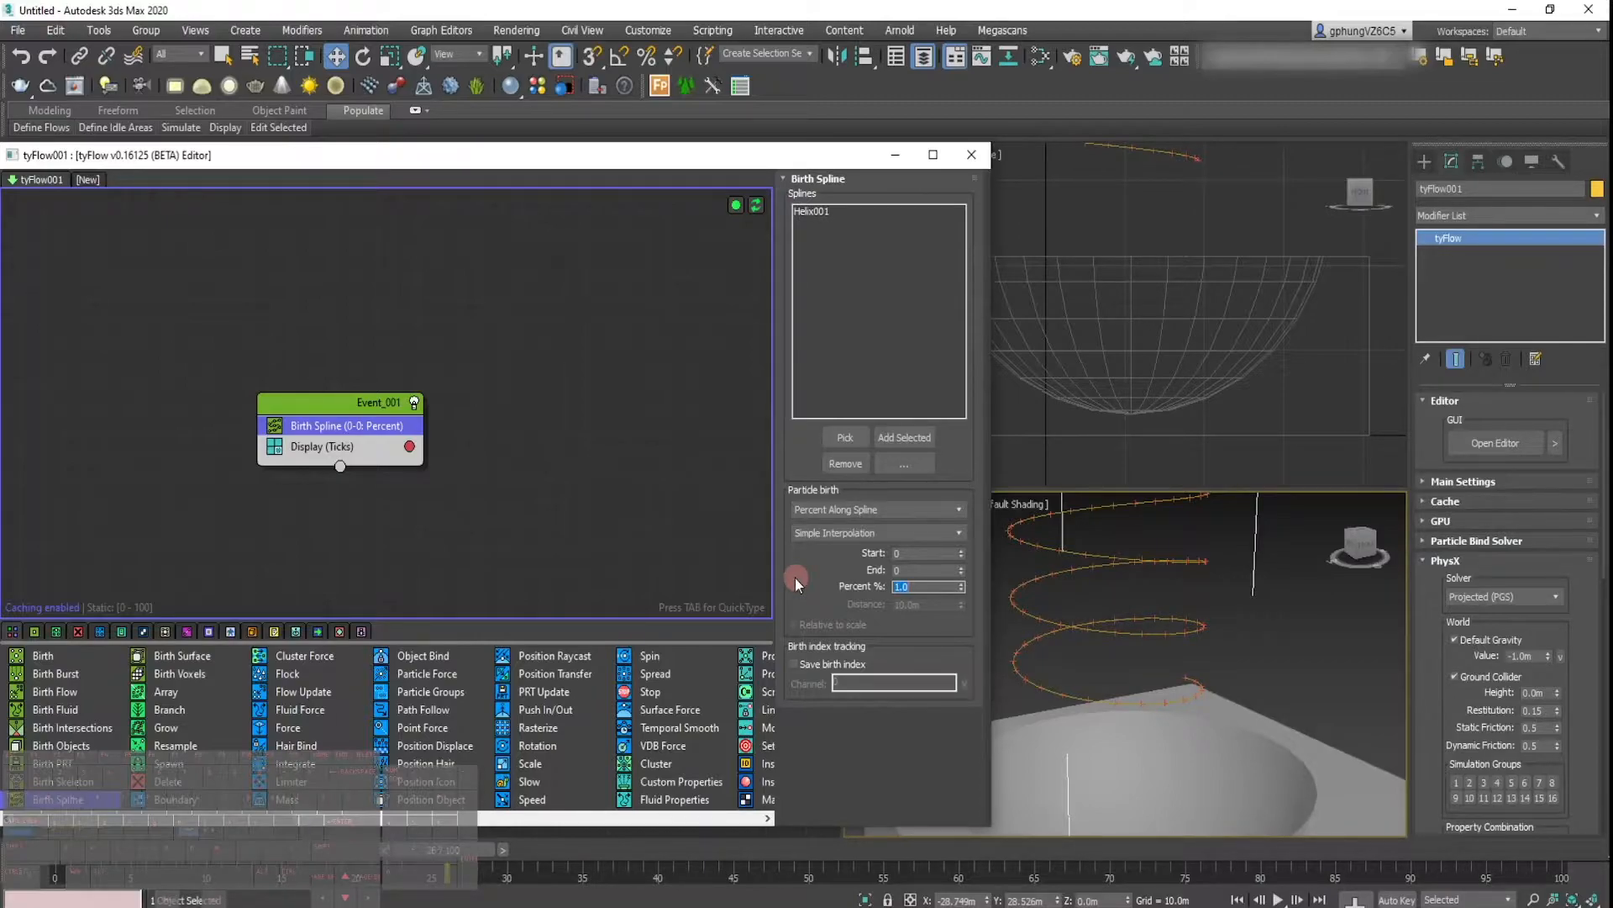
mouse_move(579, 458)
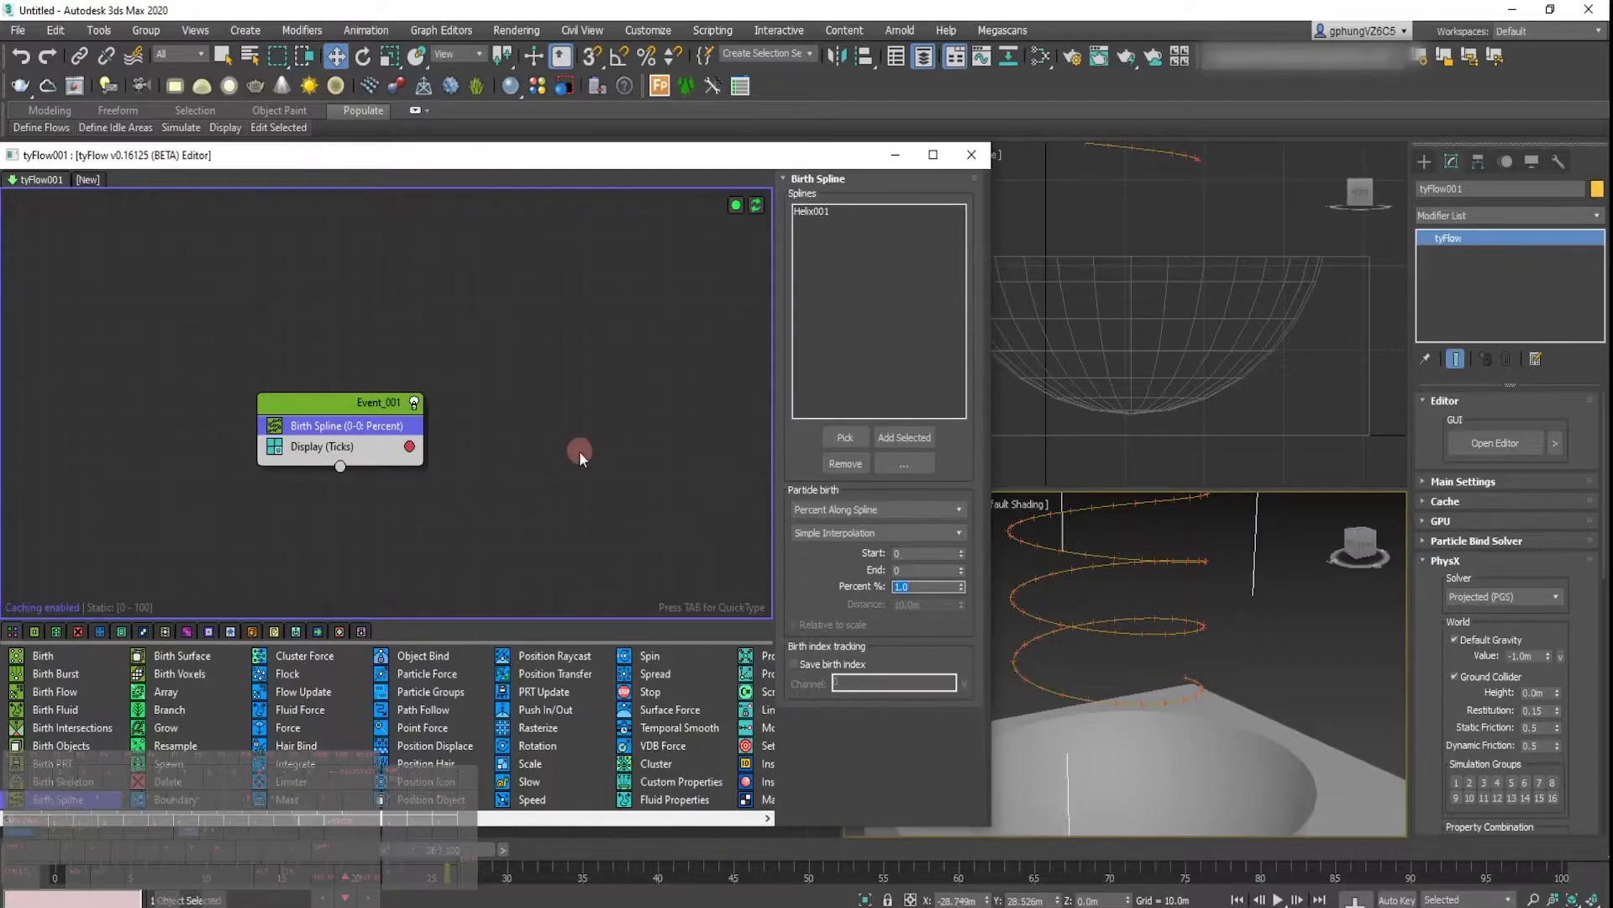
mouse_move(339, 497)
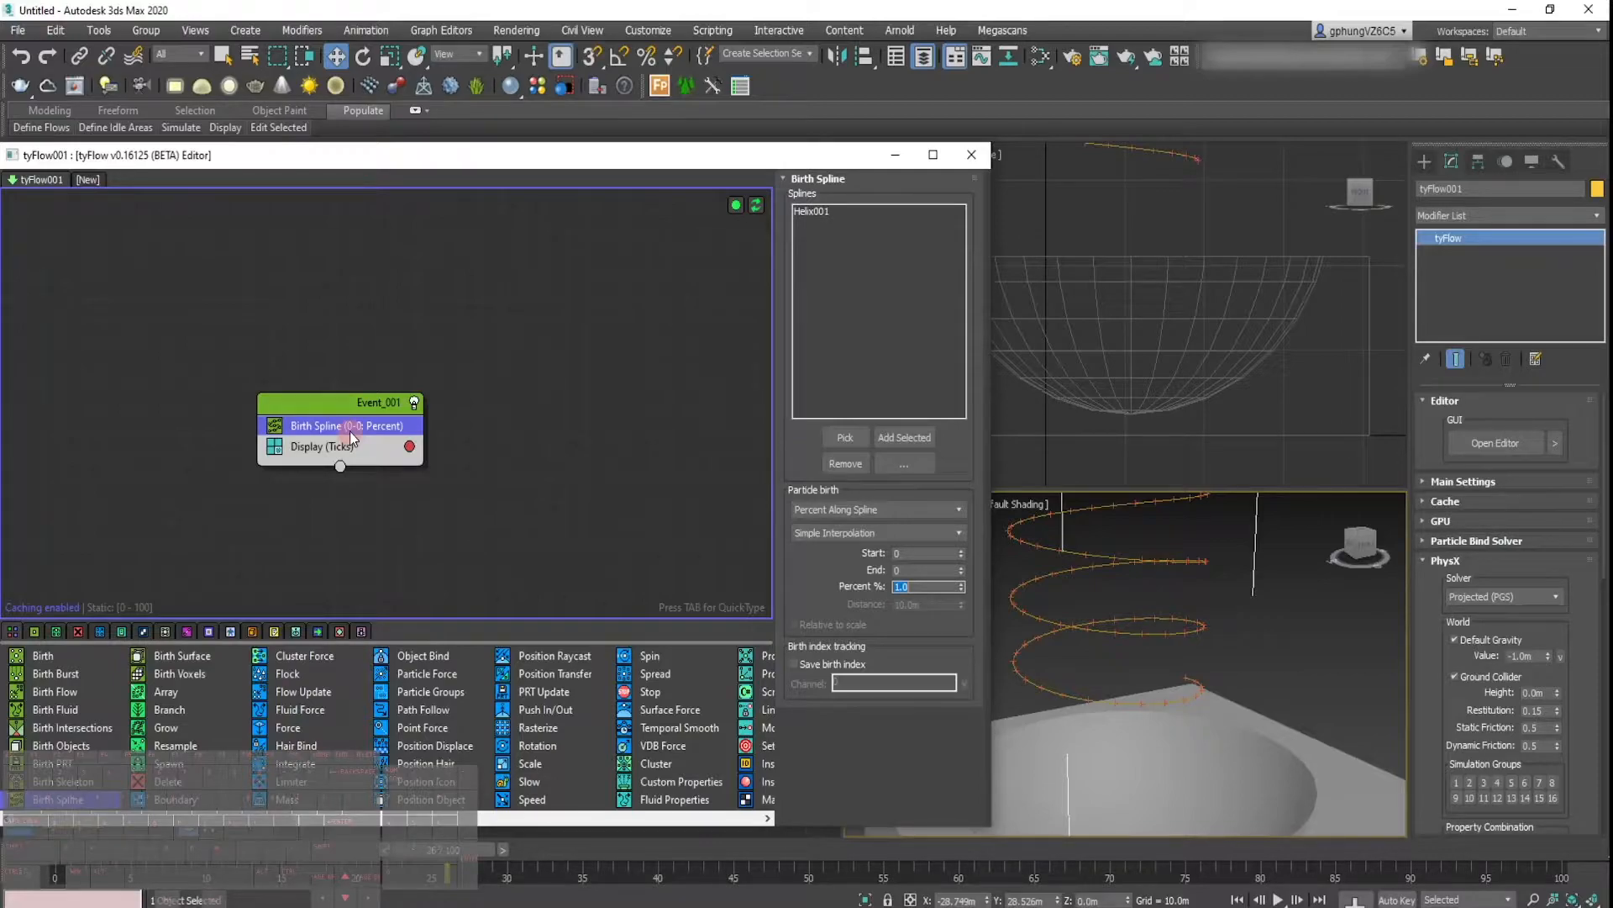
Step: Insert a Shape operator with 3D Mesh Type set to Sphere (LowRes)
right_click(347, 425)
text(sha)
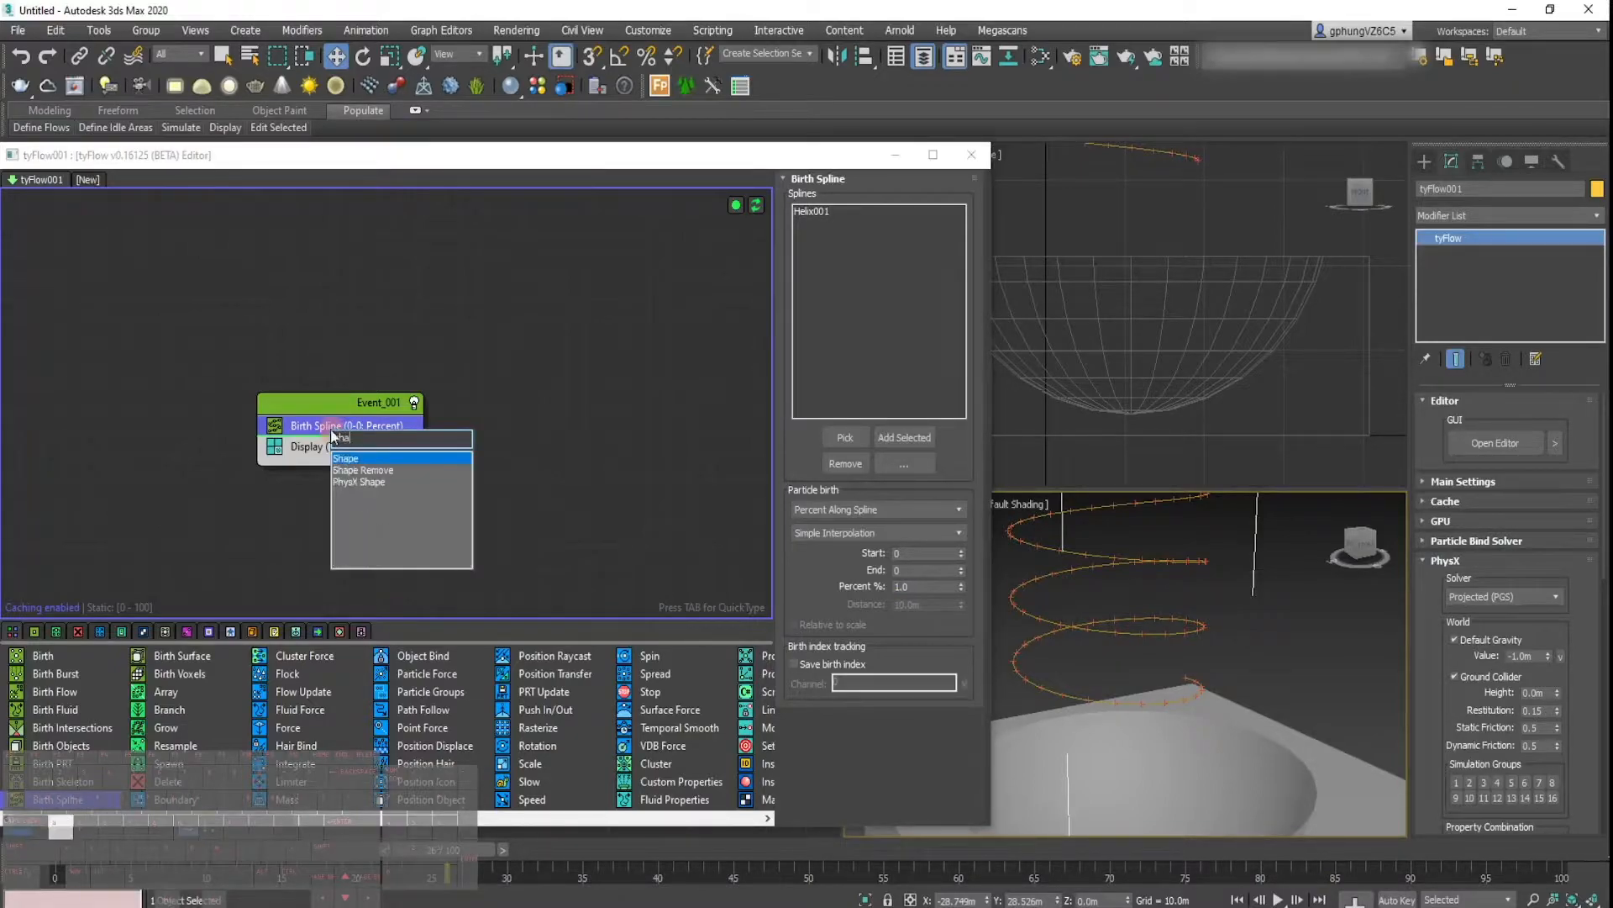
click(347, 459)
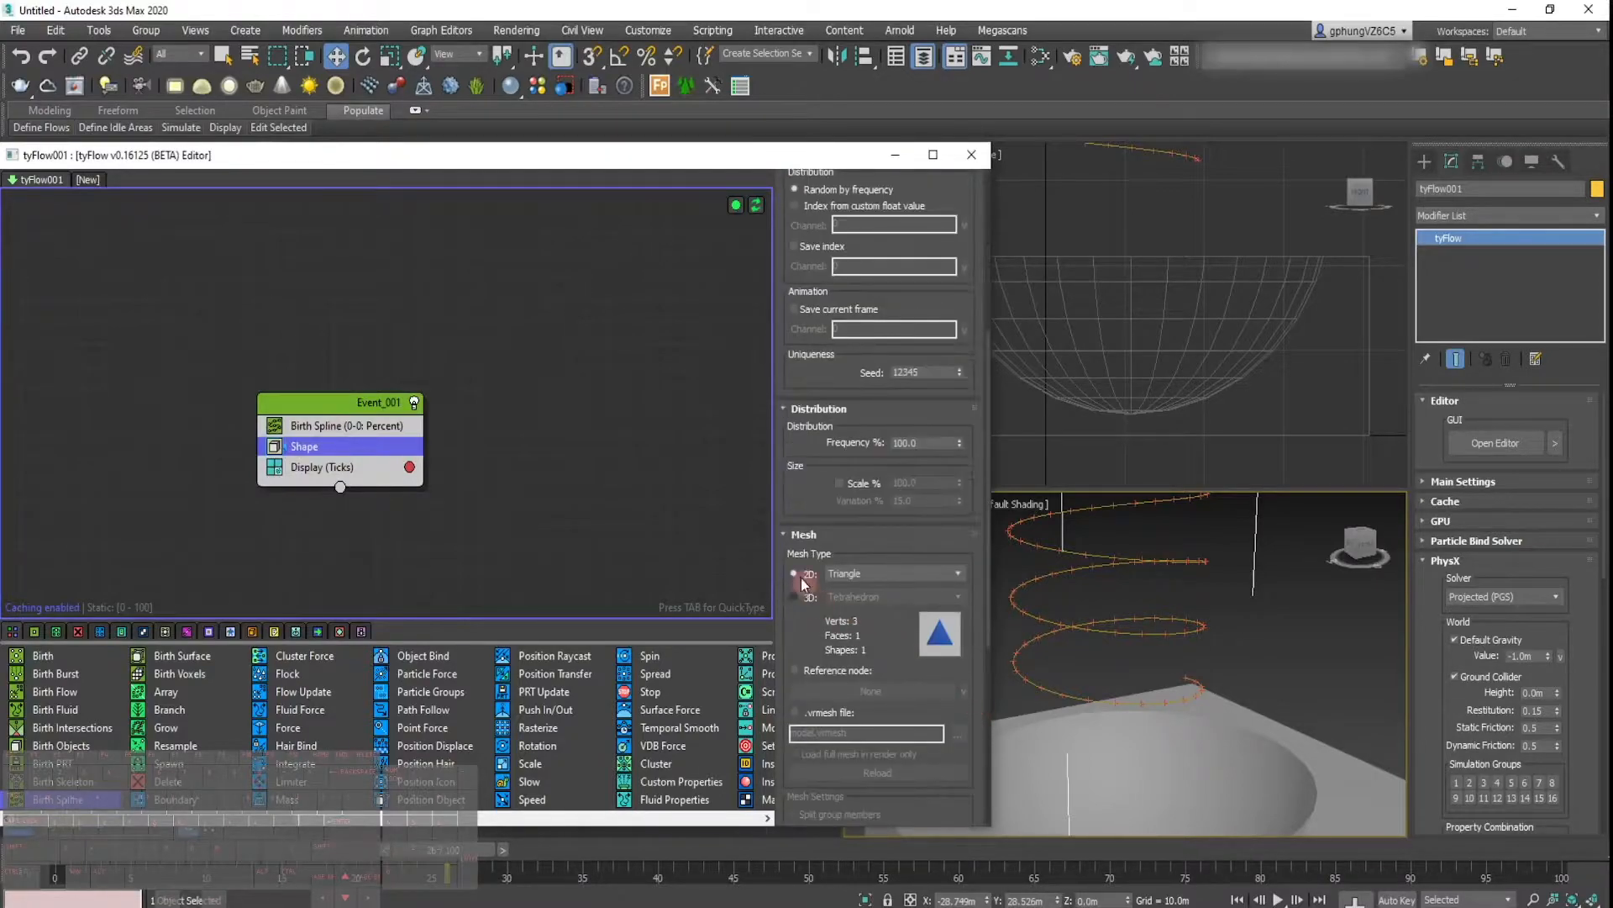
click(890, 596)
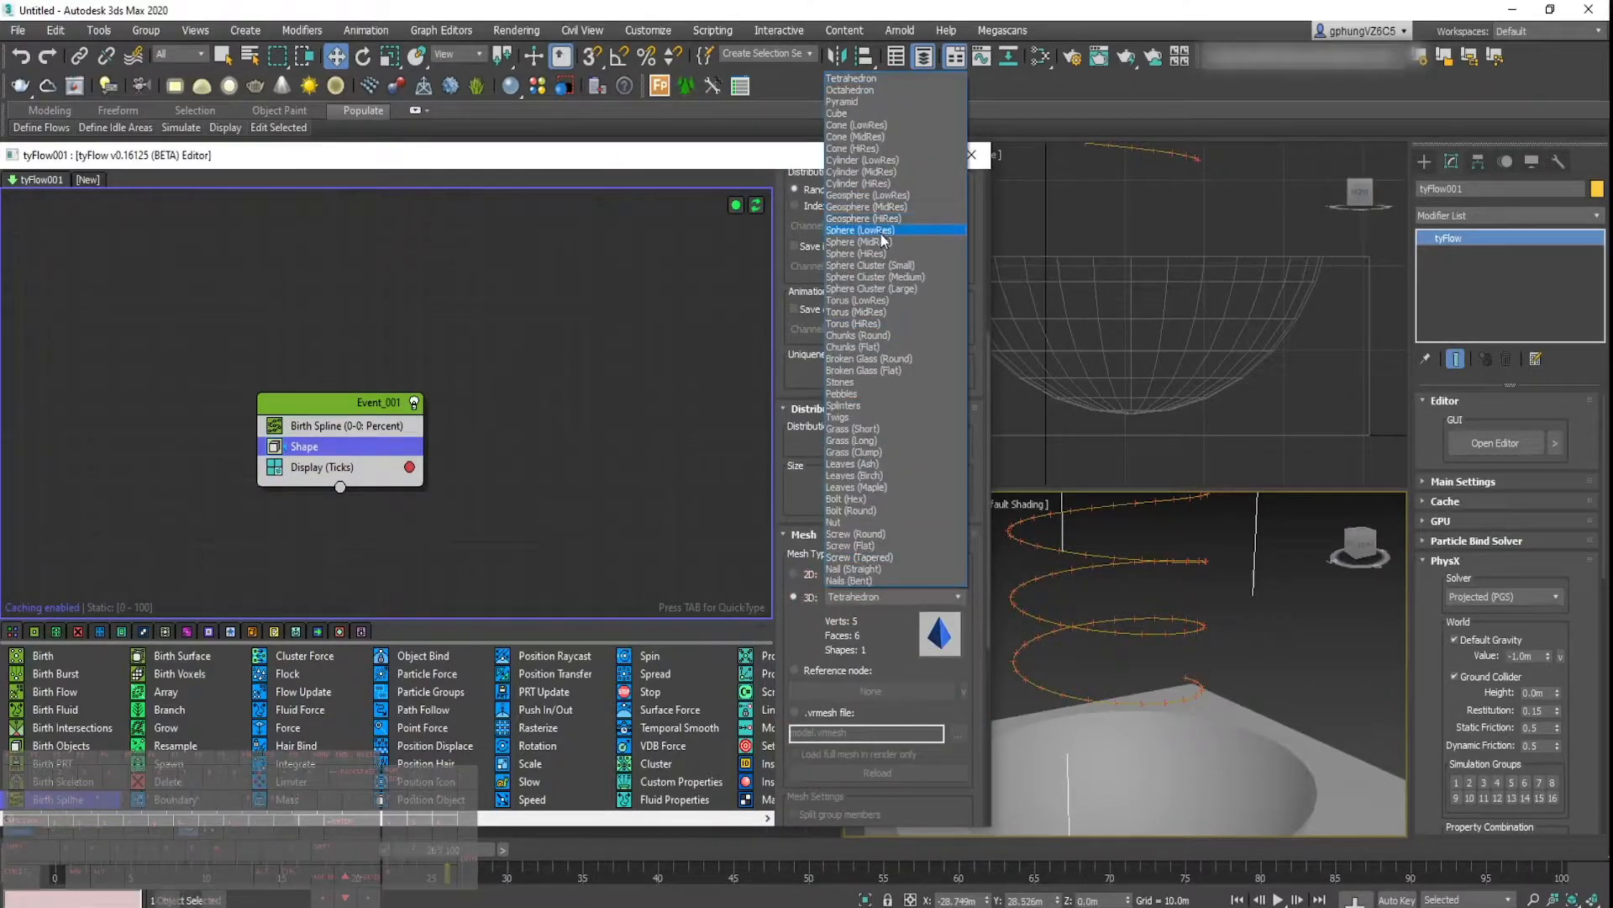
click(862, 229)
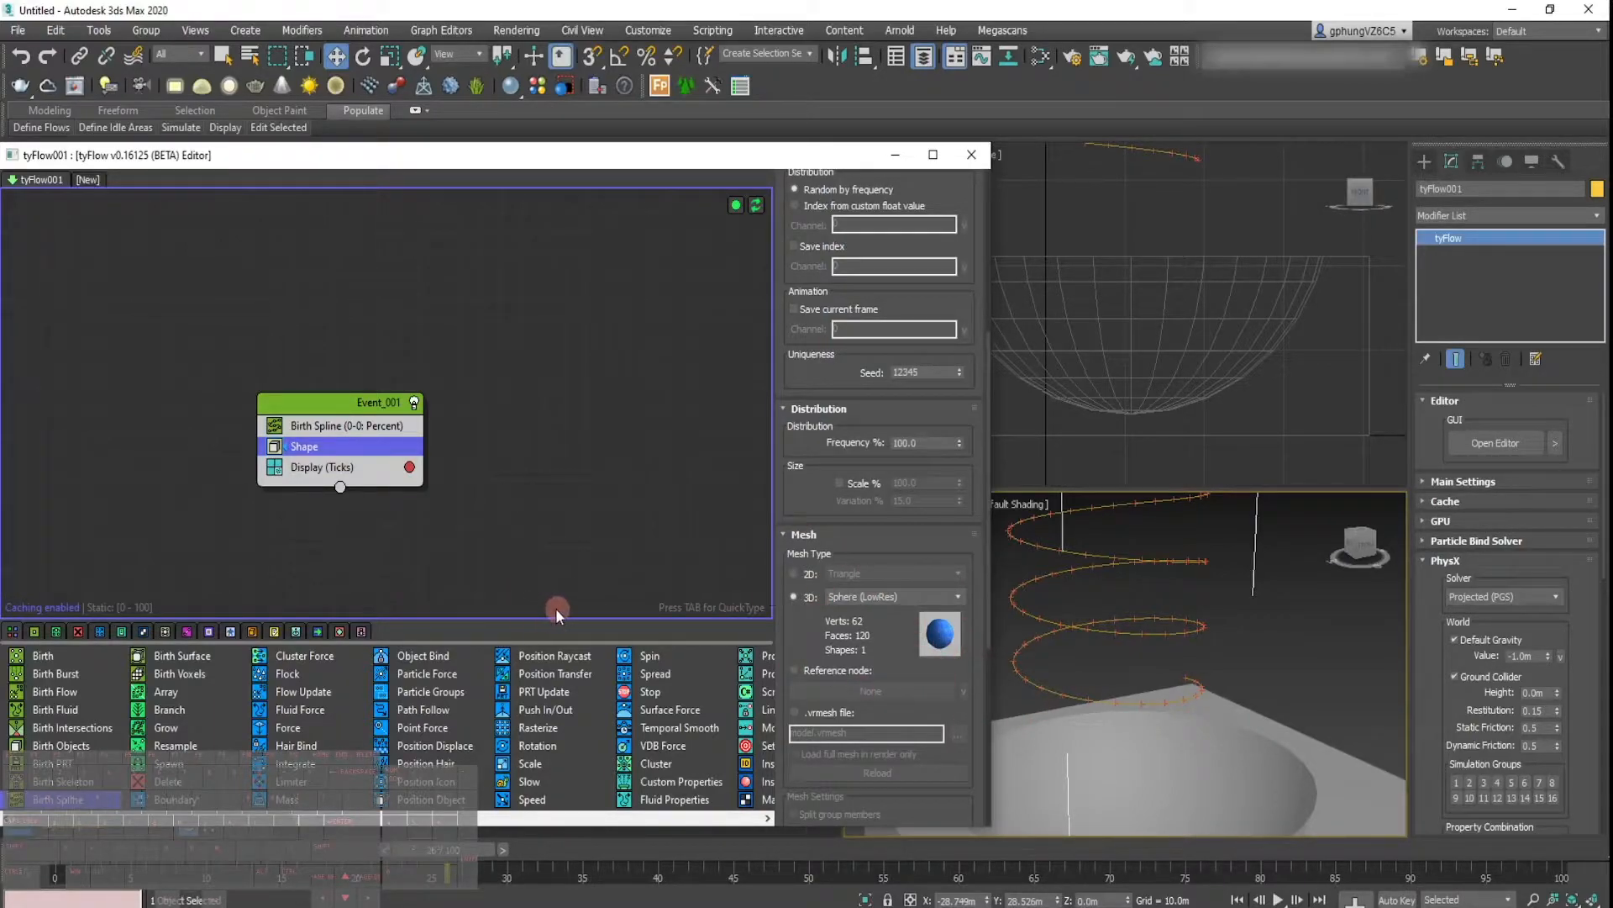
scroll(right, 3)
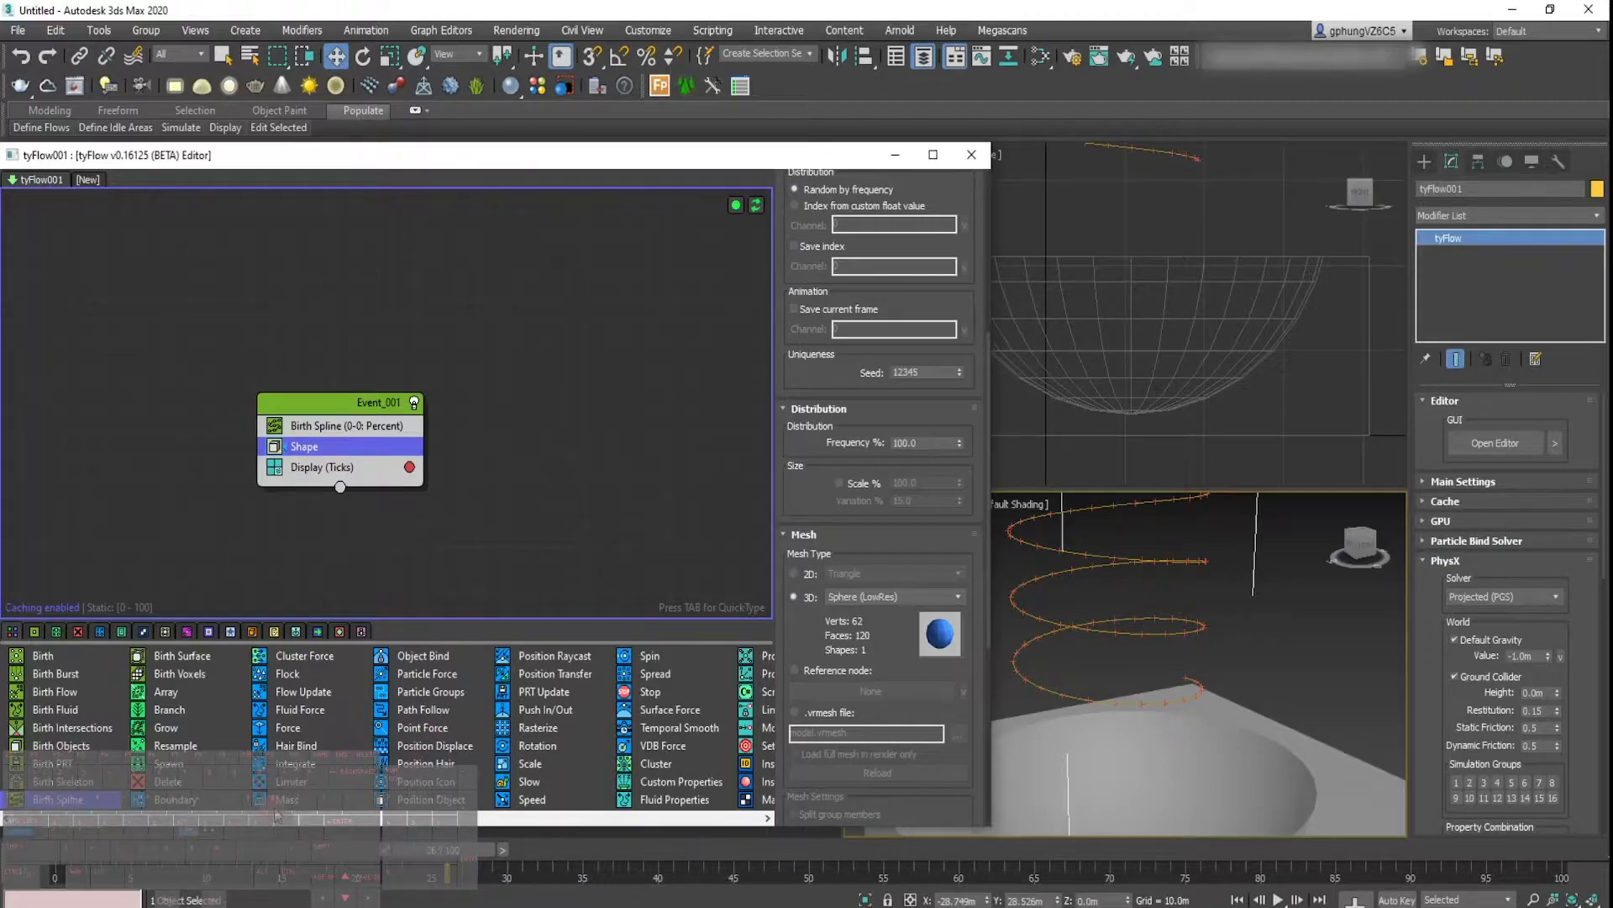
Step: Display particles as Geometry, enable Scale %, and set Birth Spline Percent to 0.8
click(322, 466)
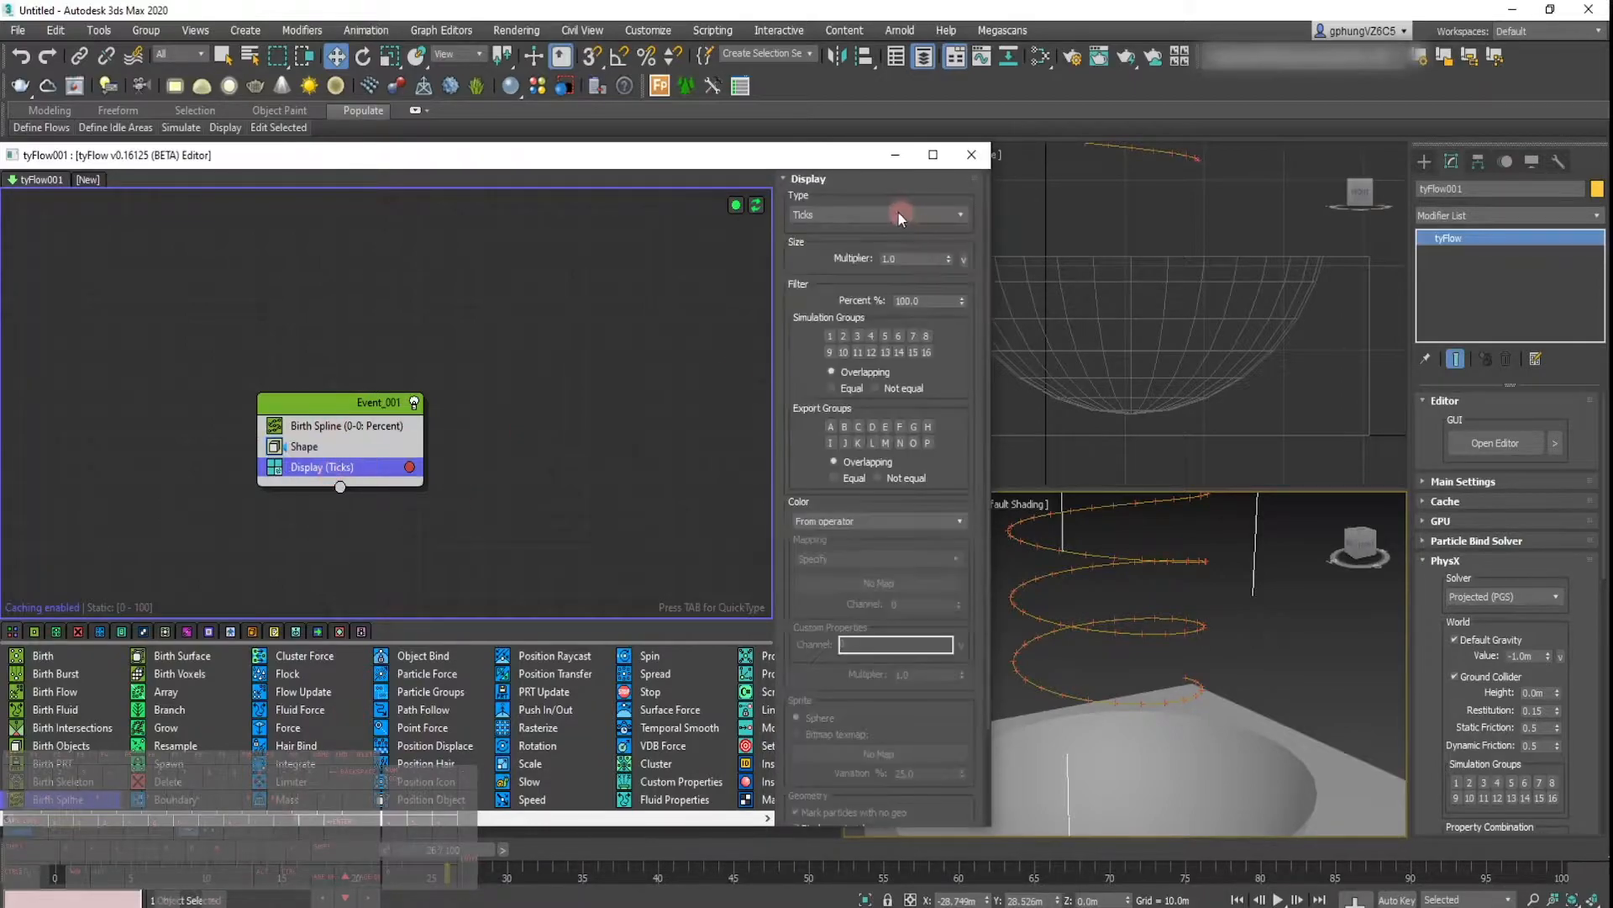
click(875, 214)
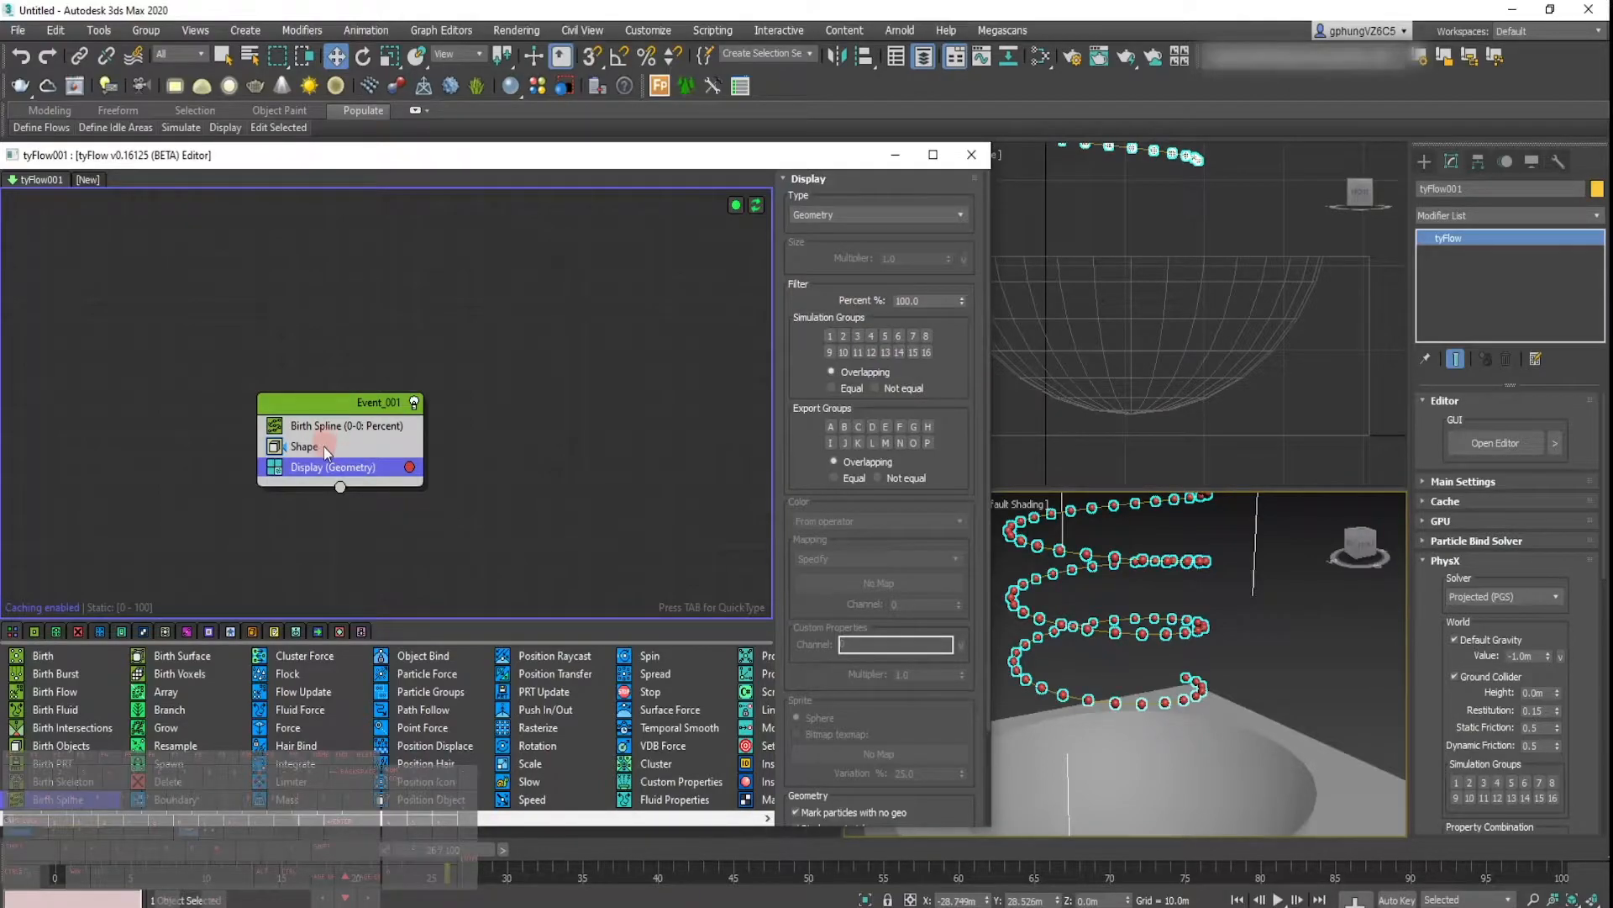
click(306, 446)
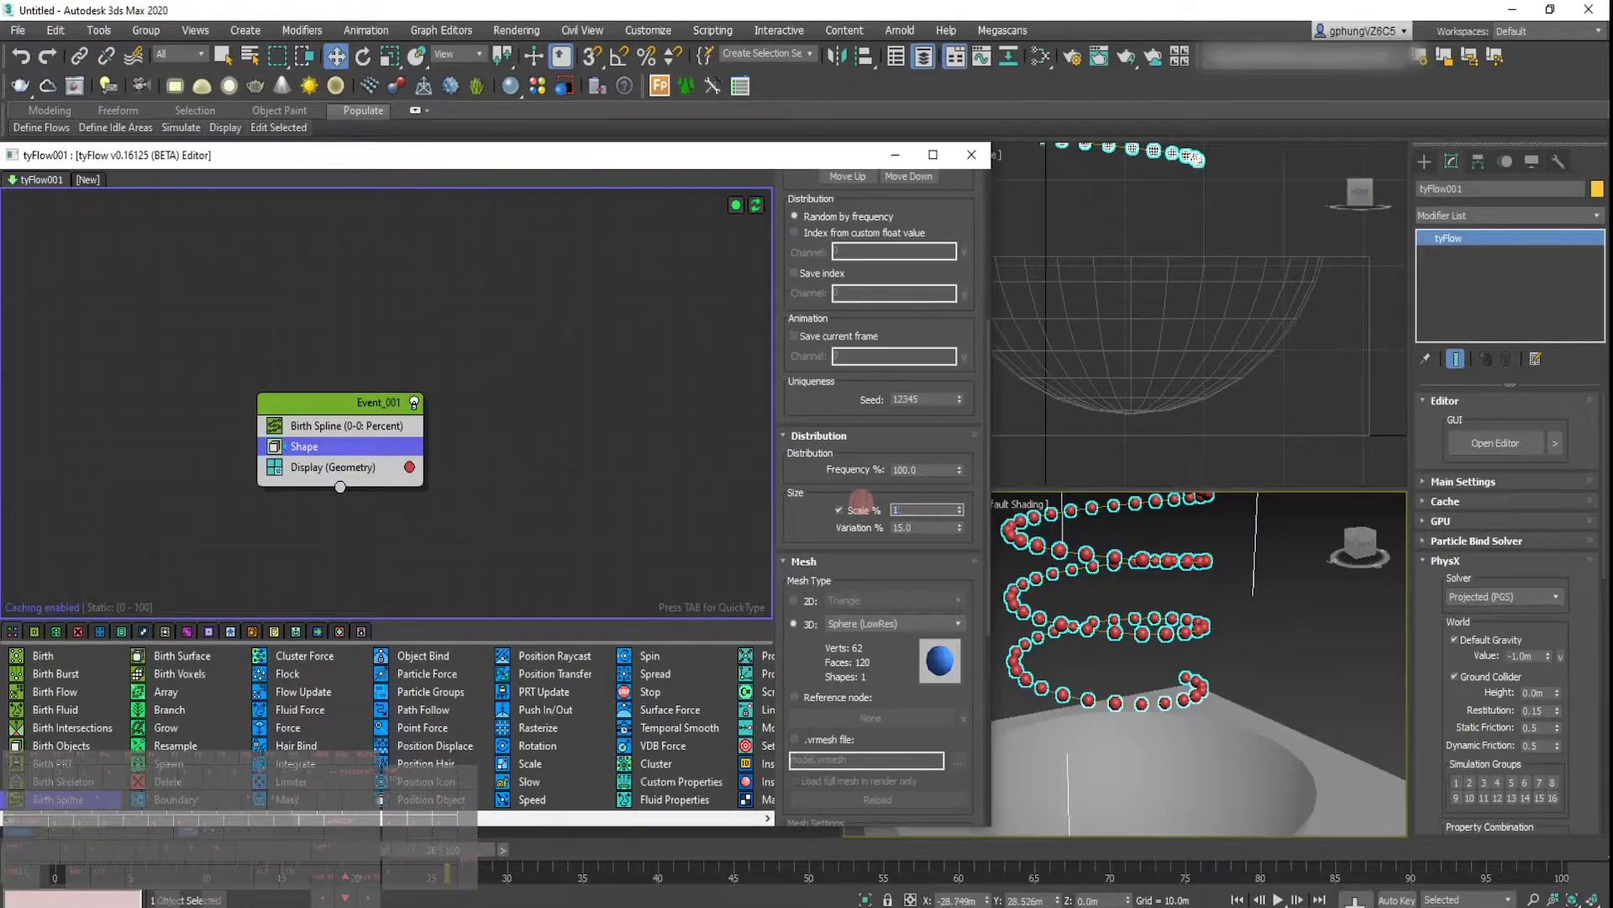
click(339, 426)
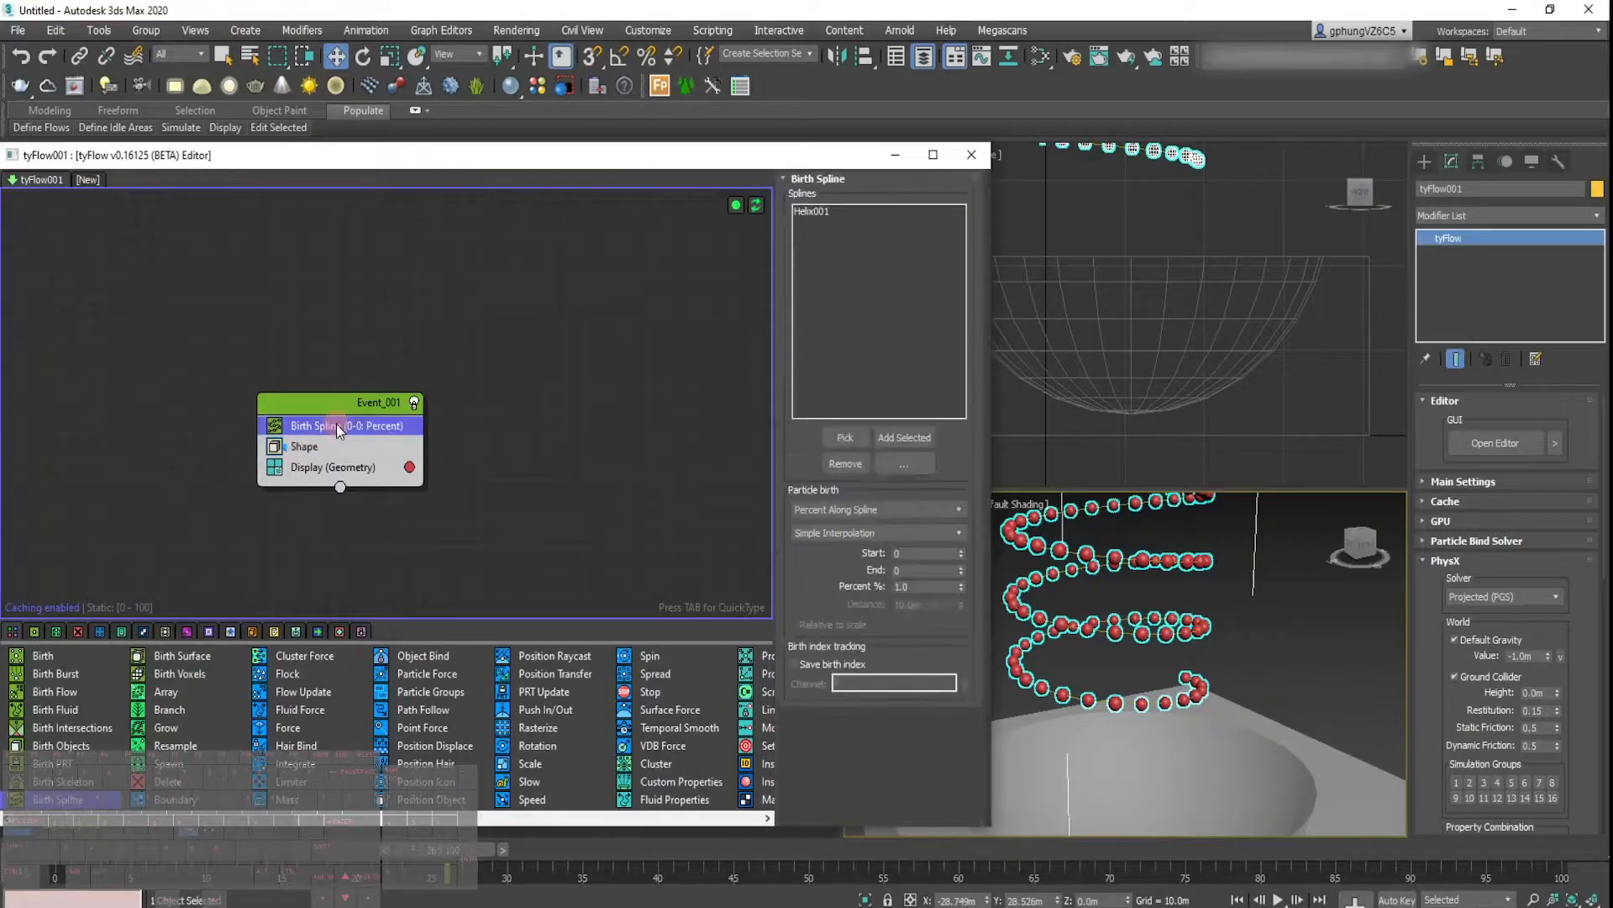
triple_click(926, 587)
text(0.8)
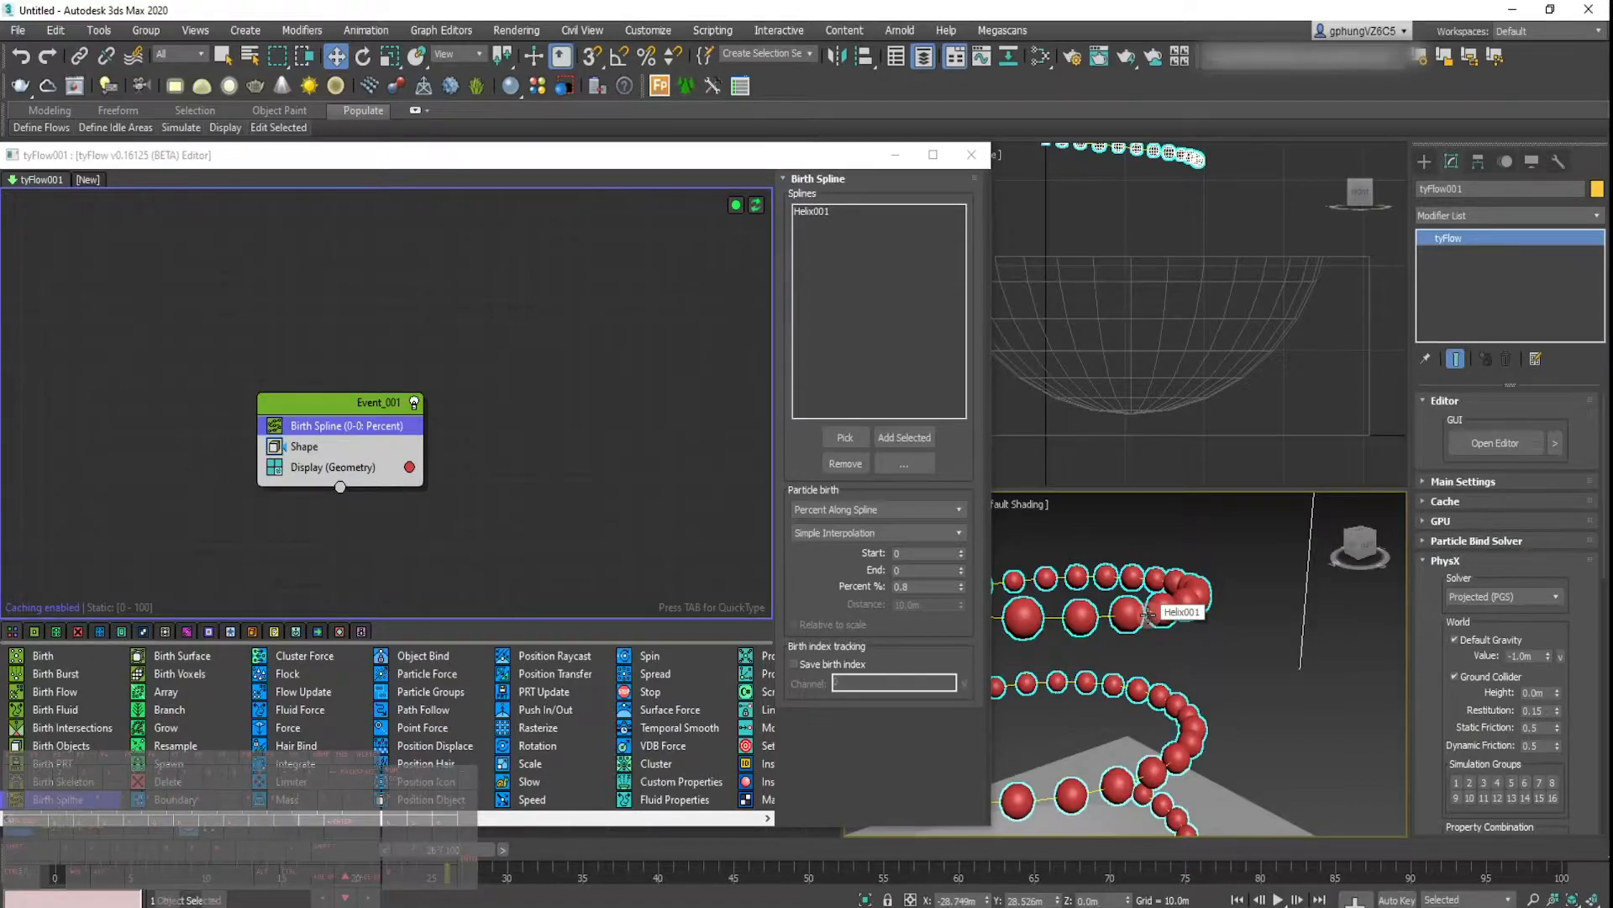
mouse_move(607, 675)
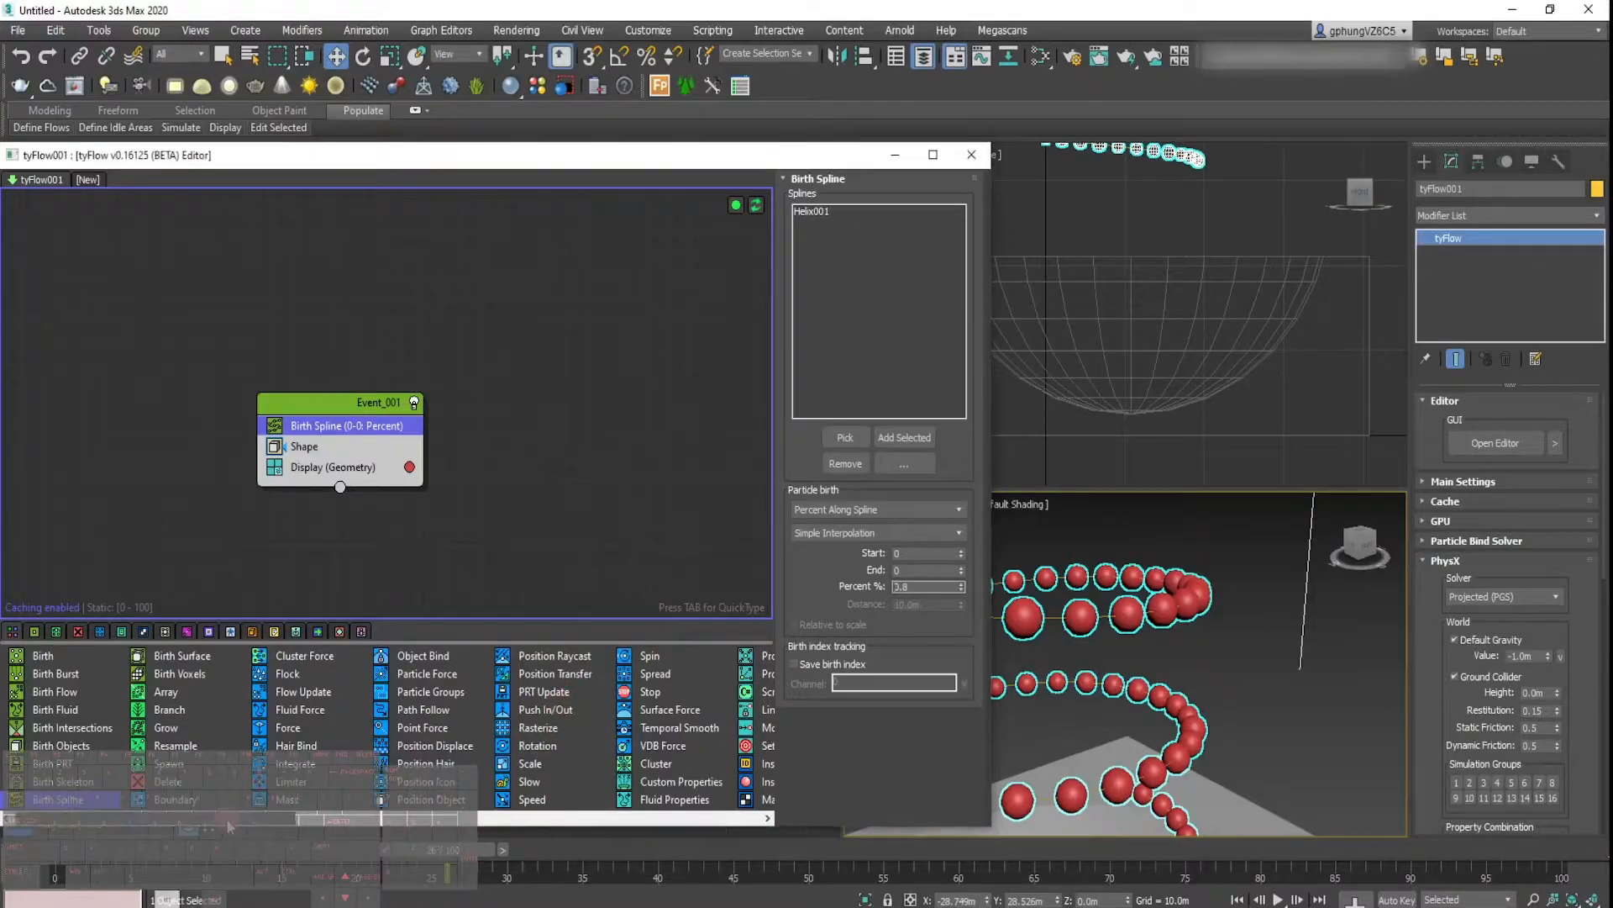
Step: Add a convex-hull PhysX Shape operator and scrub the timeline to preview spheres dropping
scroll(right, 3)
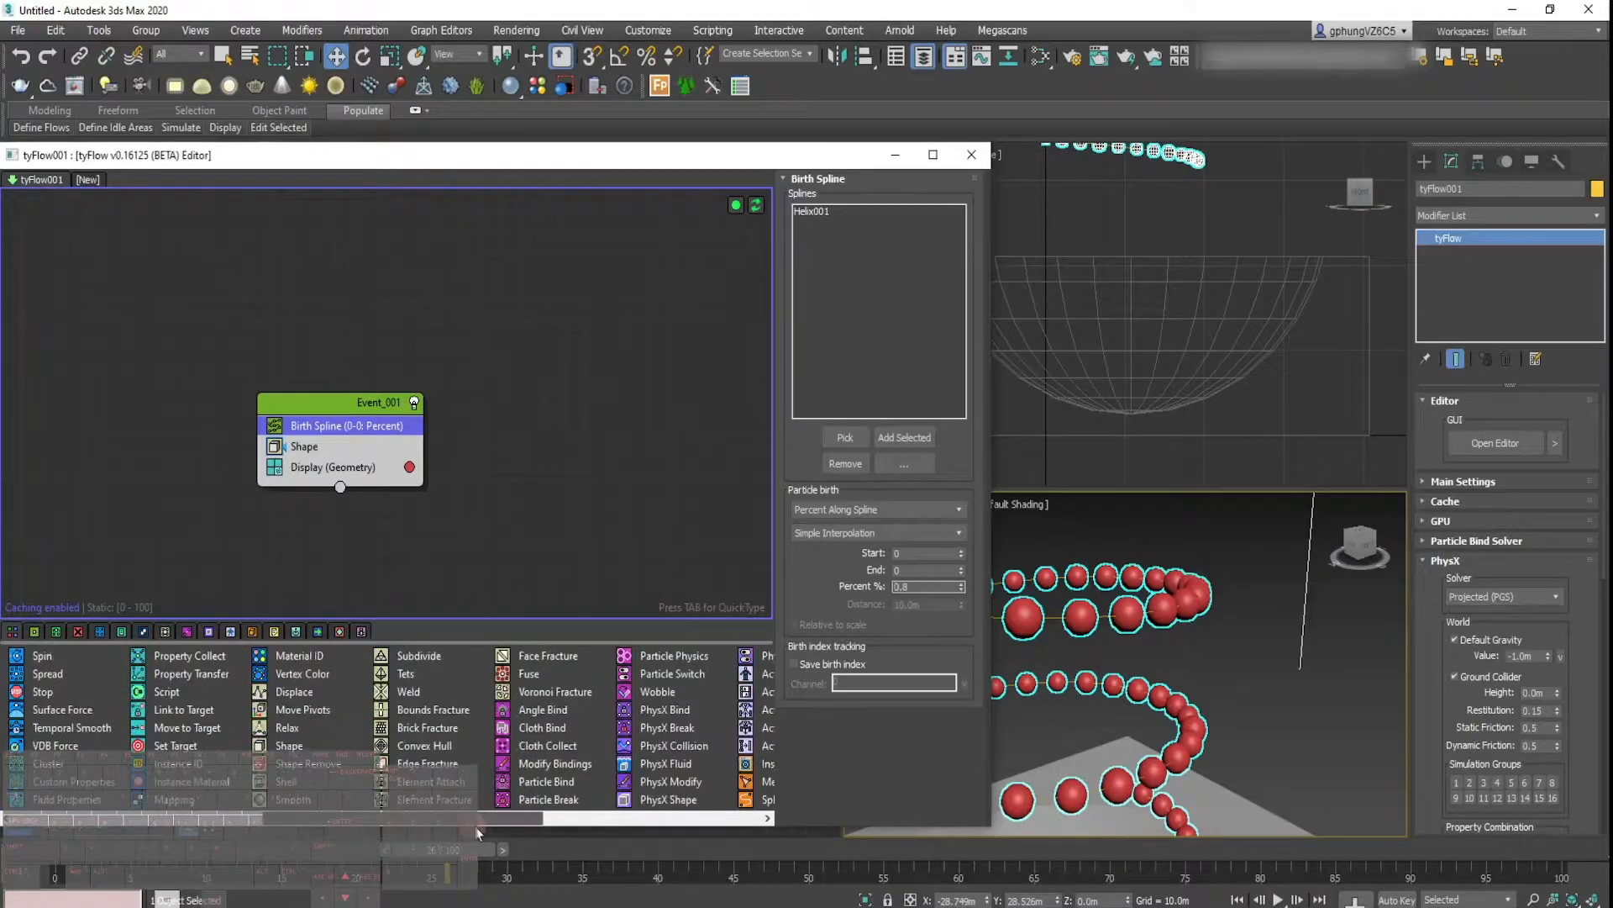
scroll(right, 3)
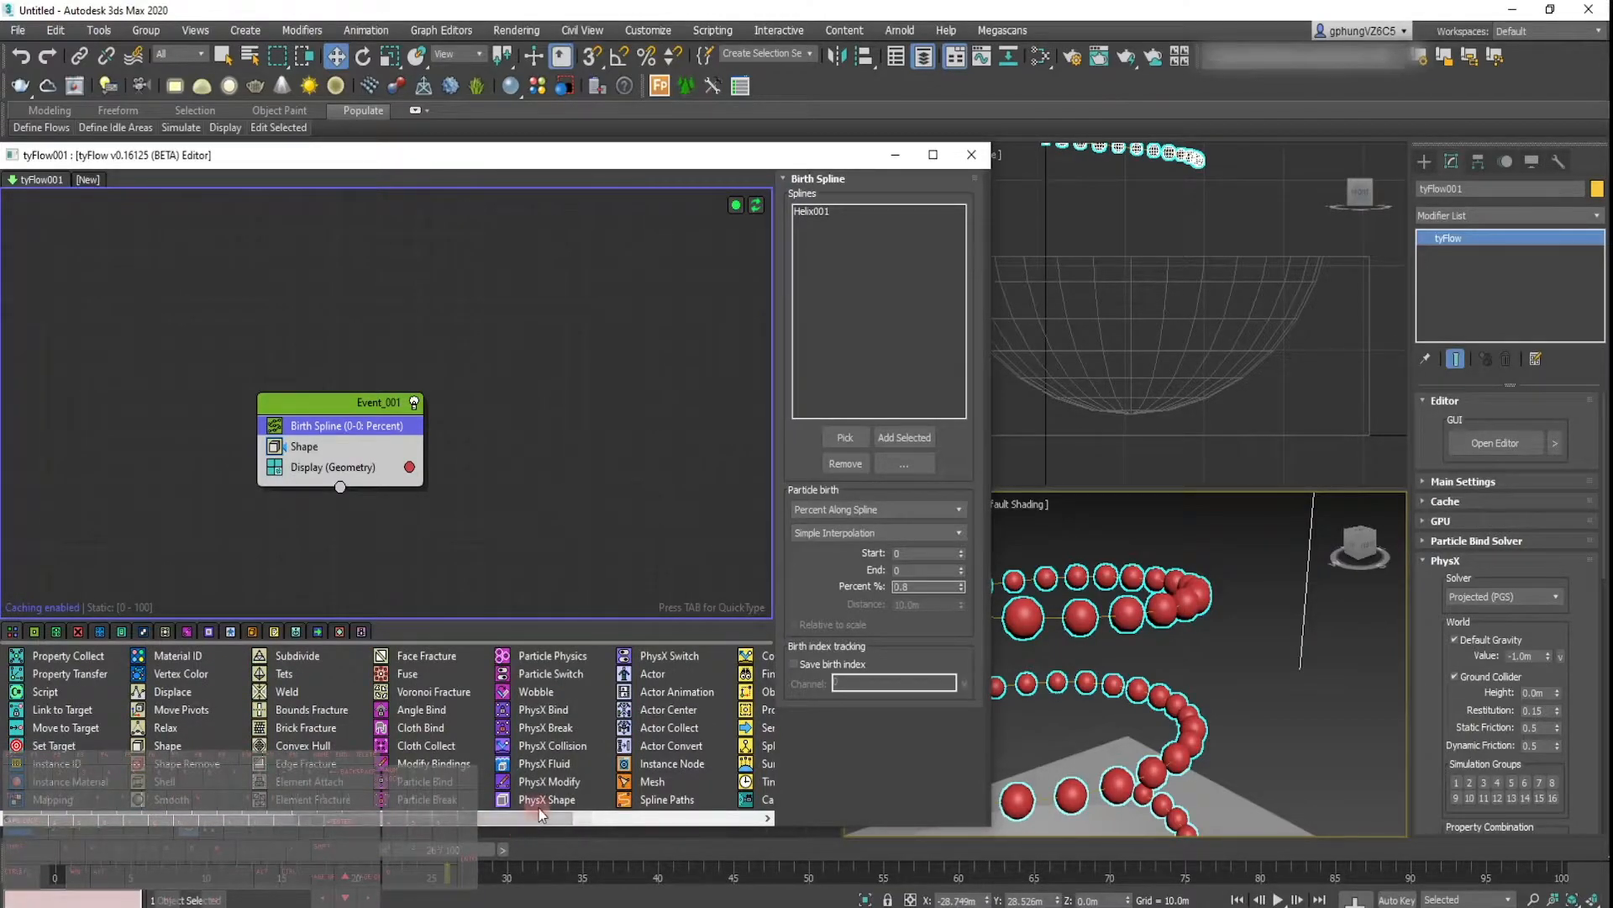
mouse_move(546, 799)
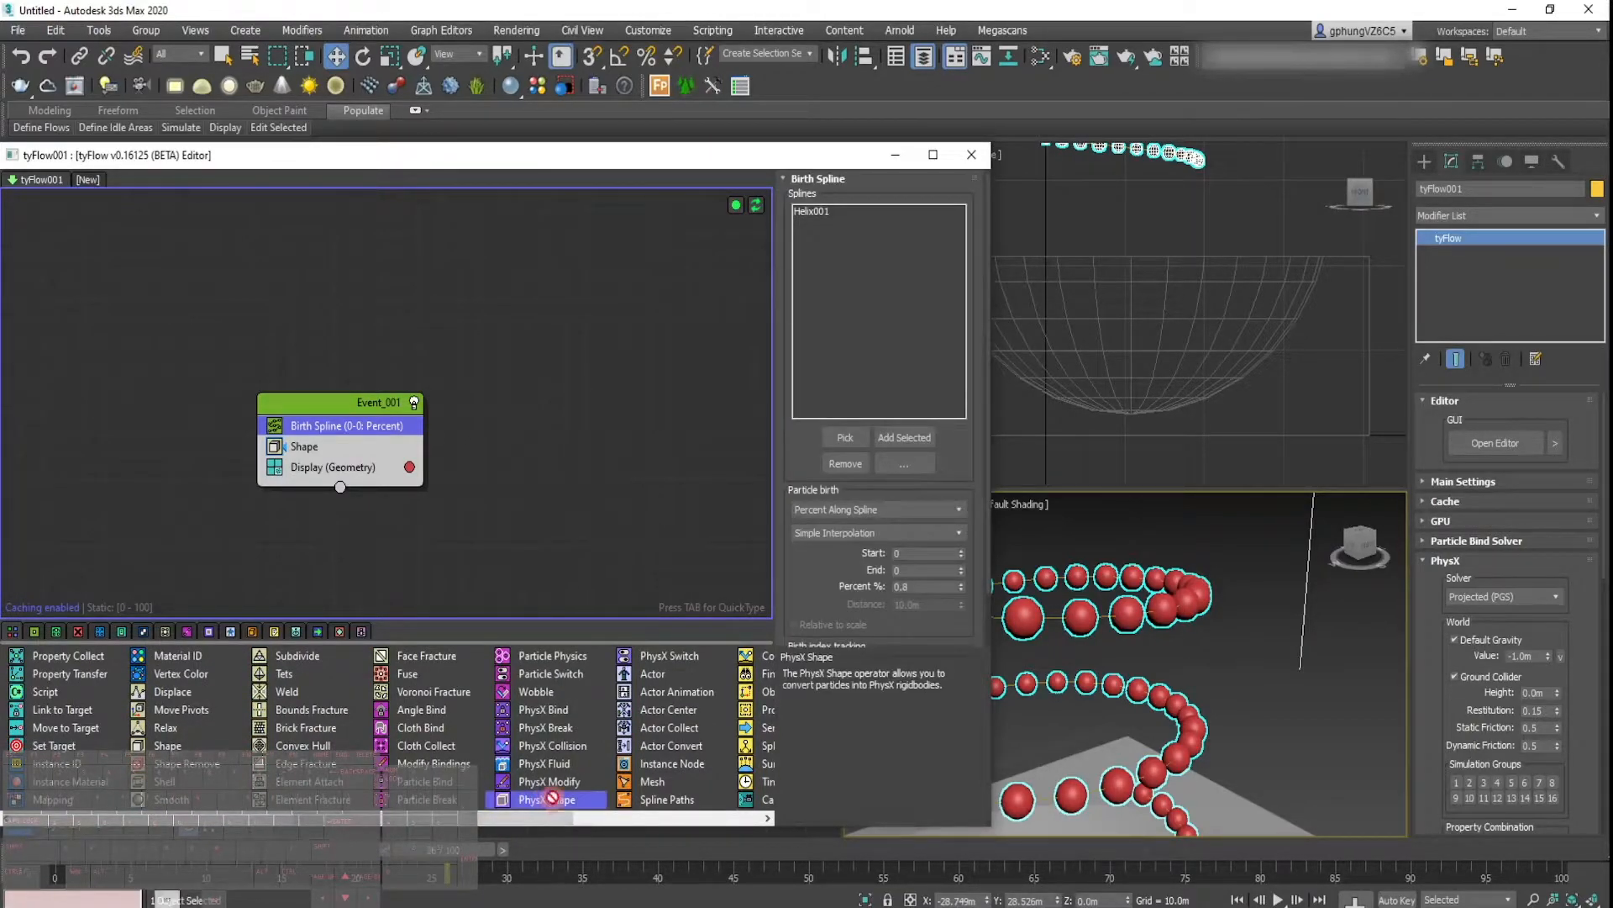
click(546, 799)
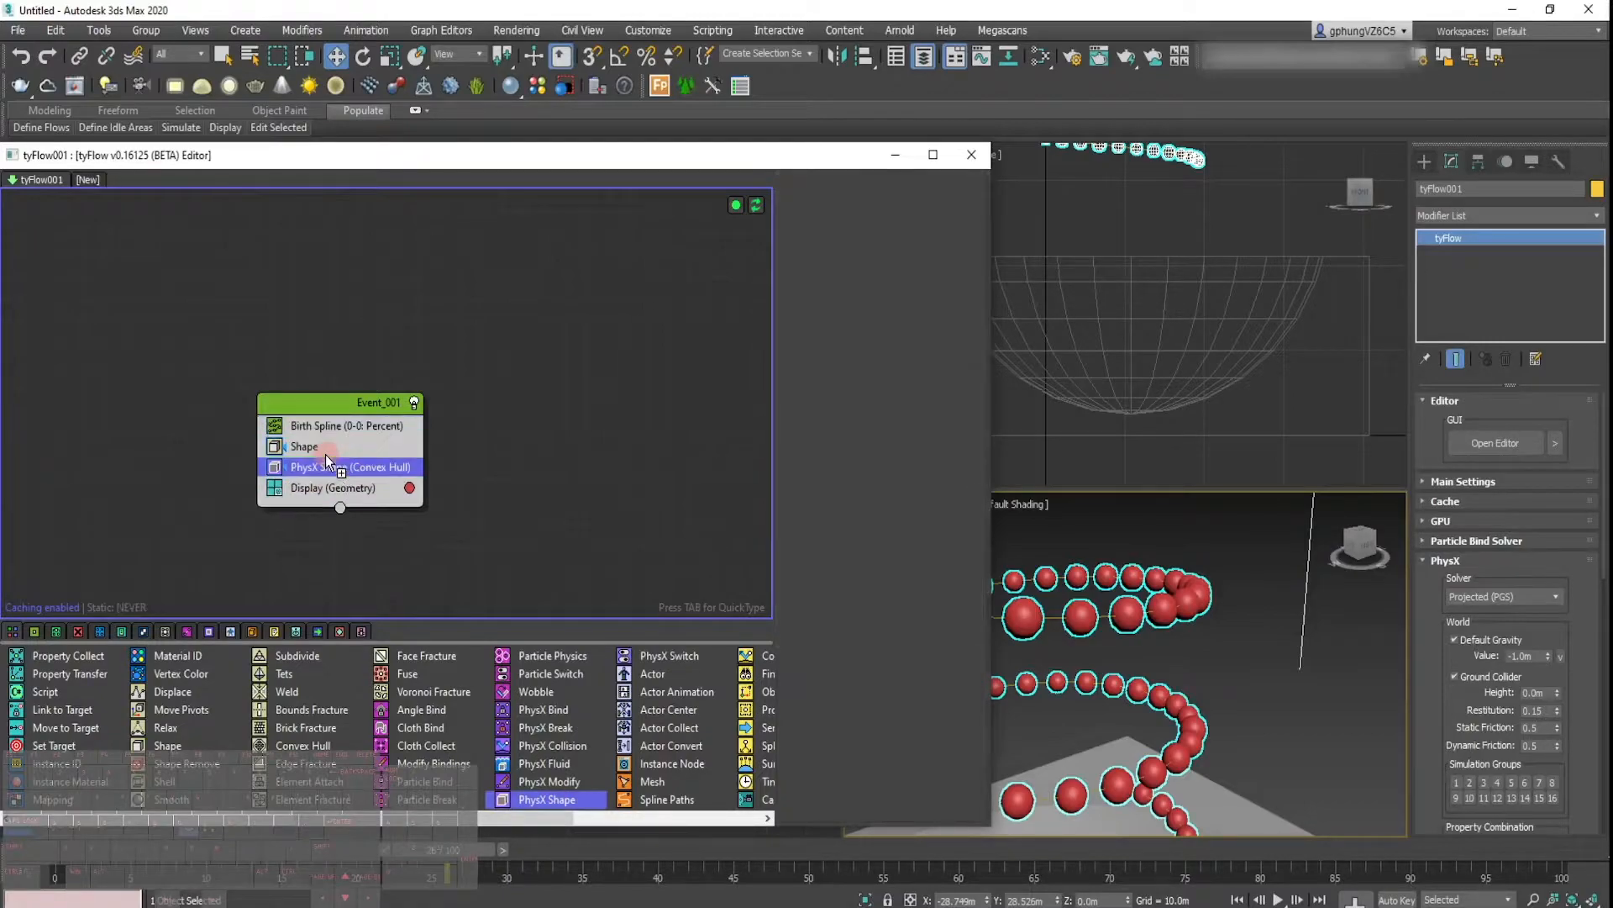
click(351, 466)
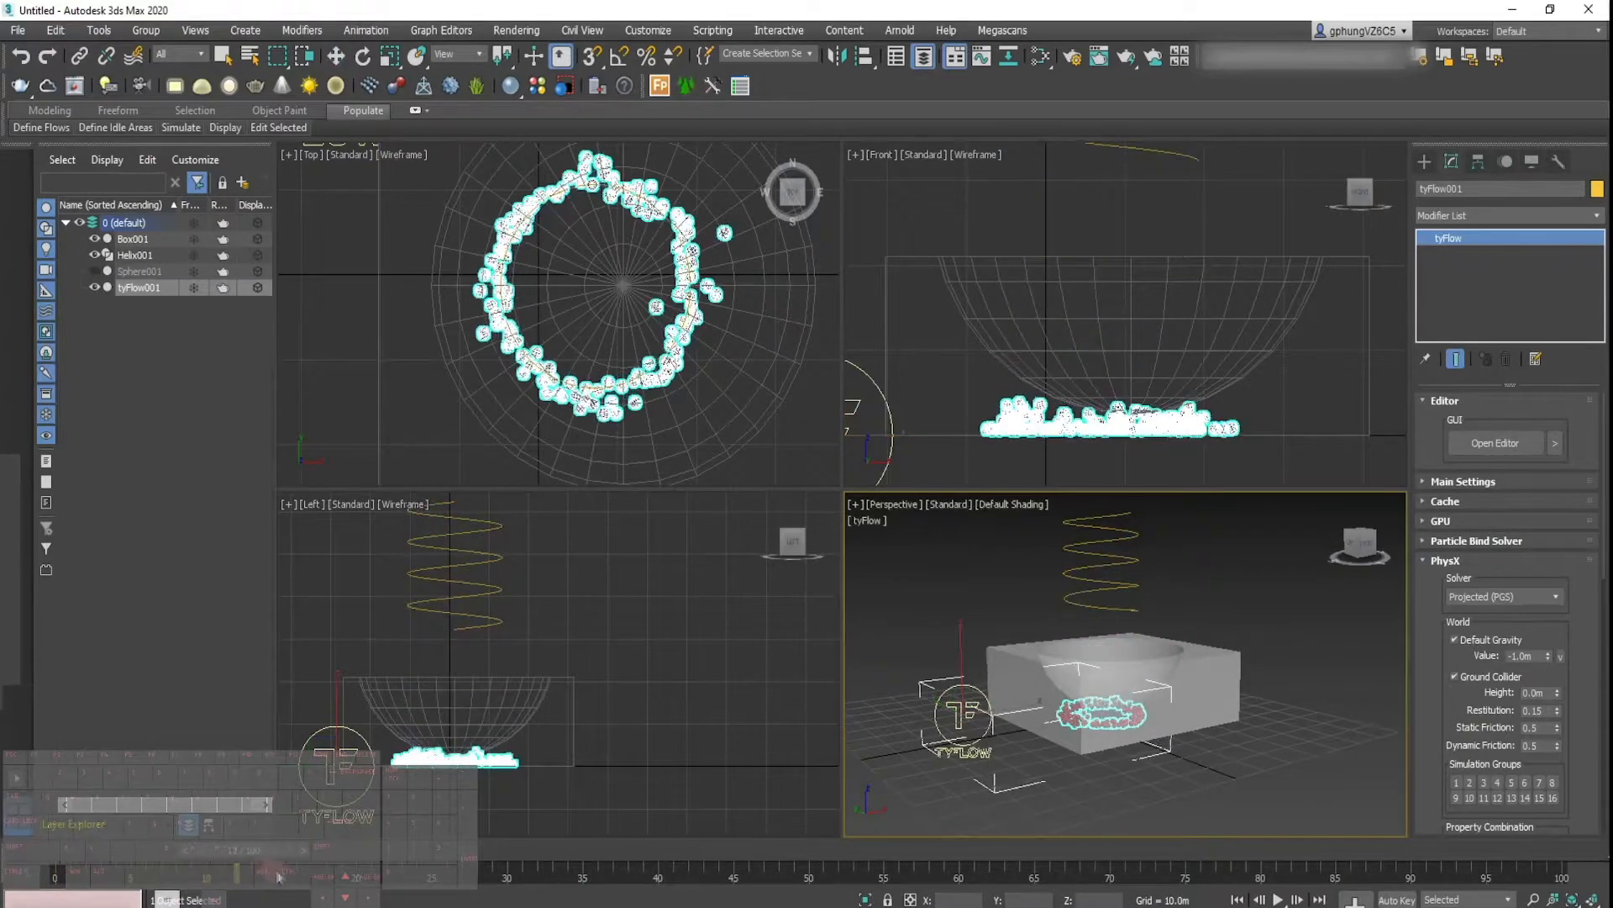
click(605, 849)
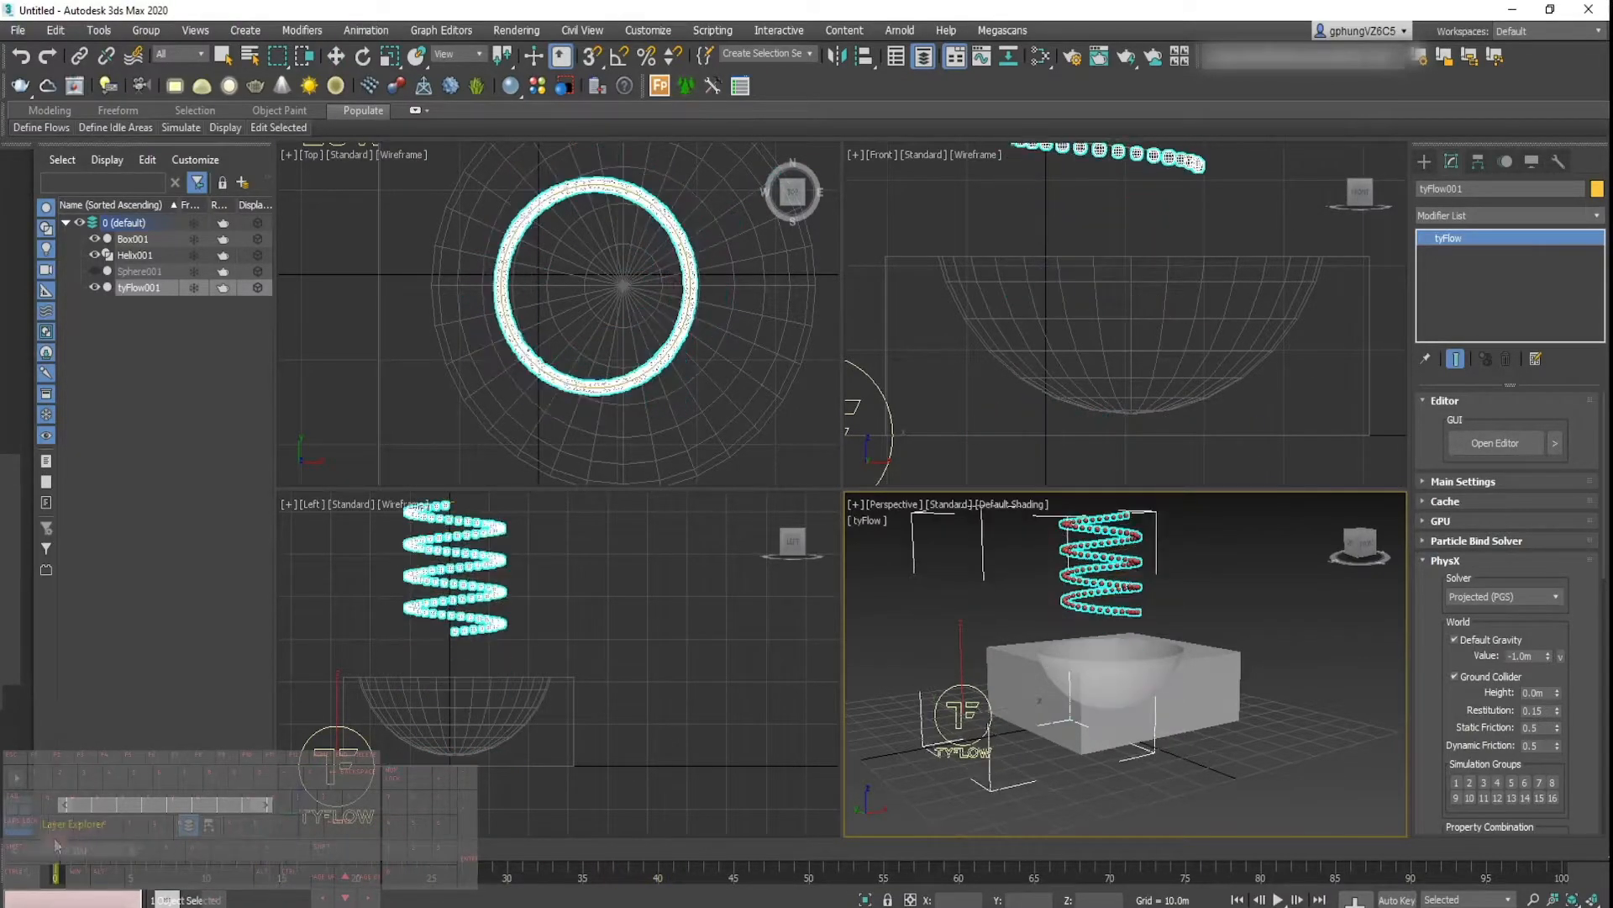
click(1494, 443)
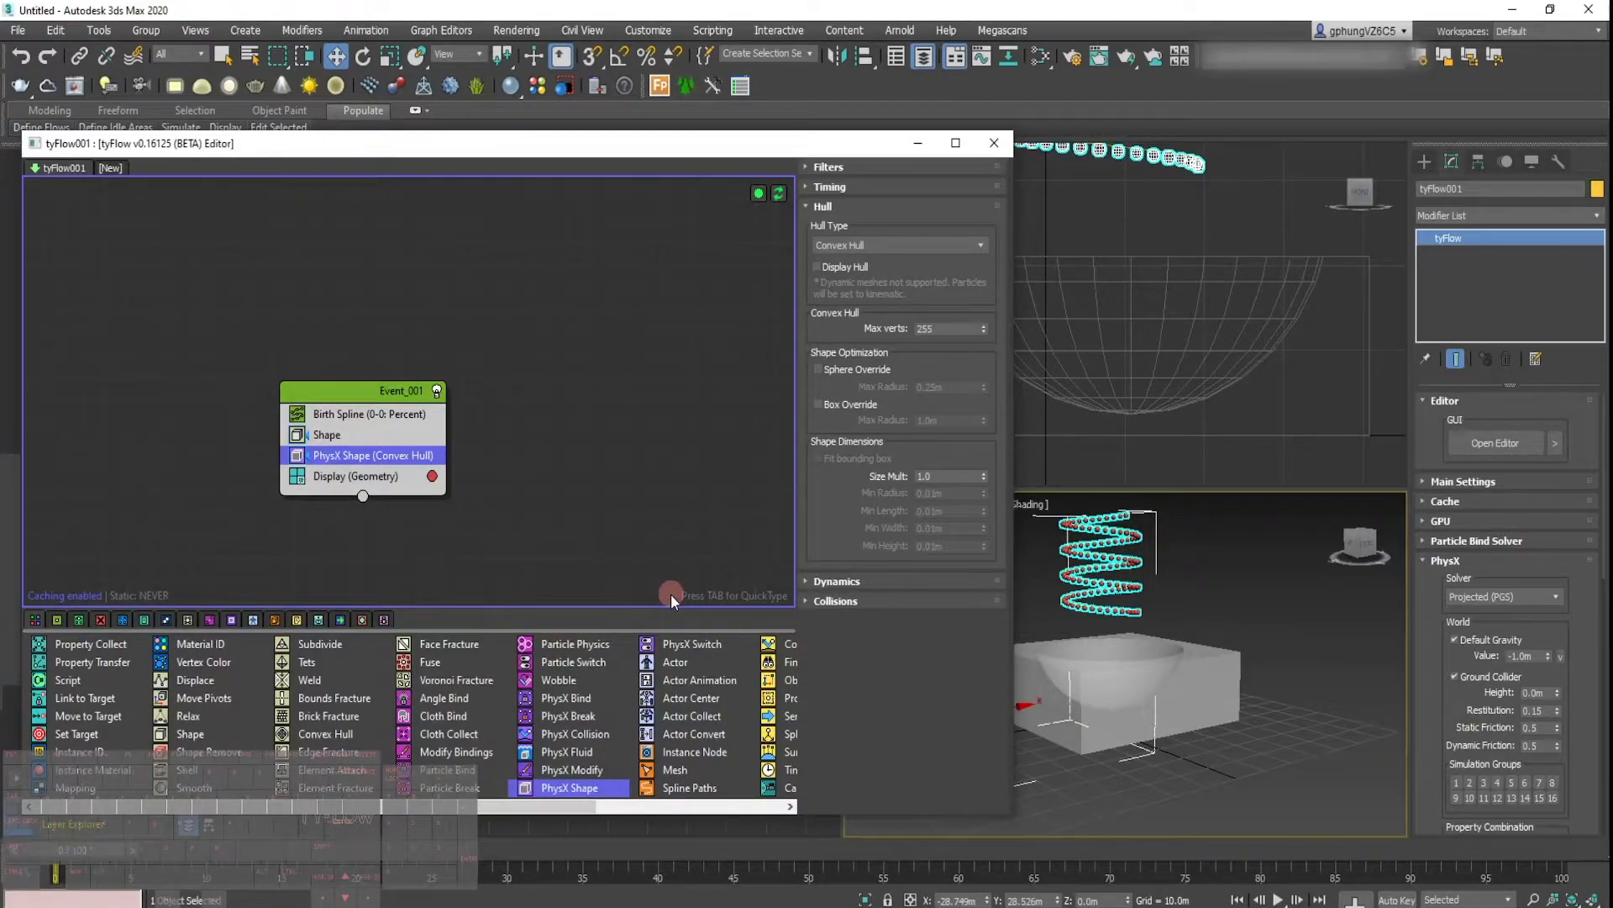
mouse_move(563, 697)
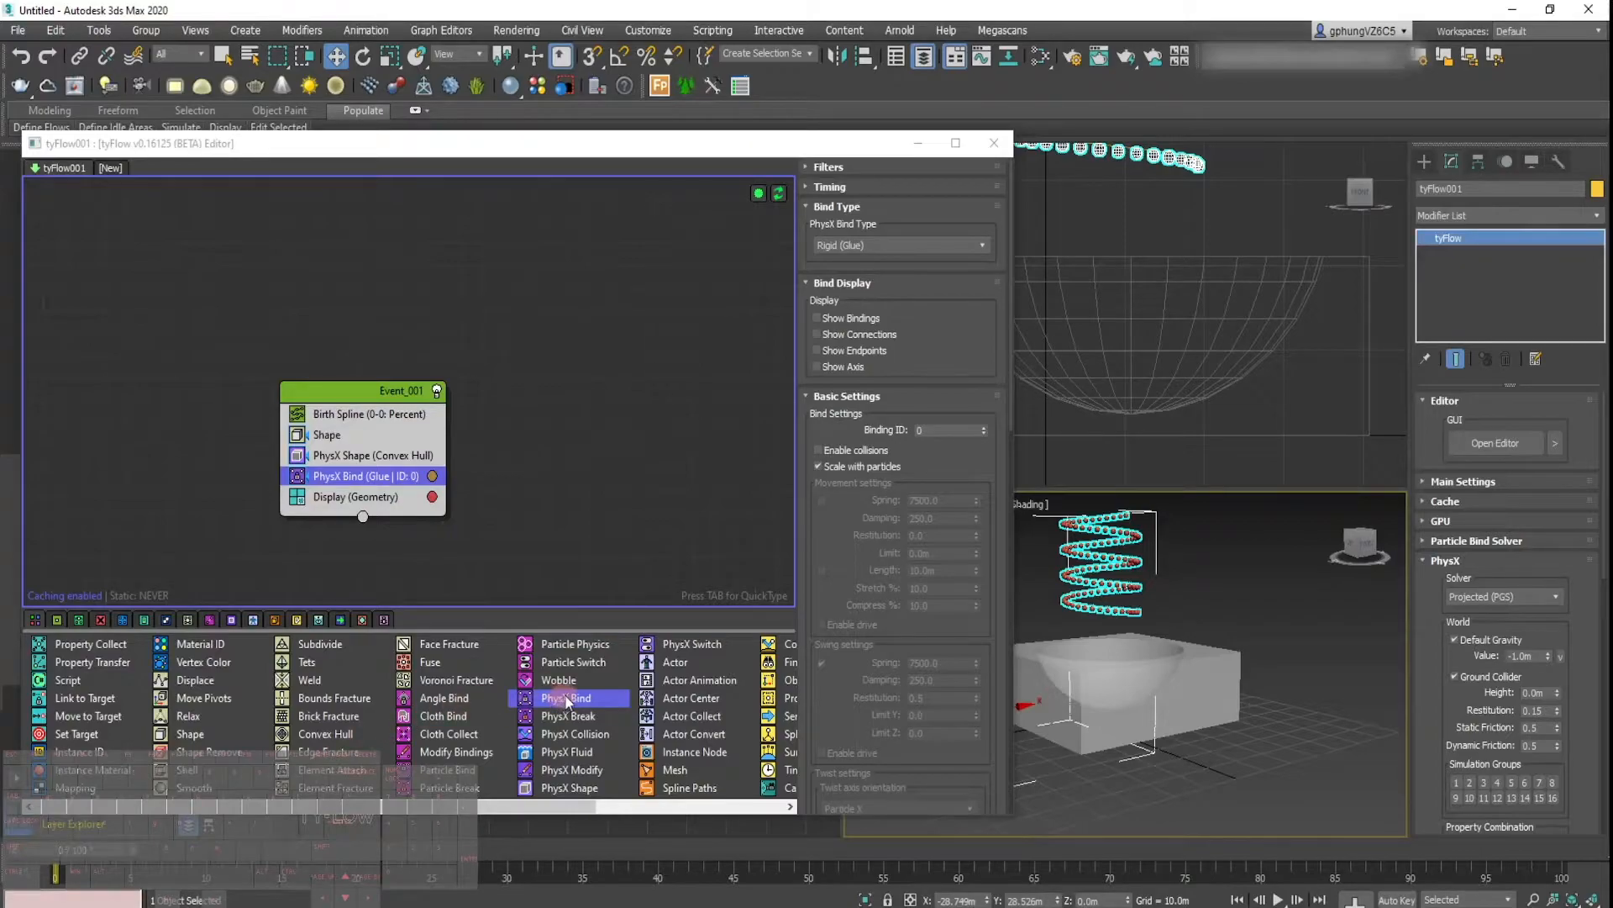
mouse_move(911, 394)
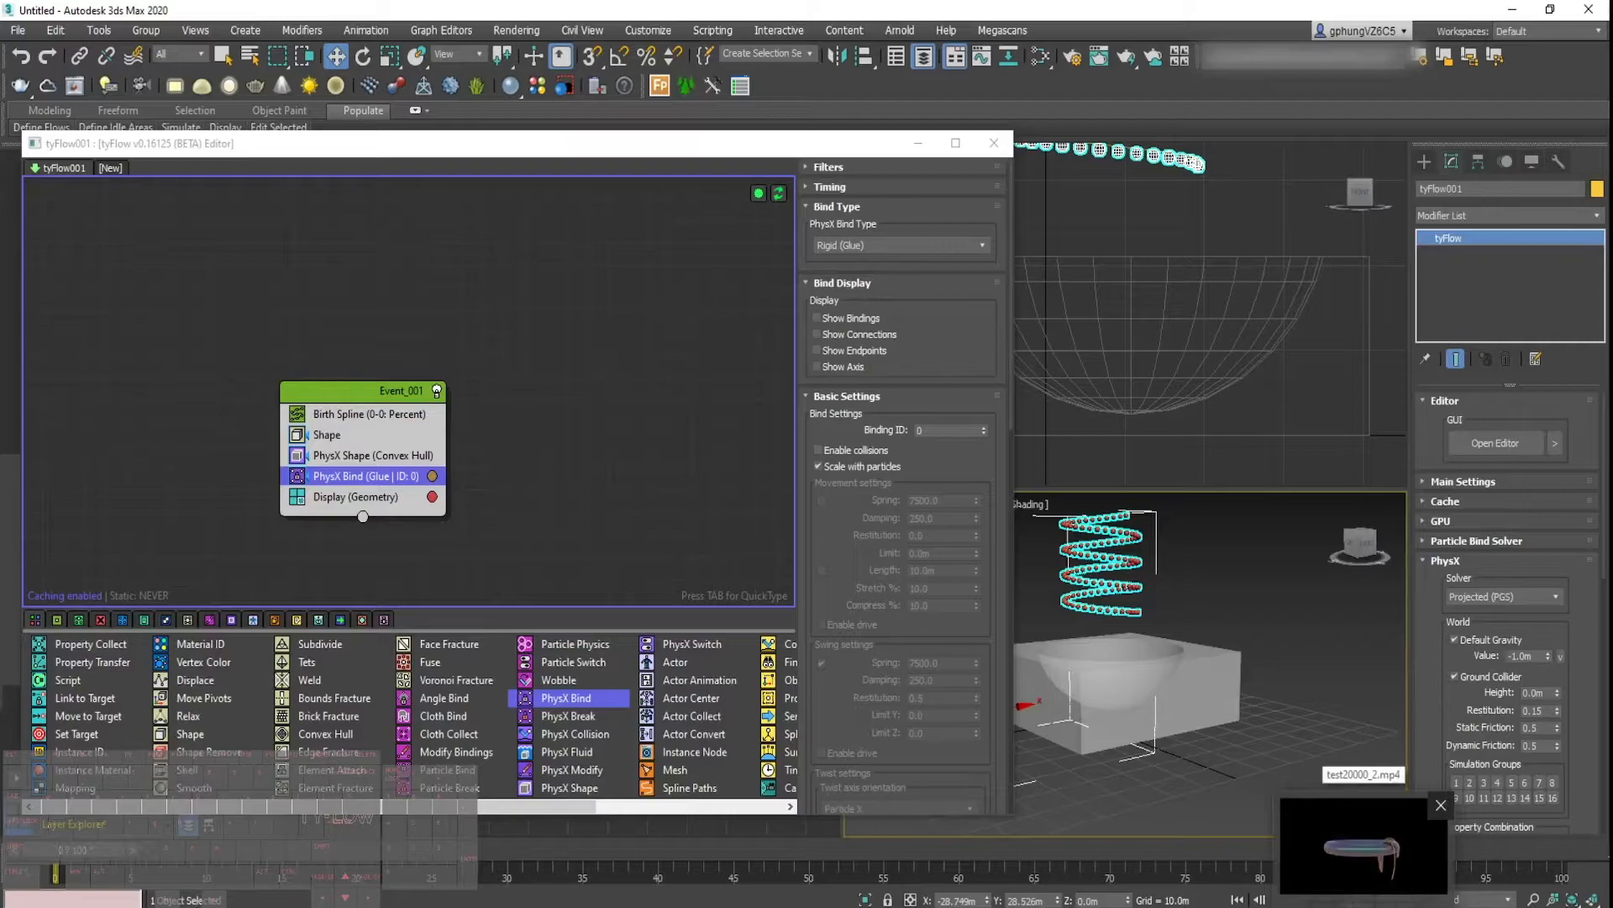
Step: Dismiss the small video preview popup while adding the Rigid Glue PhysX Bind
click(898, 245)
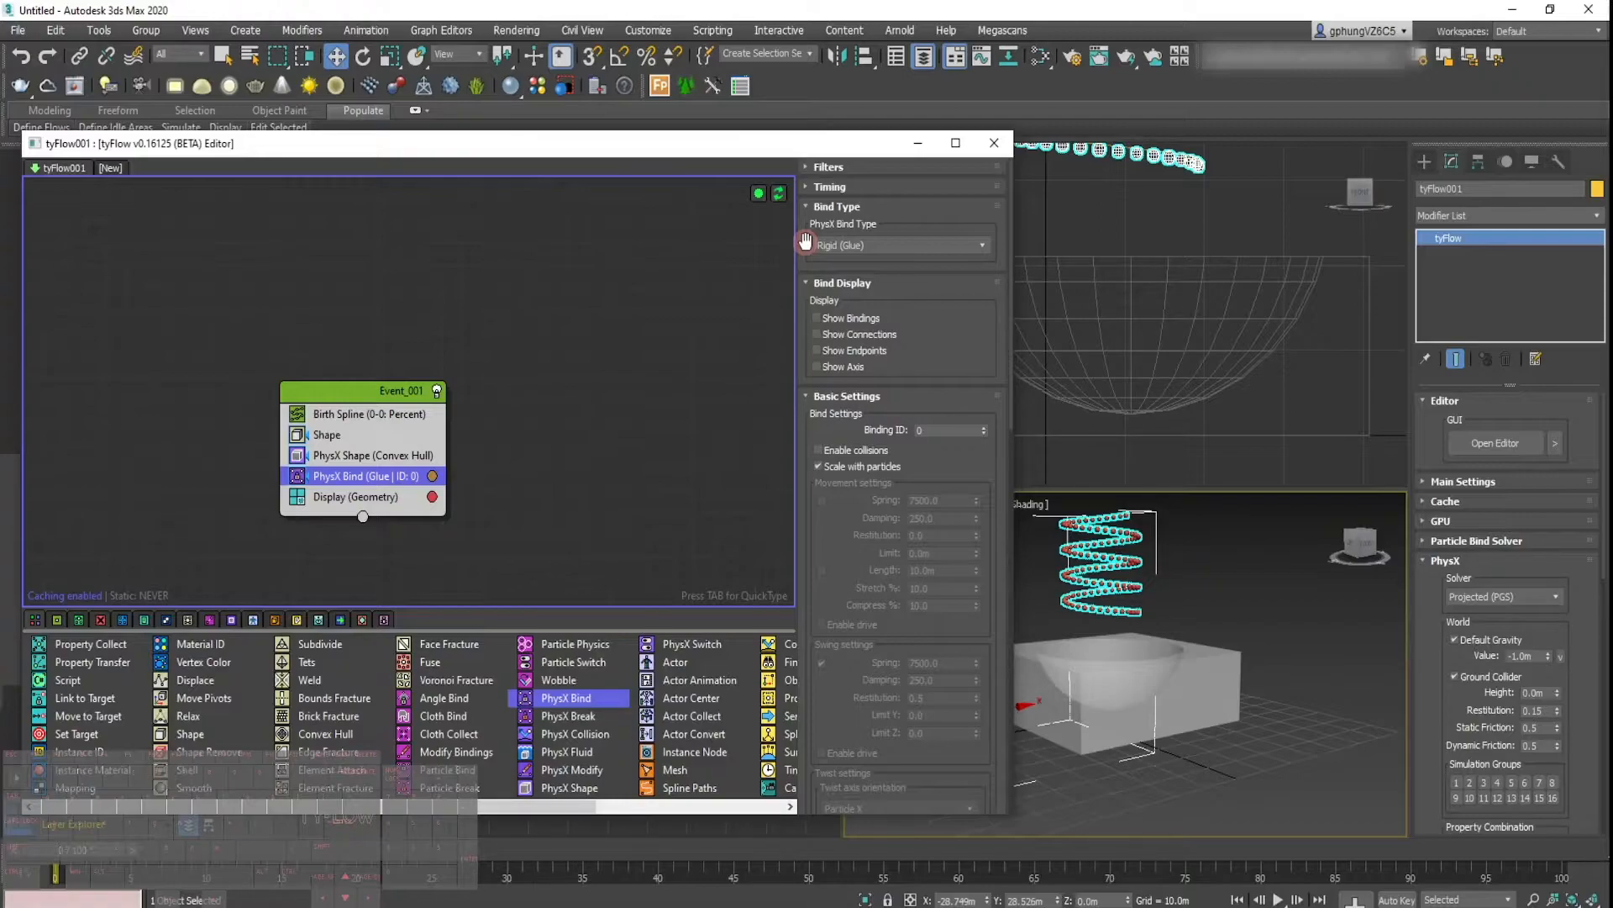
mouse_move(844, 350)
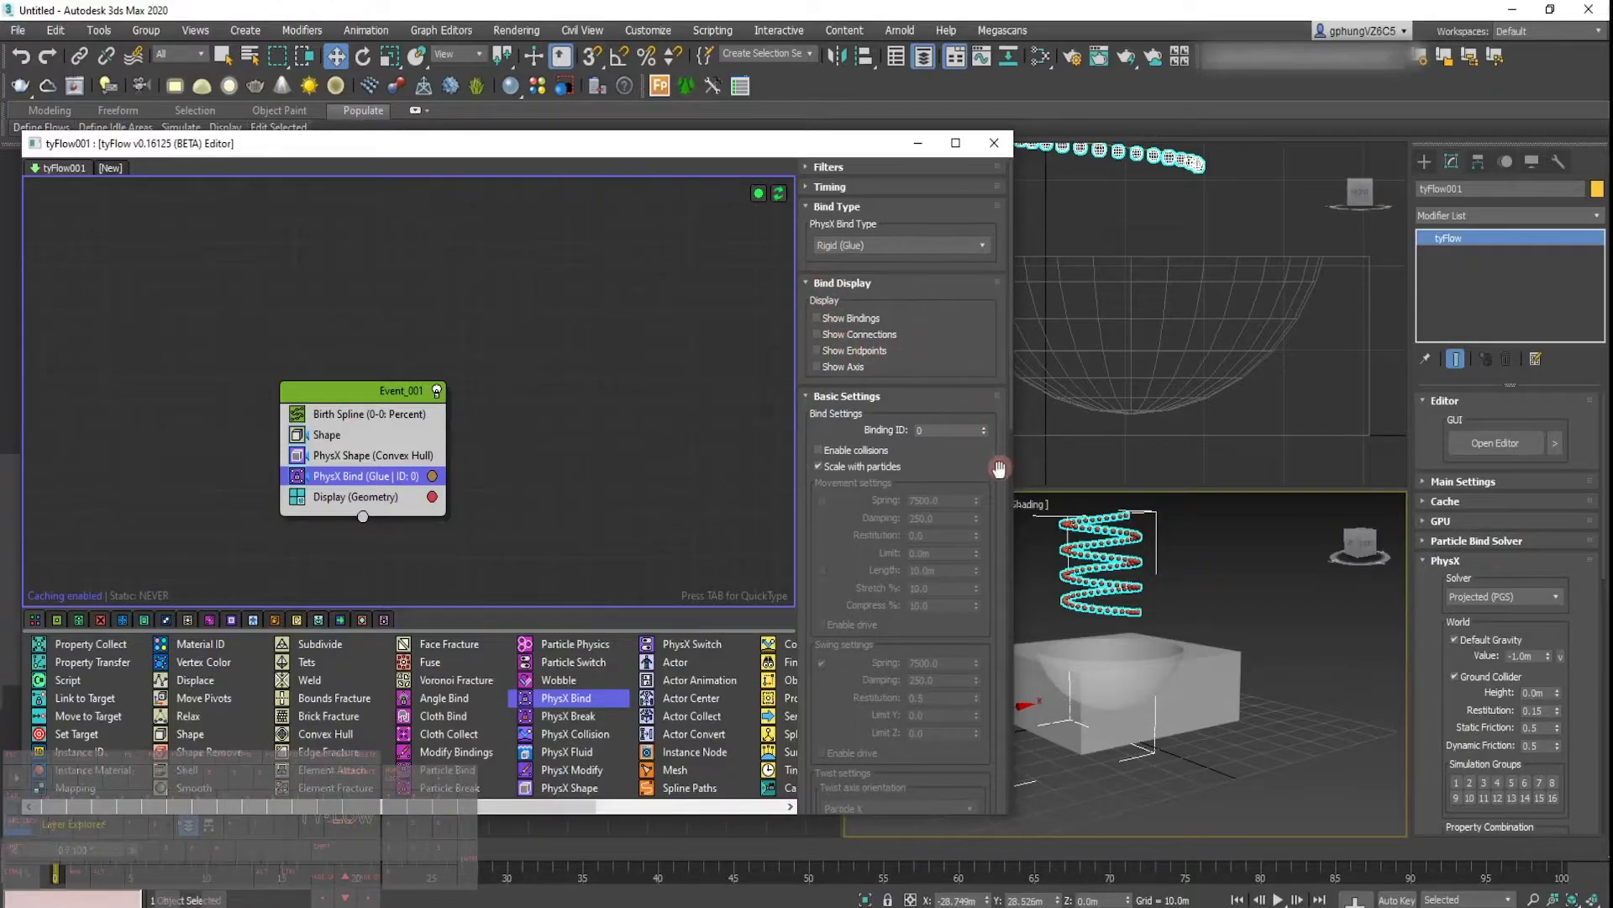
Step: Set the PhysX Bind to glue only sibling particles together
scroll(down, 3)
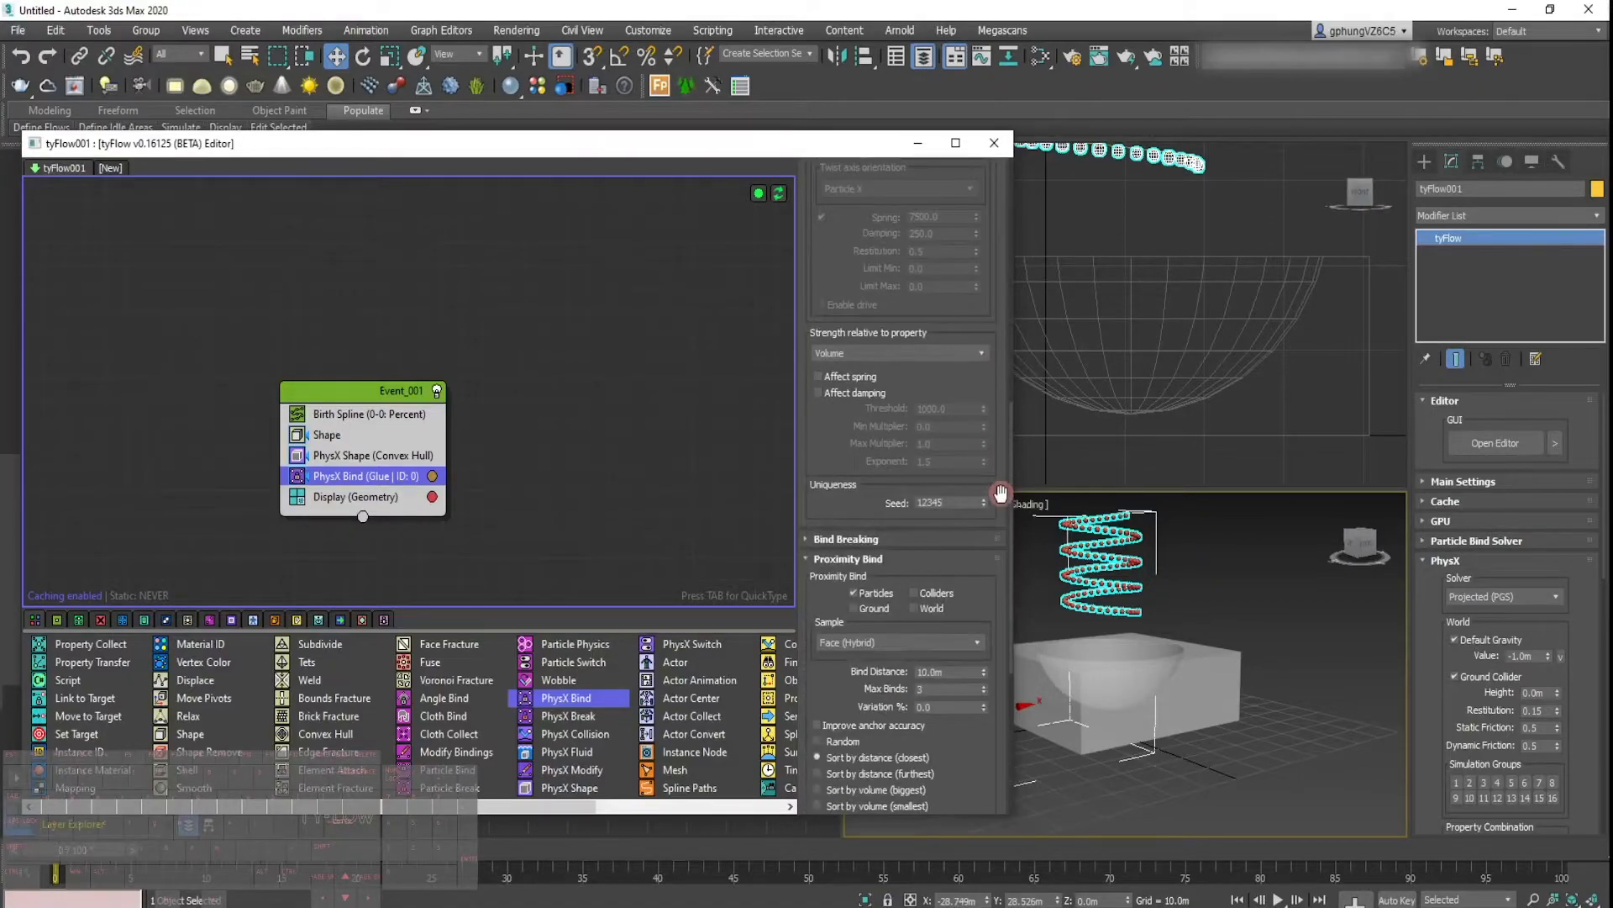
scroll(down, 3)
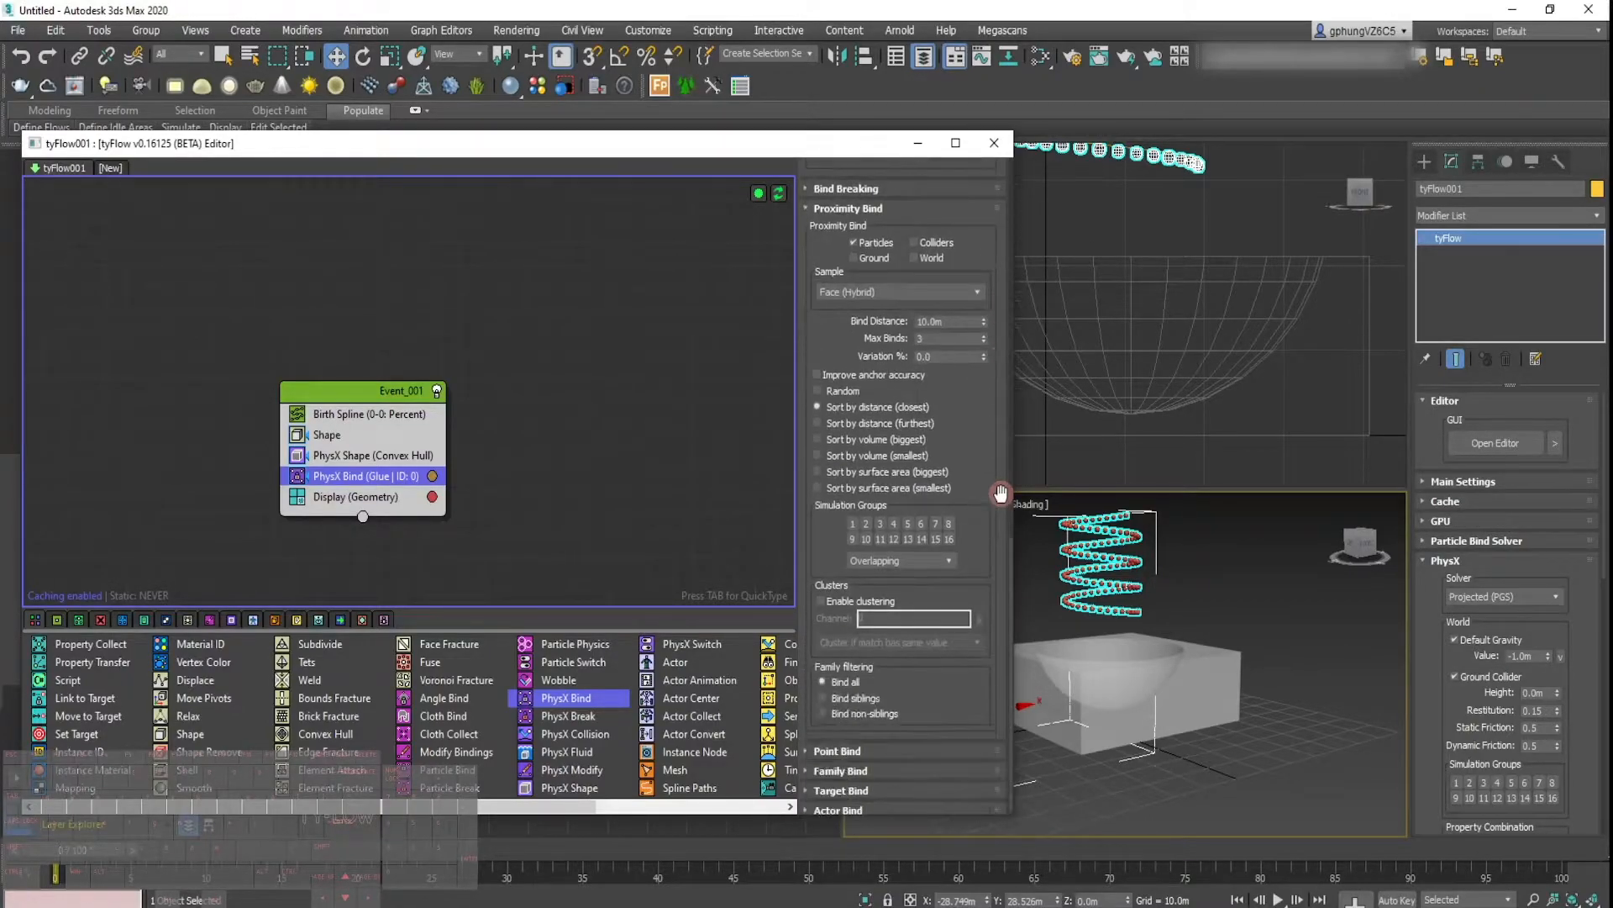
scroll(down, 3)
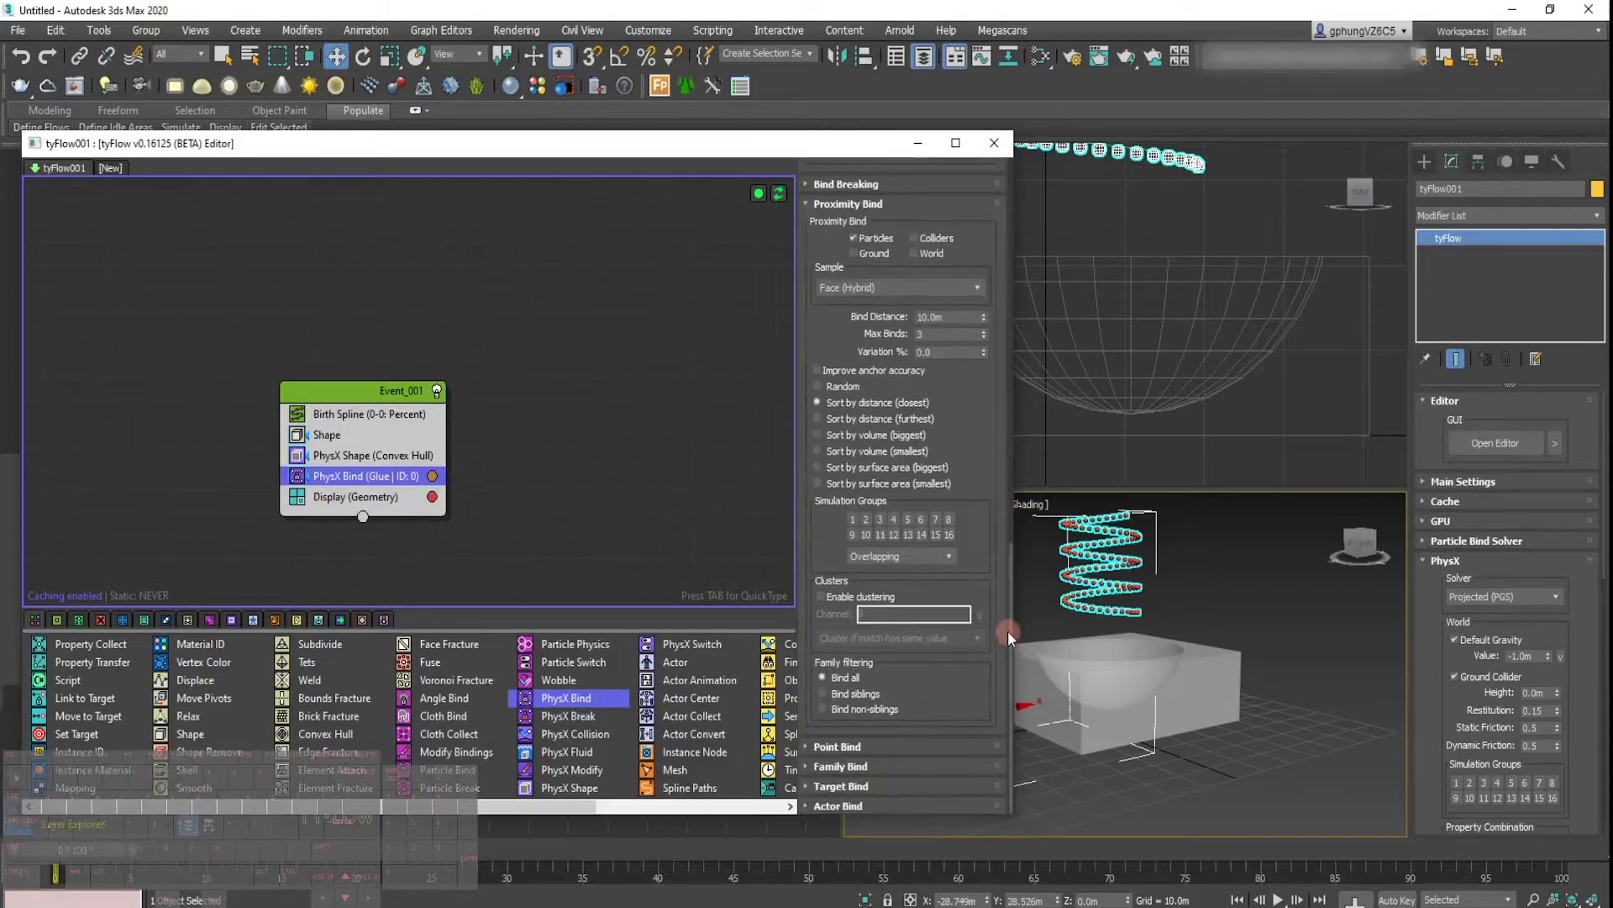
mouse_move(926, 677)
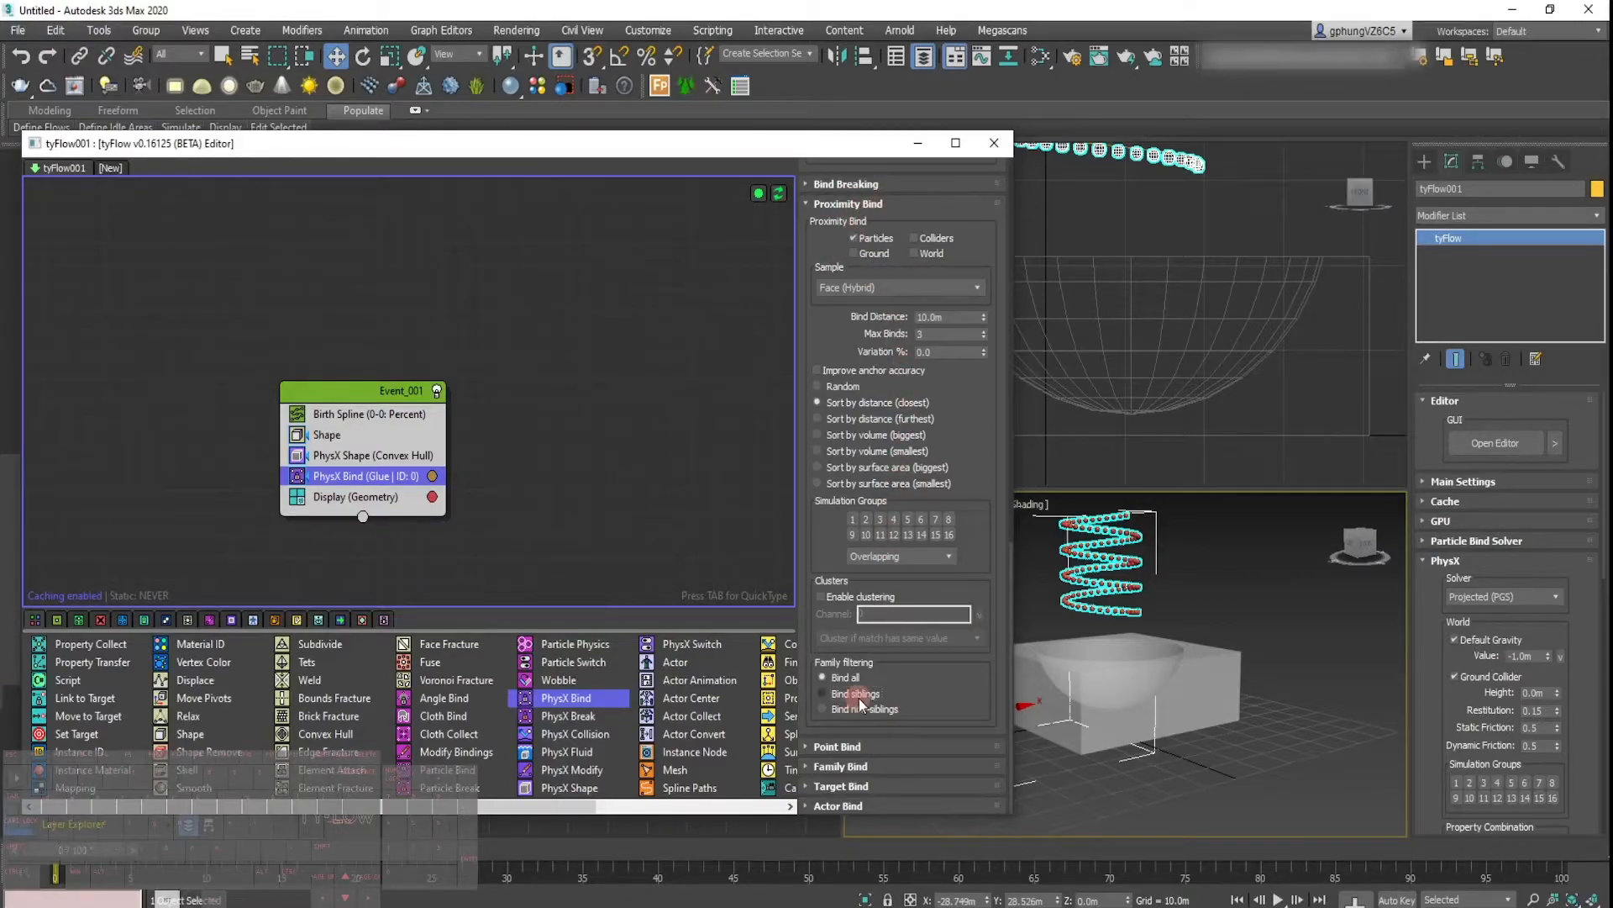
click(824, 677)
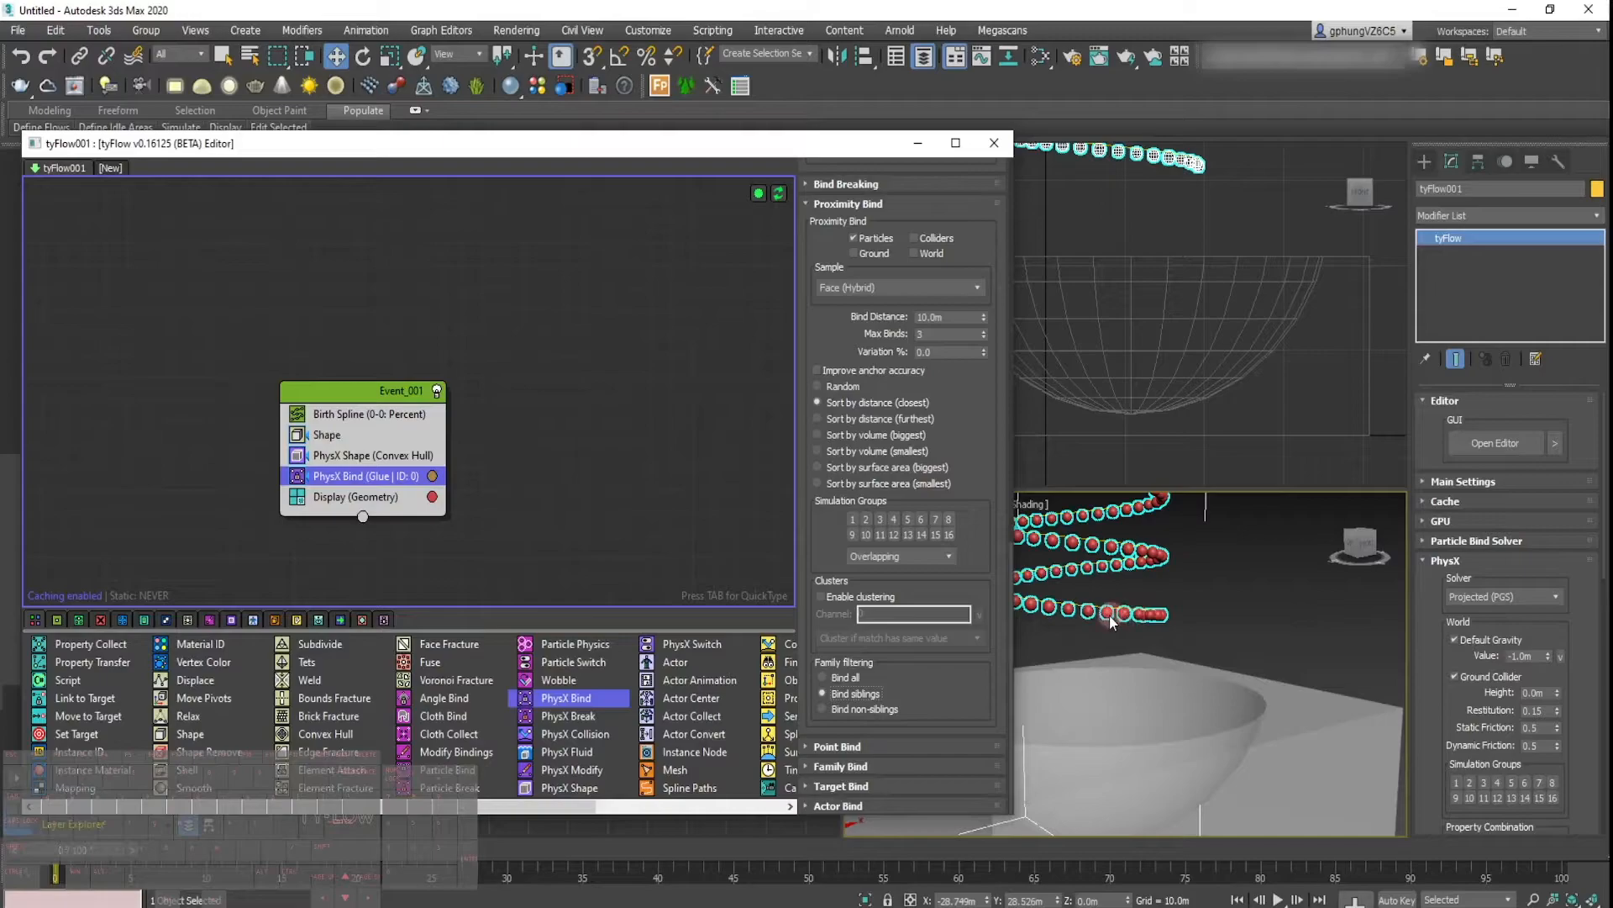
mouse_move(831, 116)
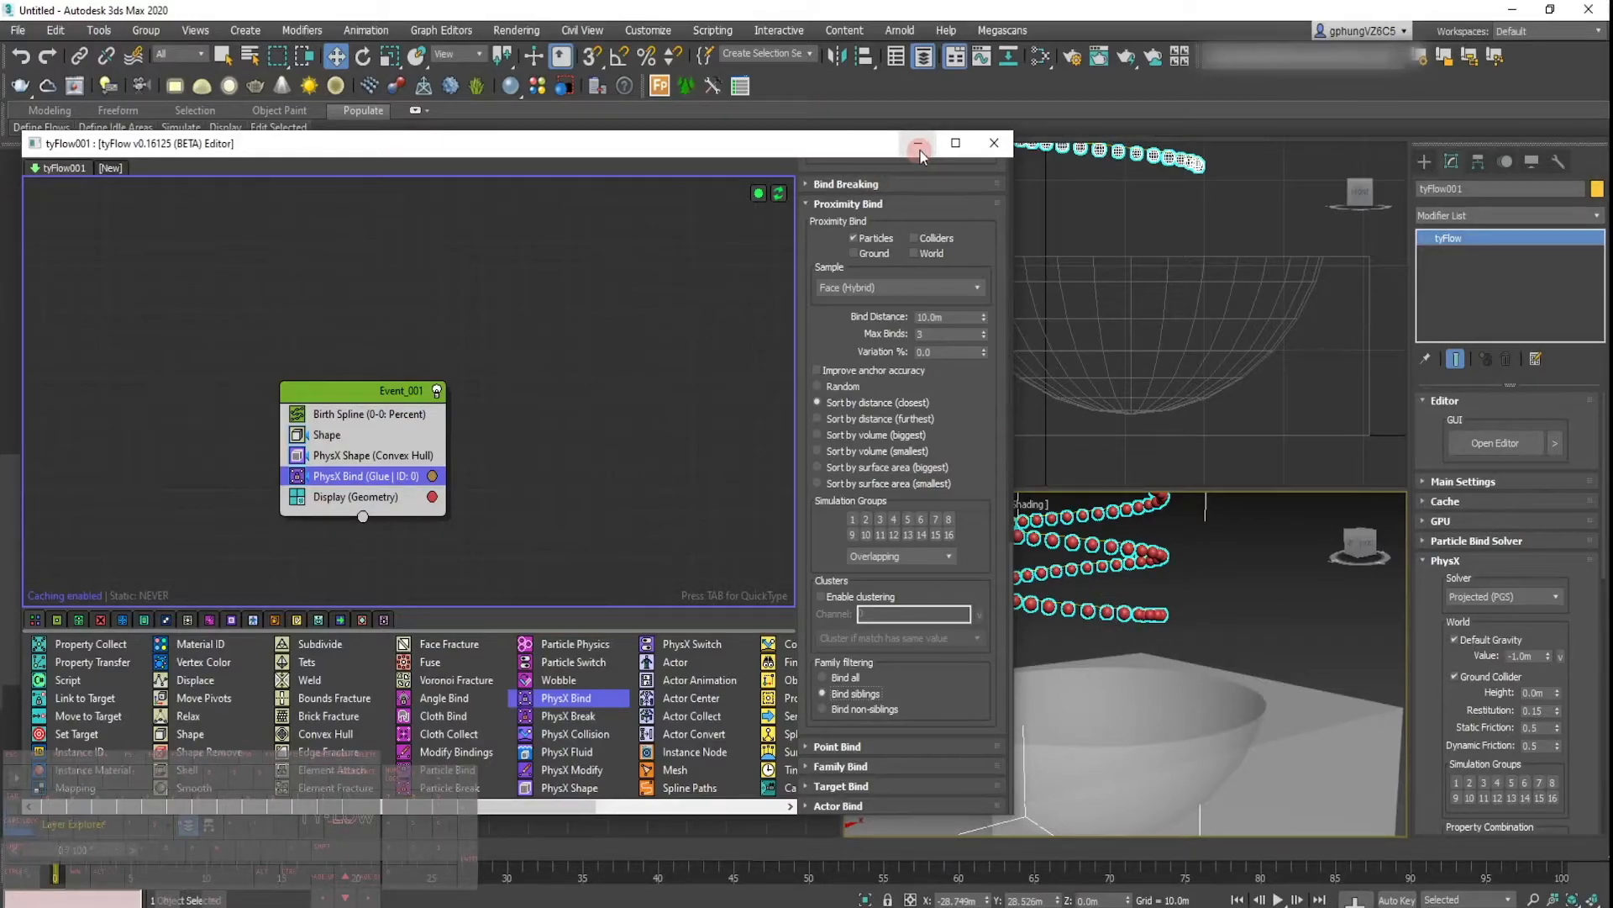
mouse_move(918, 147)
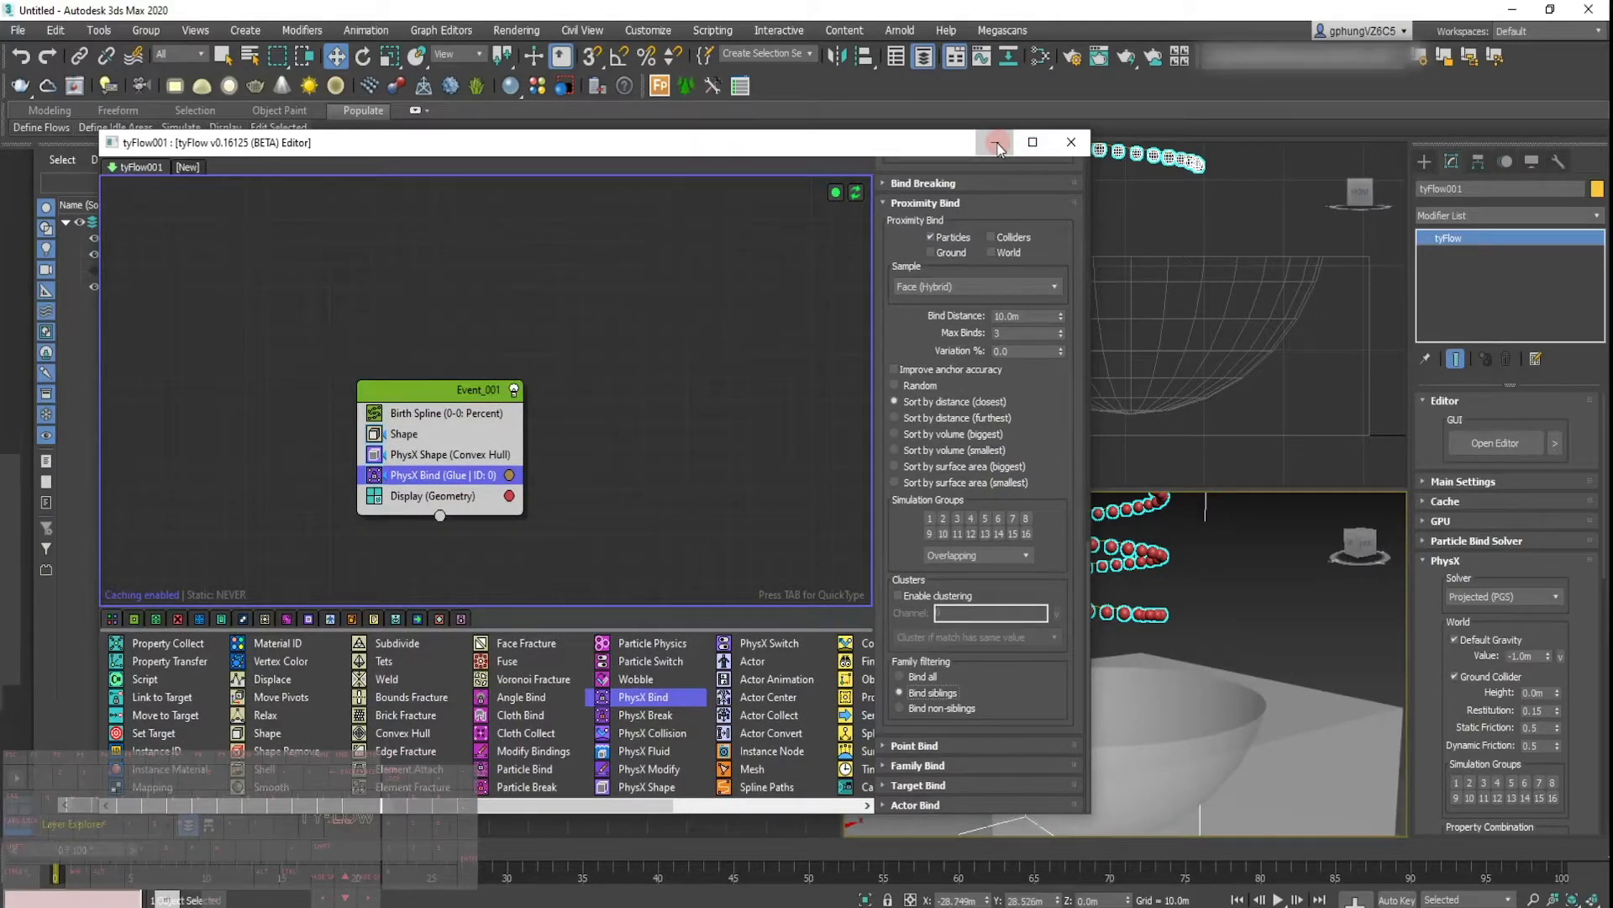
Step: Hide the Helix001 guide so only the particle rope and bowl stay visible
click(994, 142)
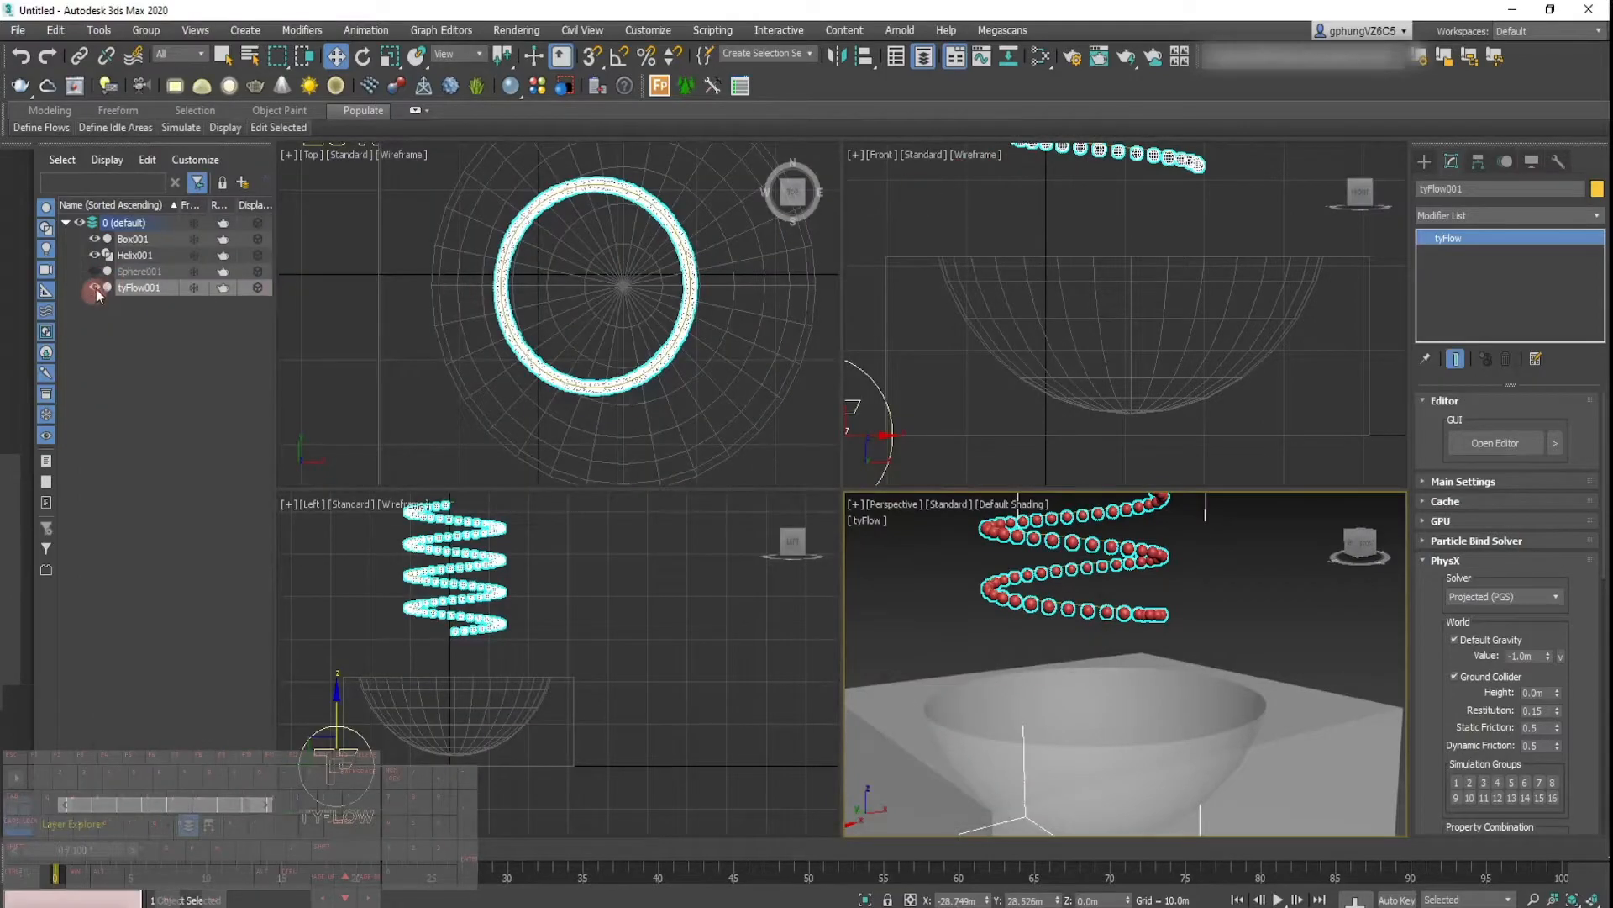
click(139, 287)
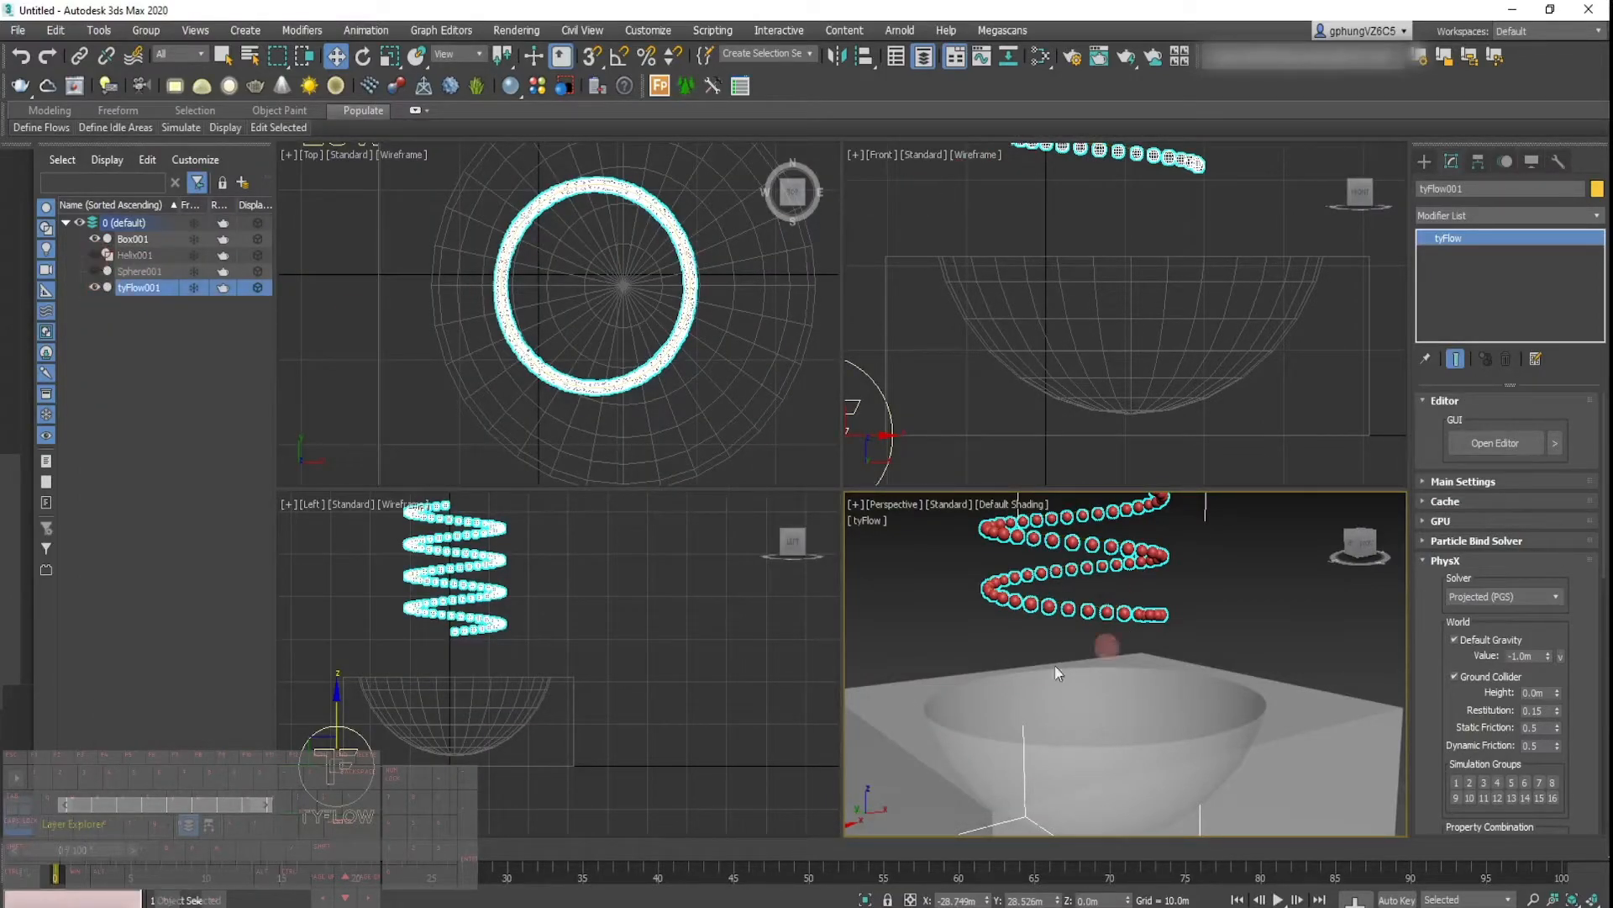
click(1493, 443)
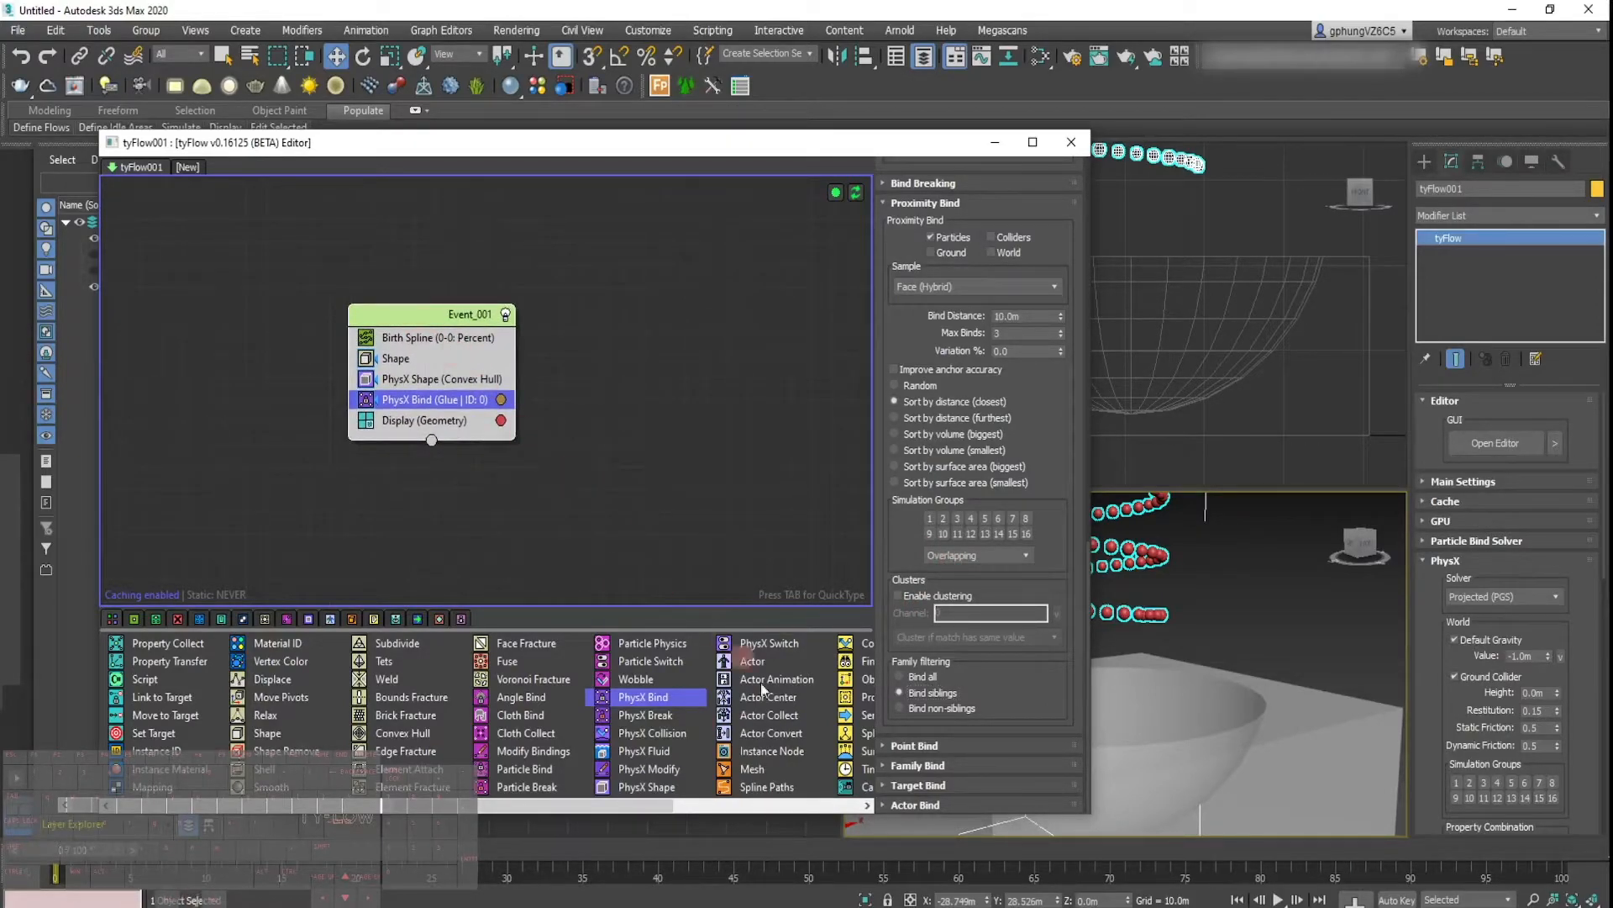
mouse_move(653, 733)
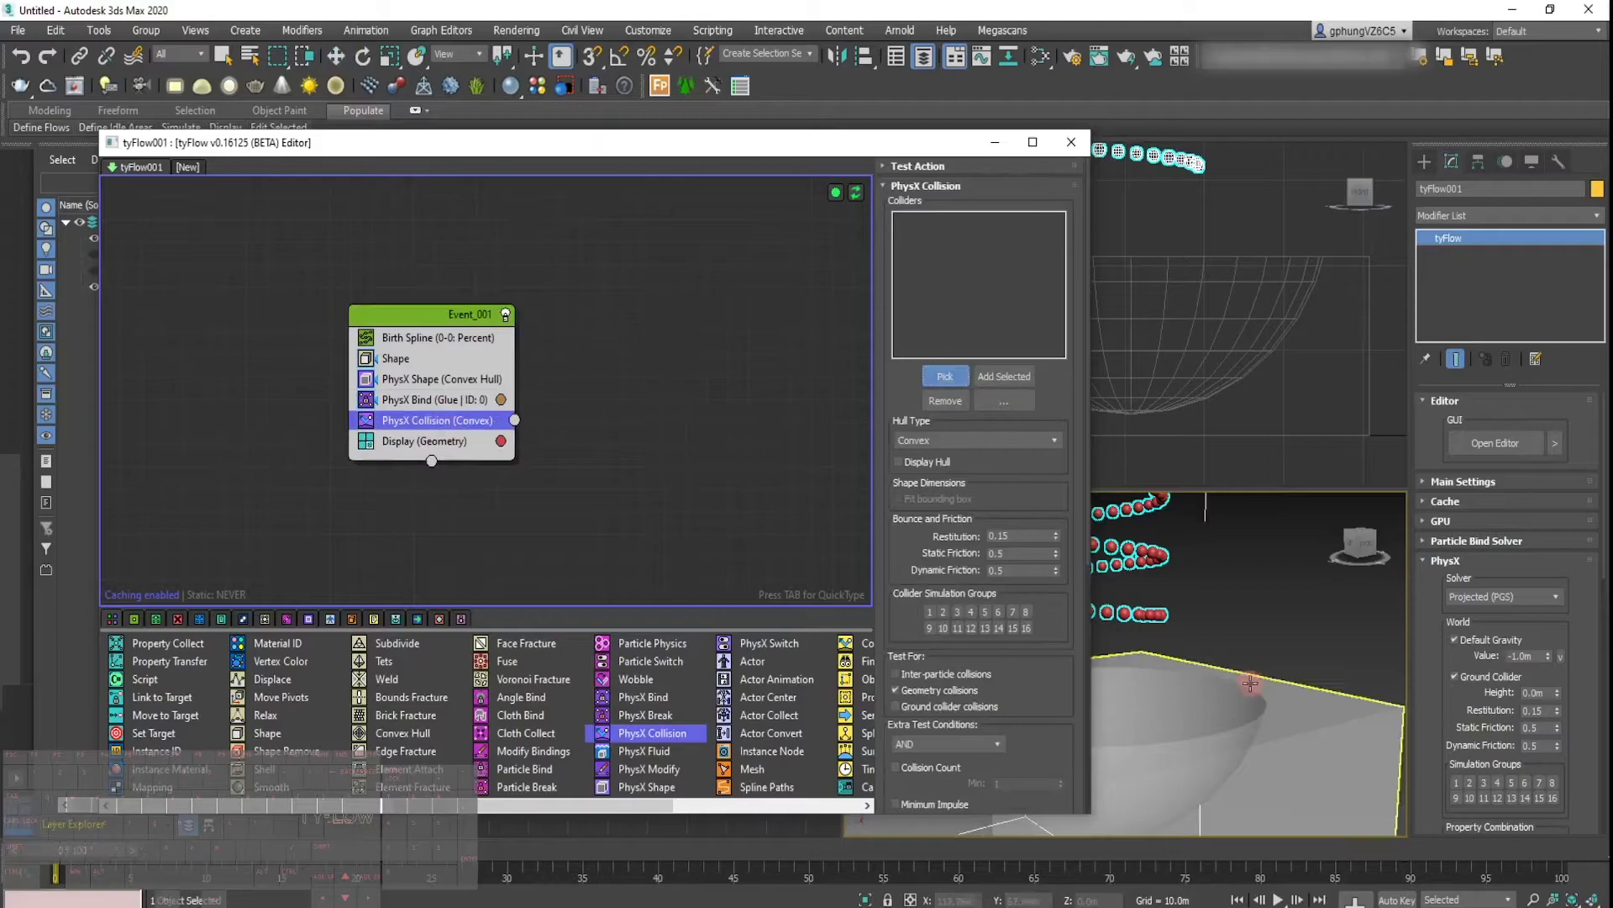
Step: Pick Box001 as the PhysX Collision collider and move the editor aside to see the scene
click(943, 375)
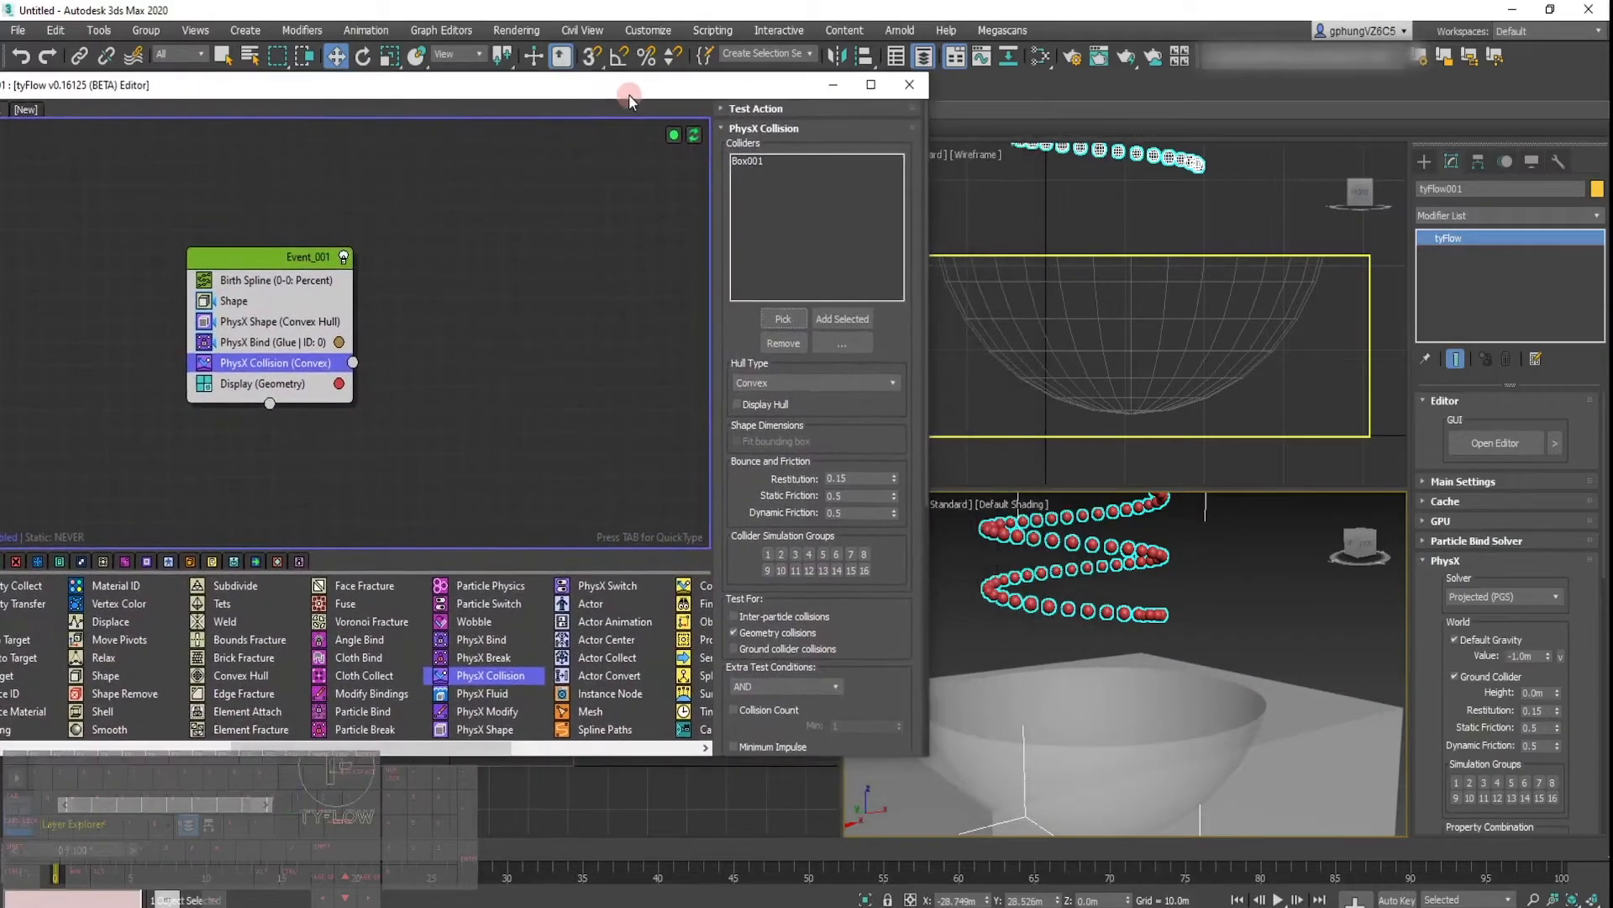
drag(631, 84, 618, 70)
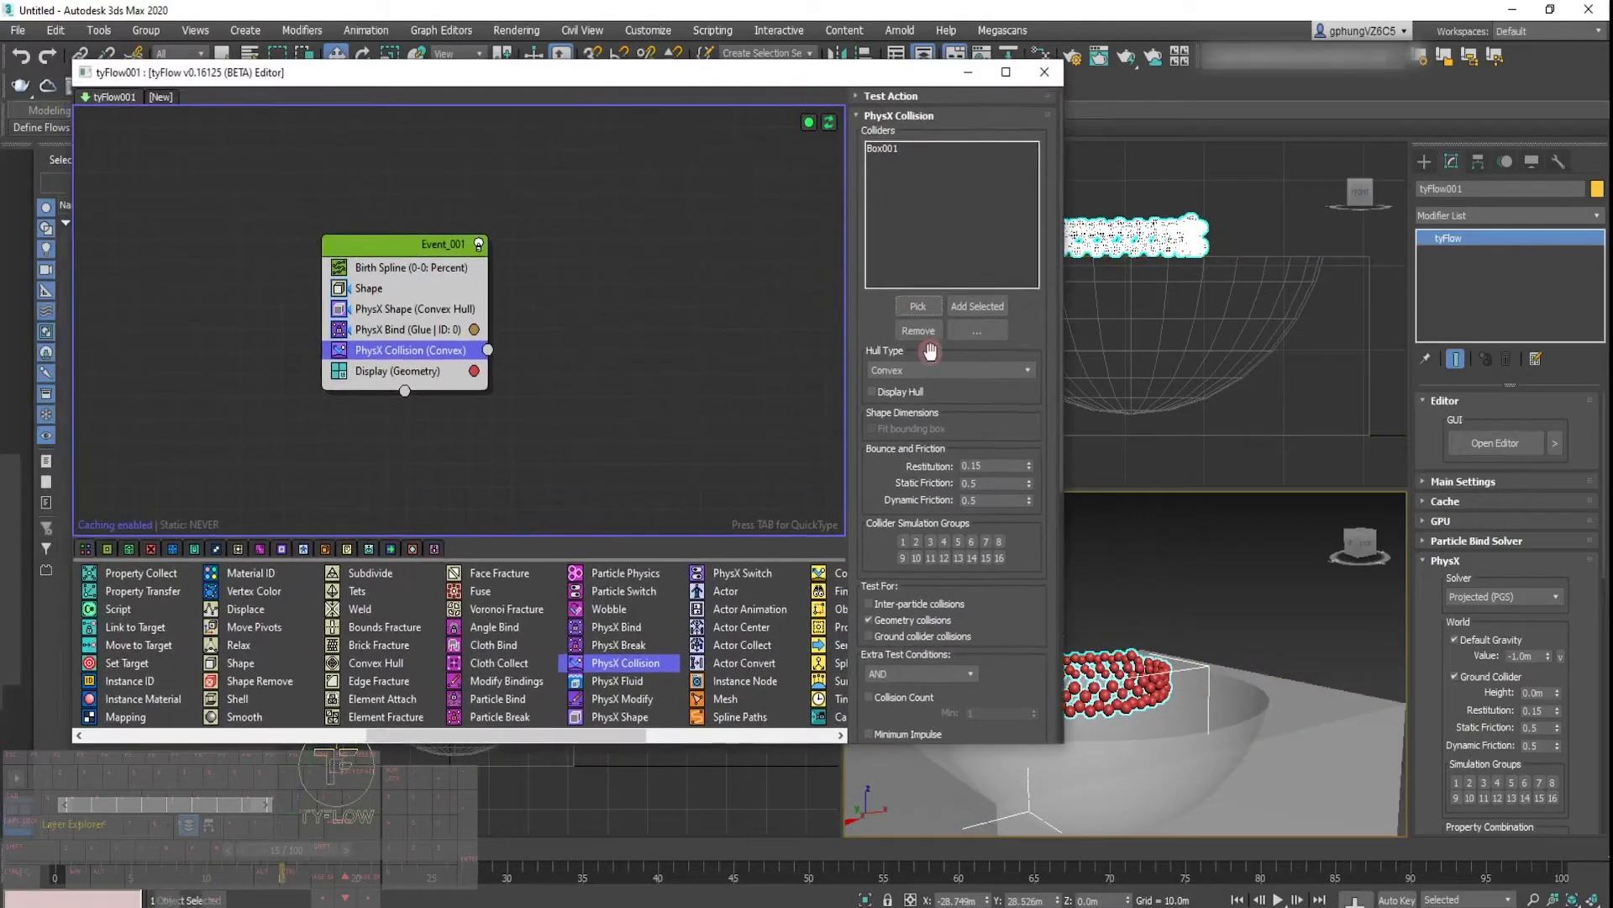
mouse_move(924, 372)
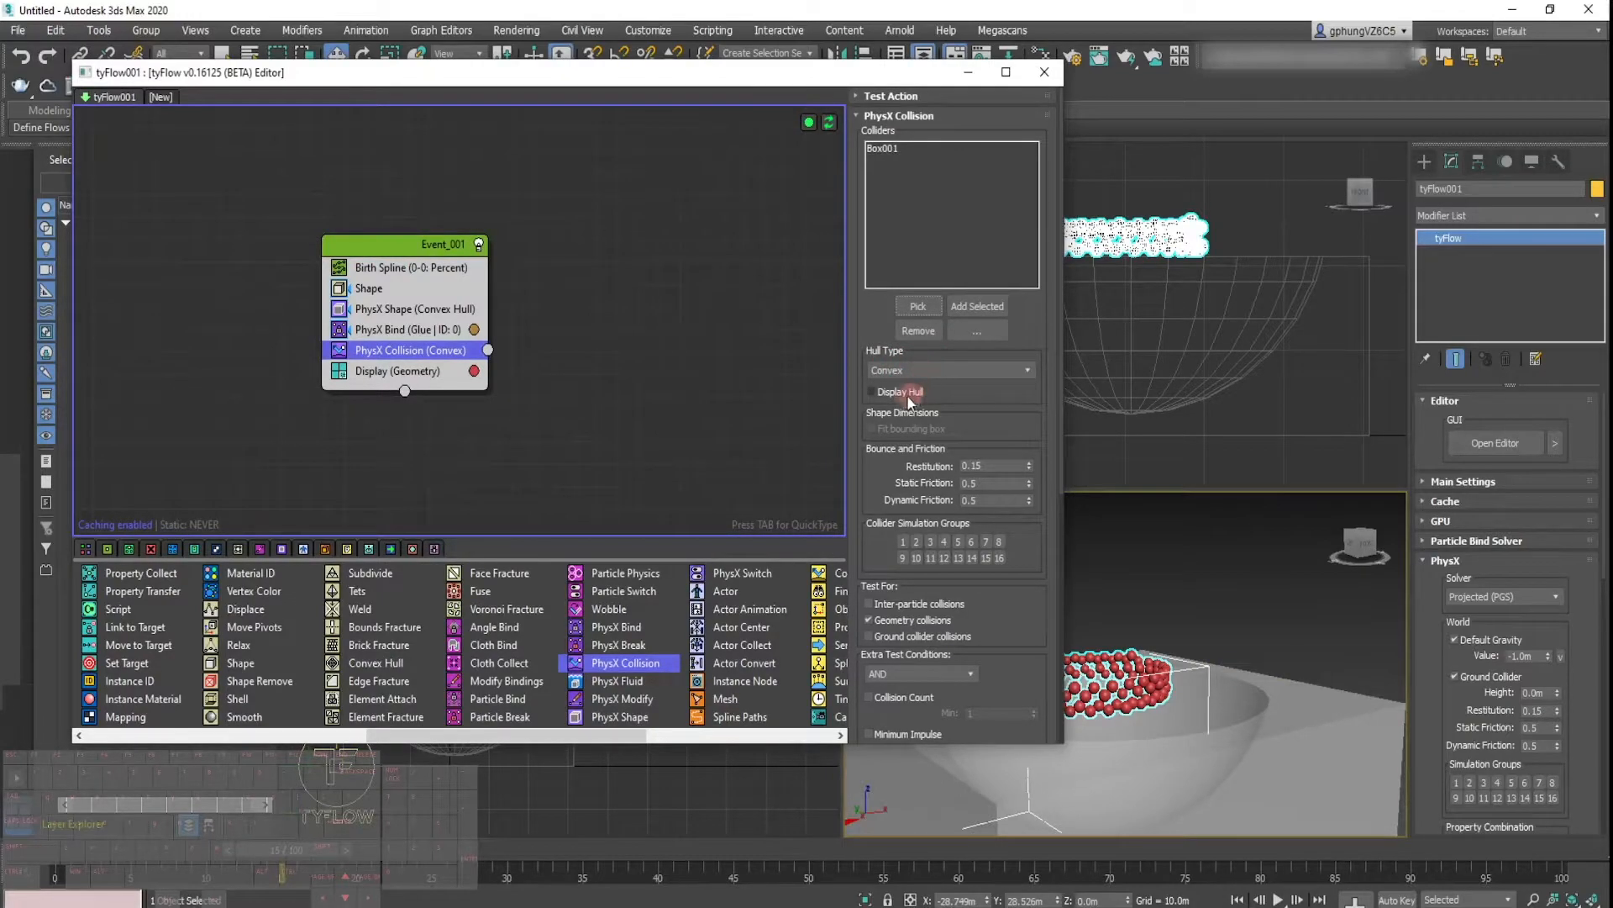
Step: Turn on Display Hull and switch the Box001 collider's Hull Type to Mesh
click(871, 391)
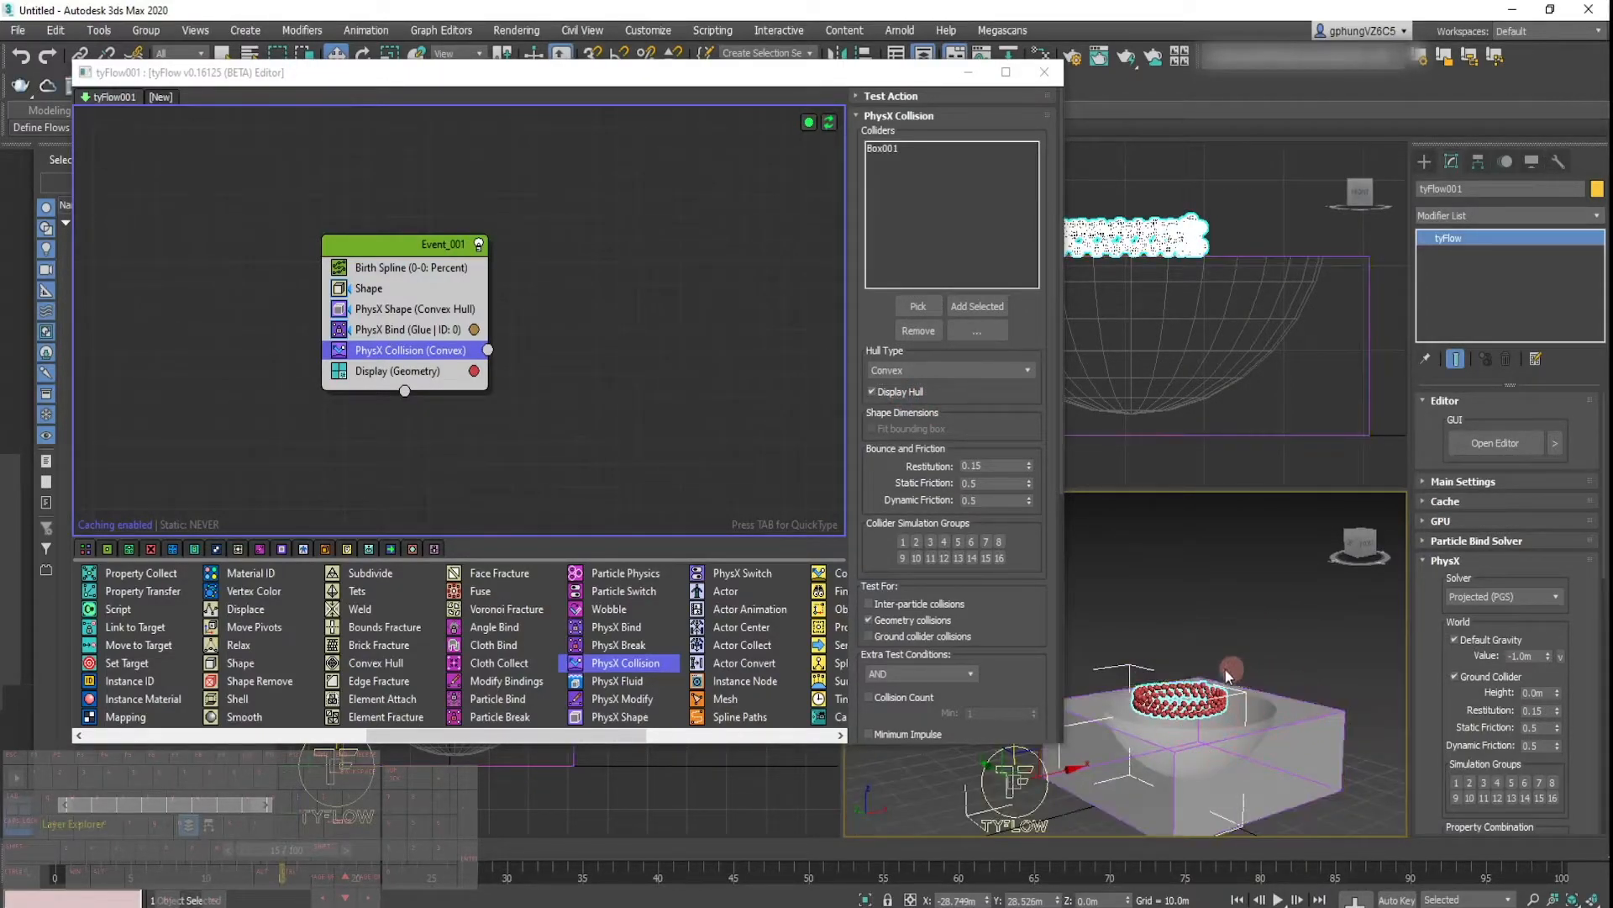
mouse_move(1301, 700)
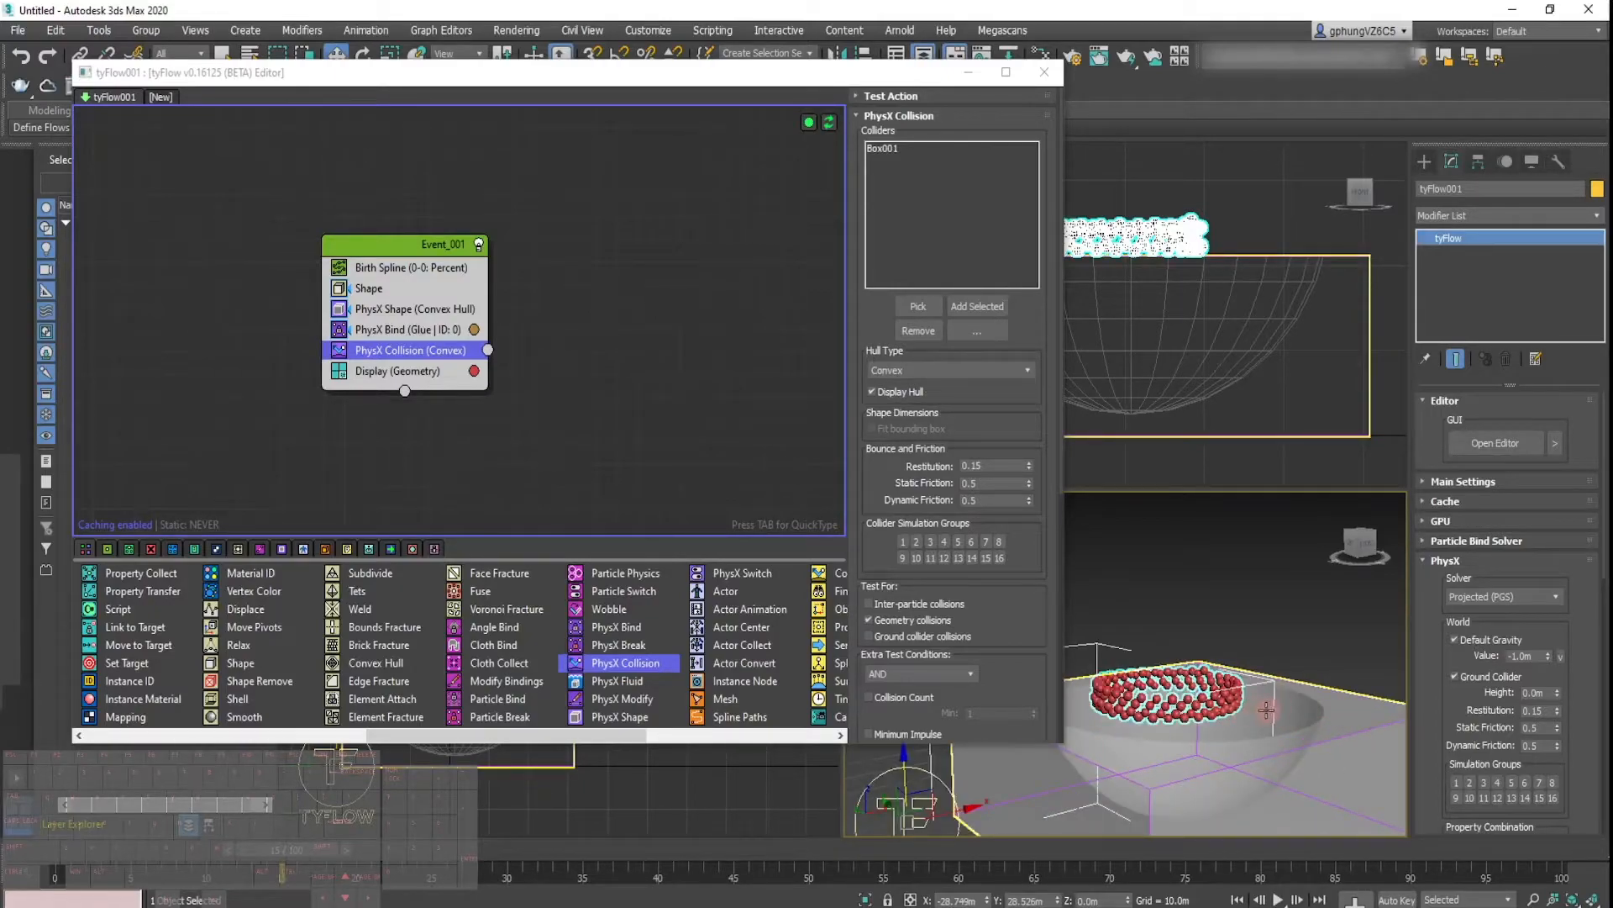
click(944, 369)
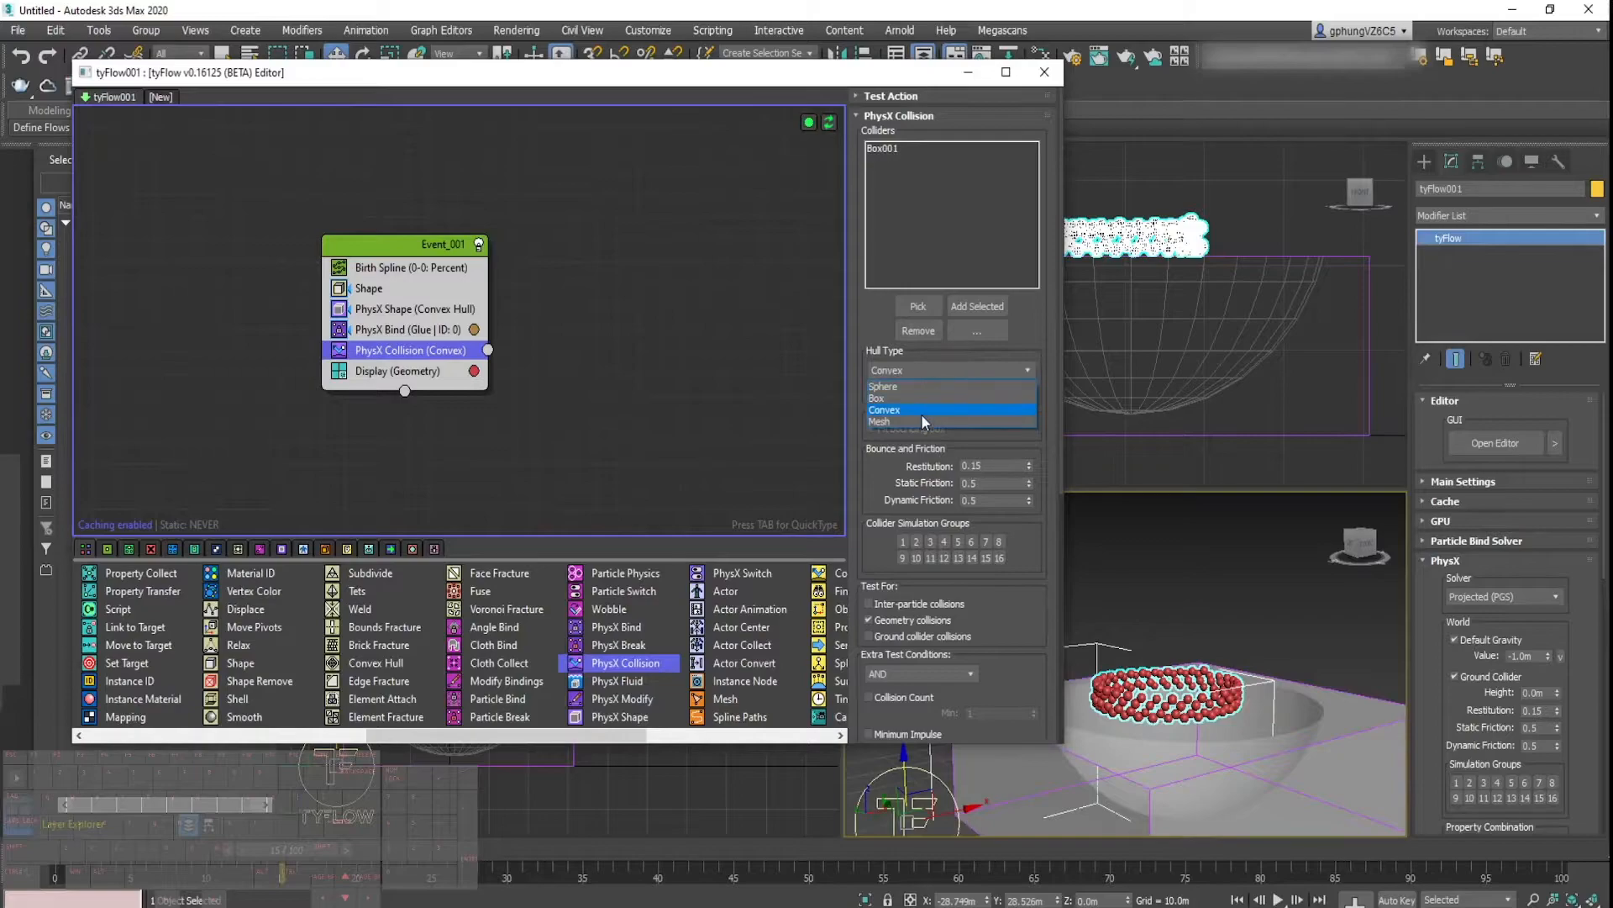
click(883, 387)
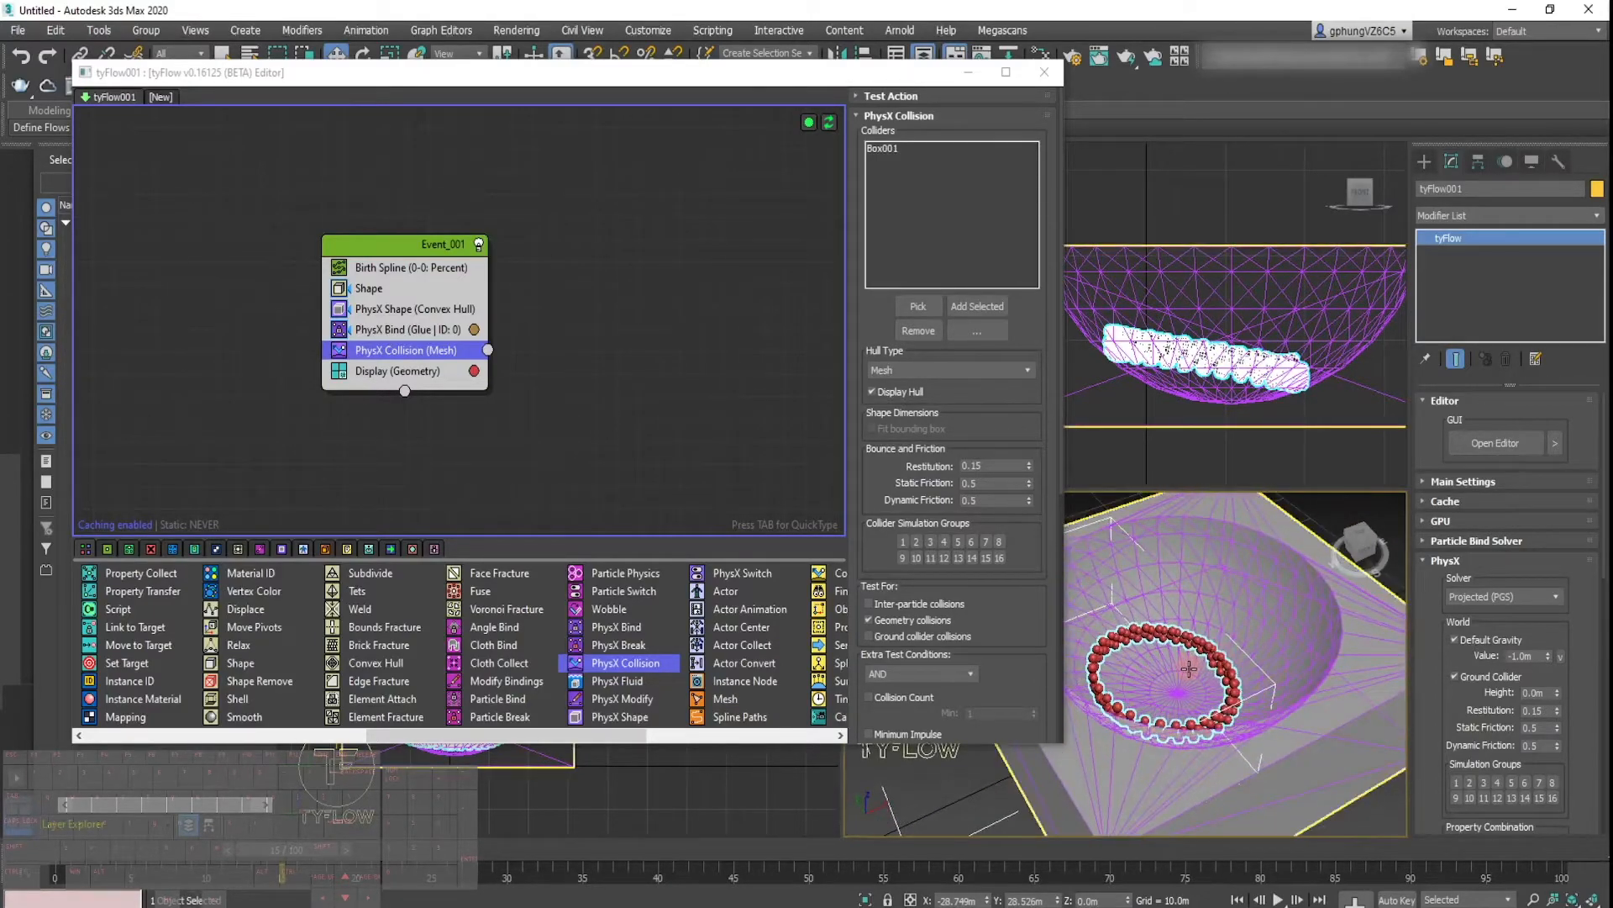
mouse_move(1189, 669)
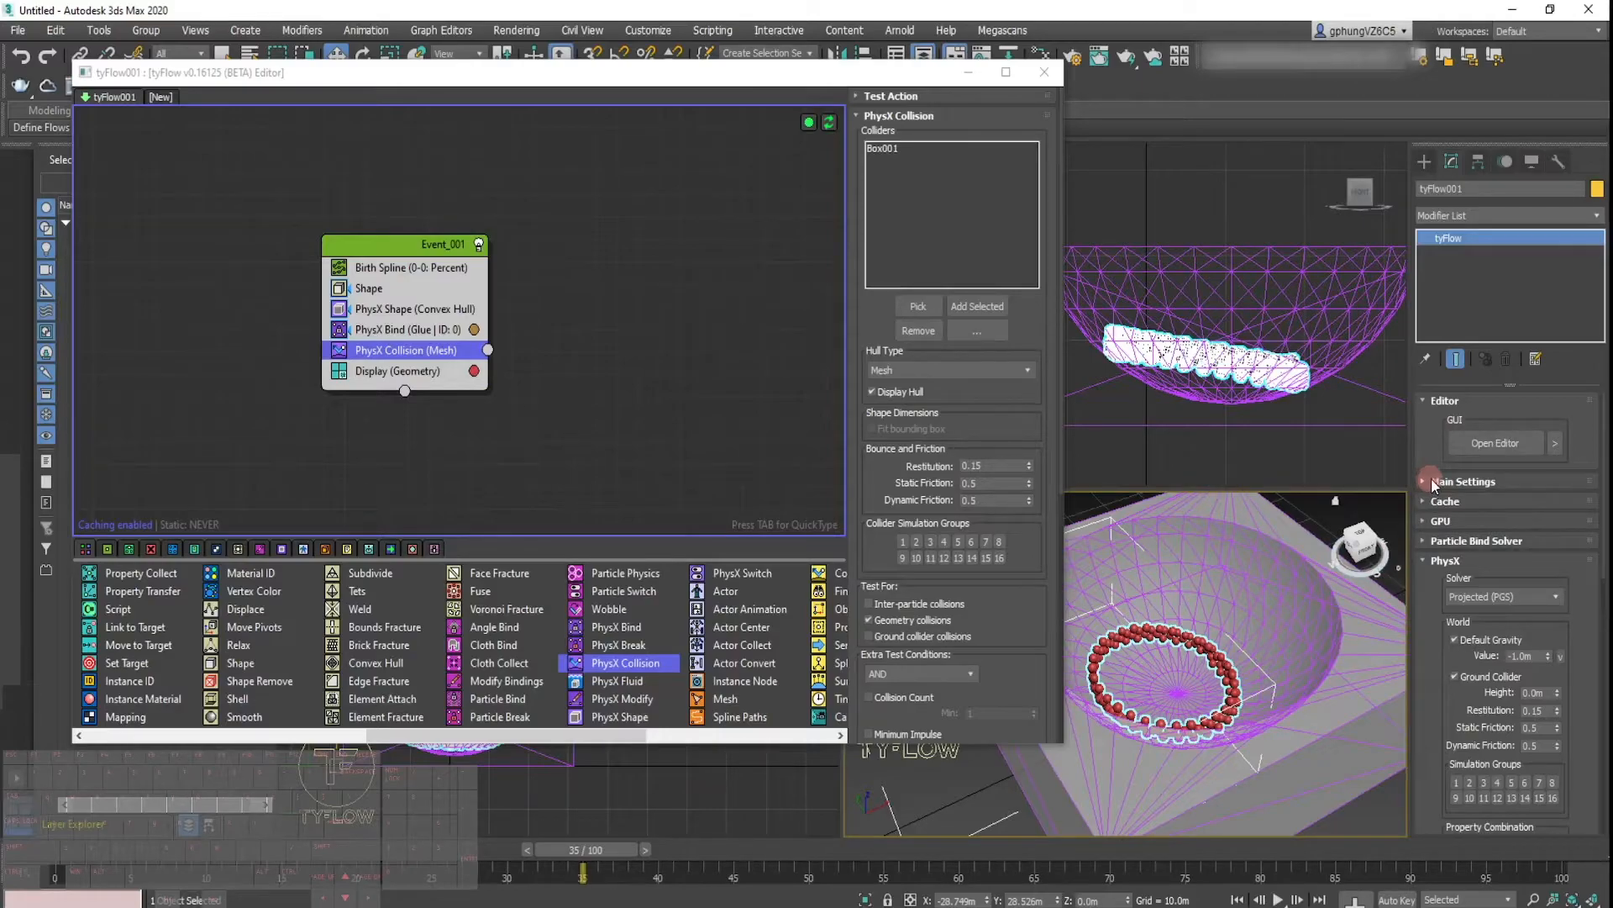
click(1463, 480)
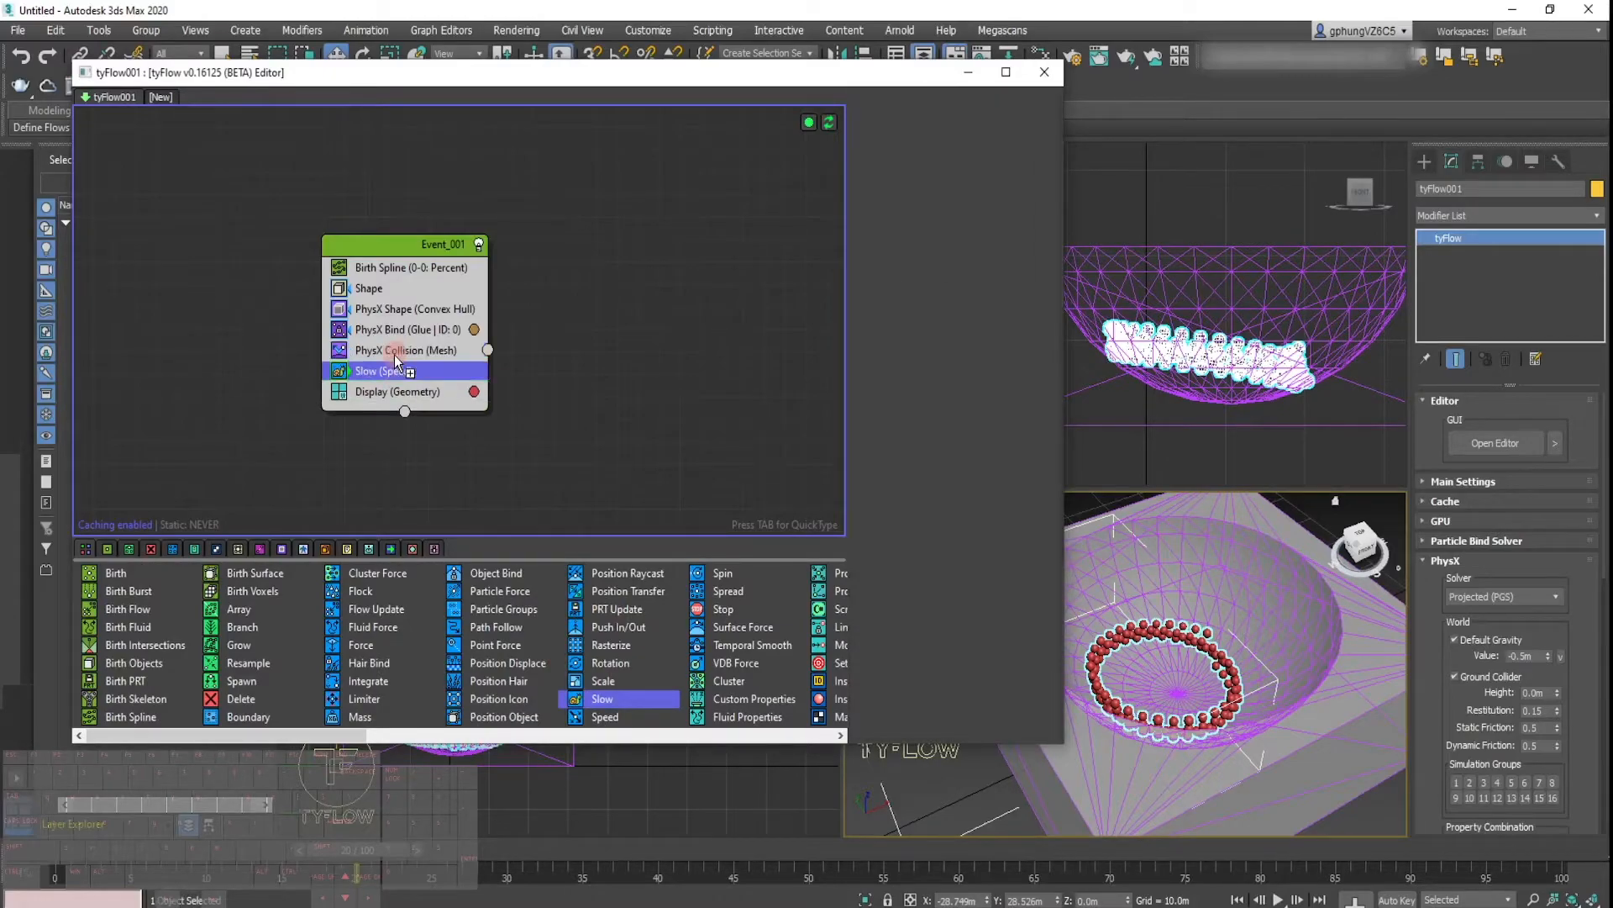
Step: Bring up the Slow operator's velocity settings in Event_001
click(383, 371)
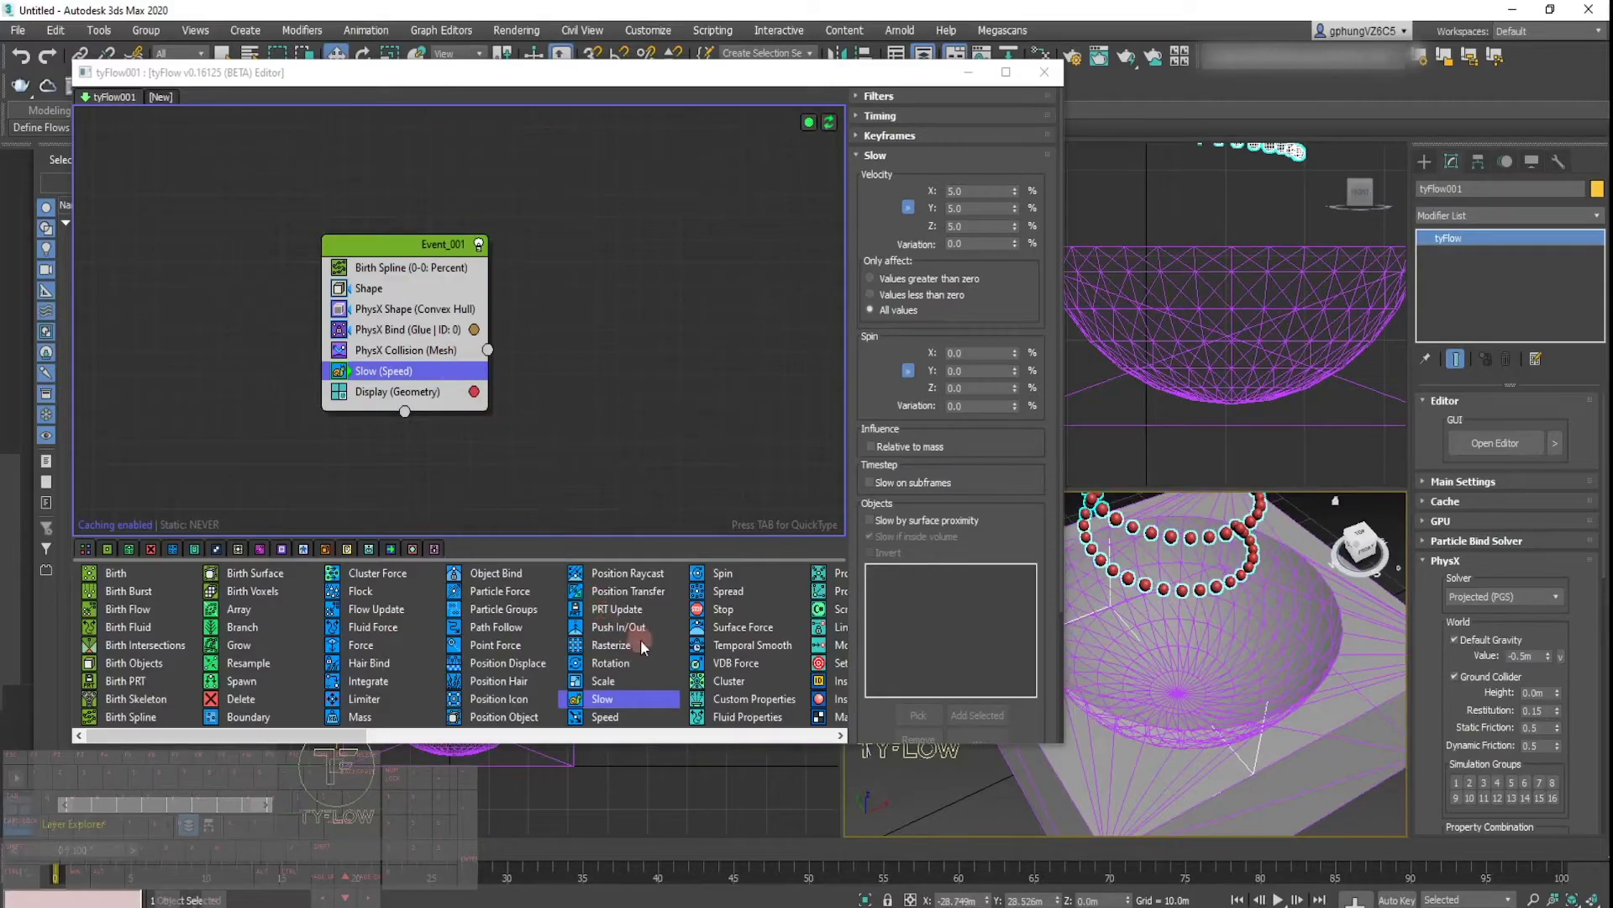
mouse_move(667, 664)
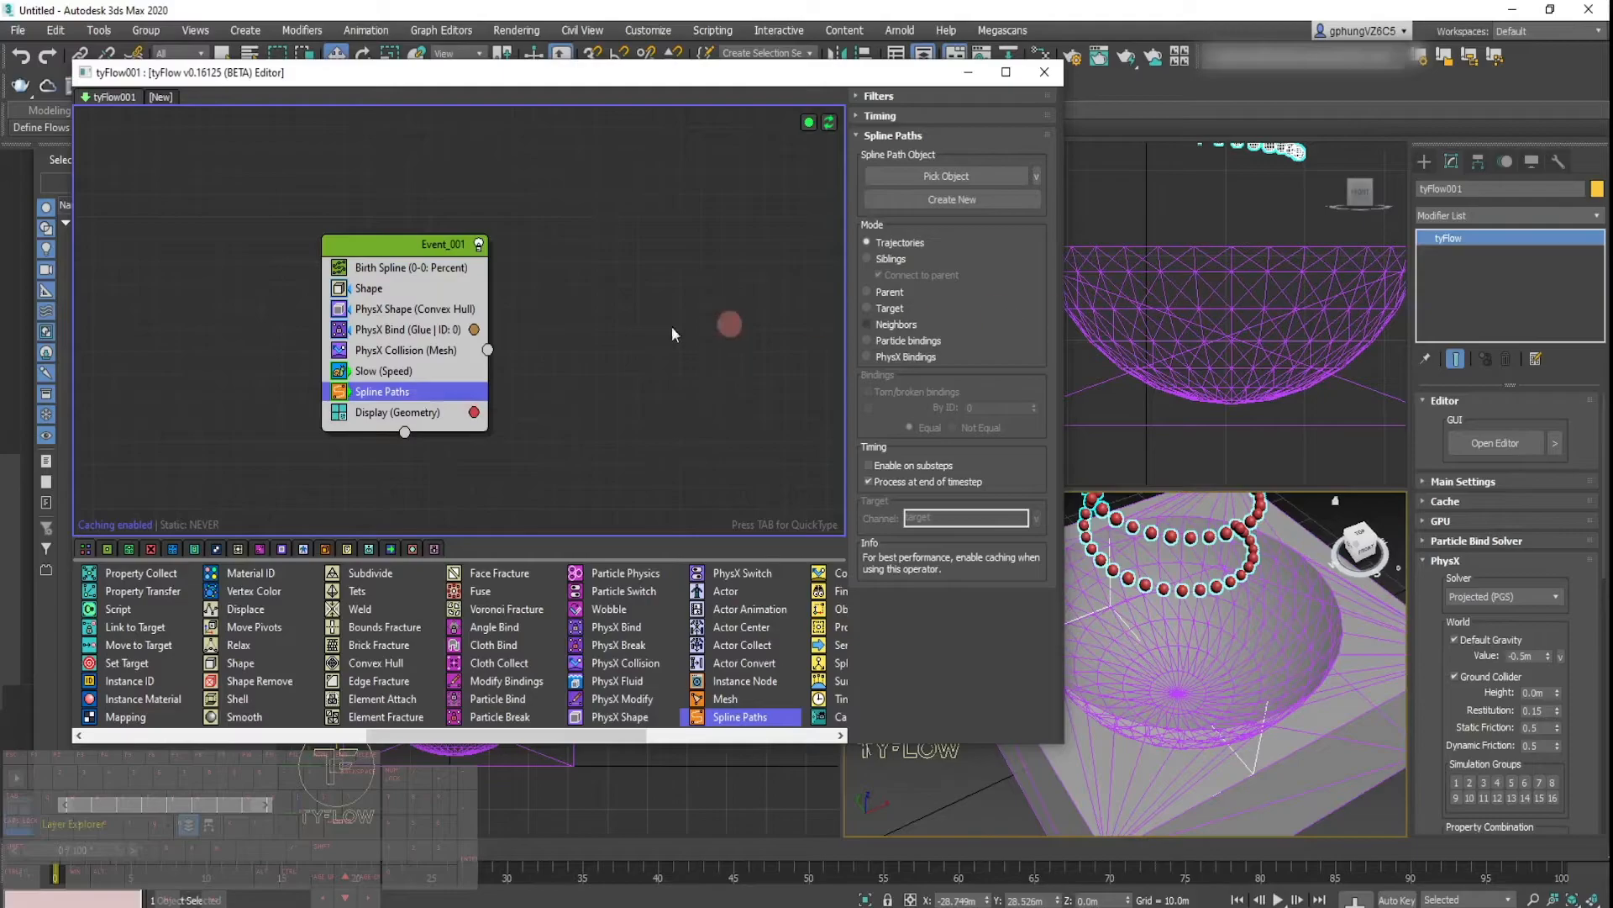
mouse_move(710, 82)
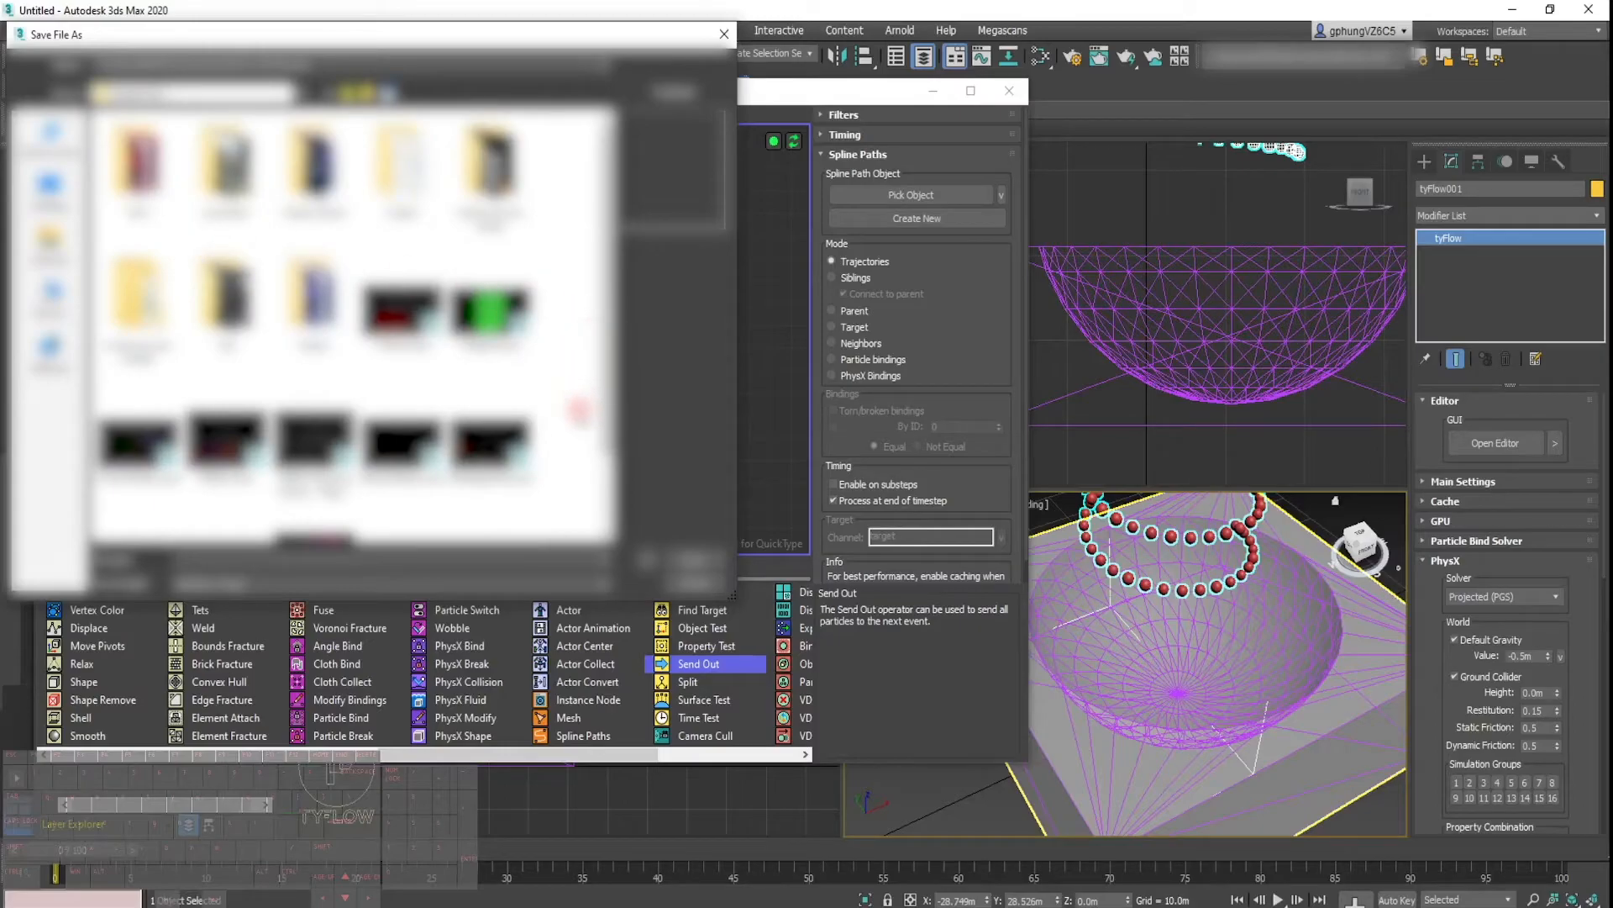
Step: Scroll the tyFlow event to the Spline Paths operator below Slow
scroll(down, 3)
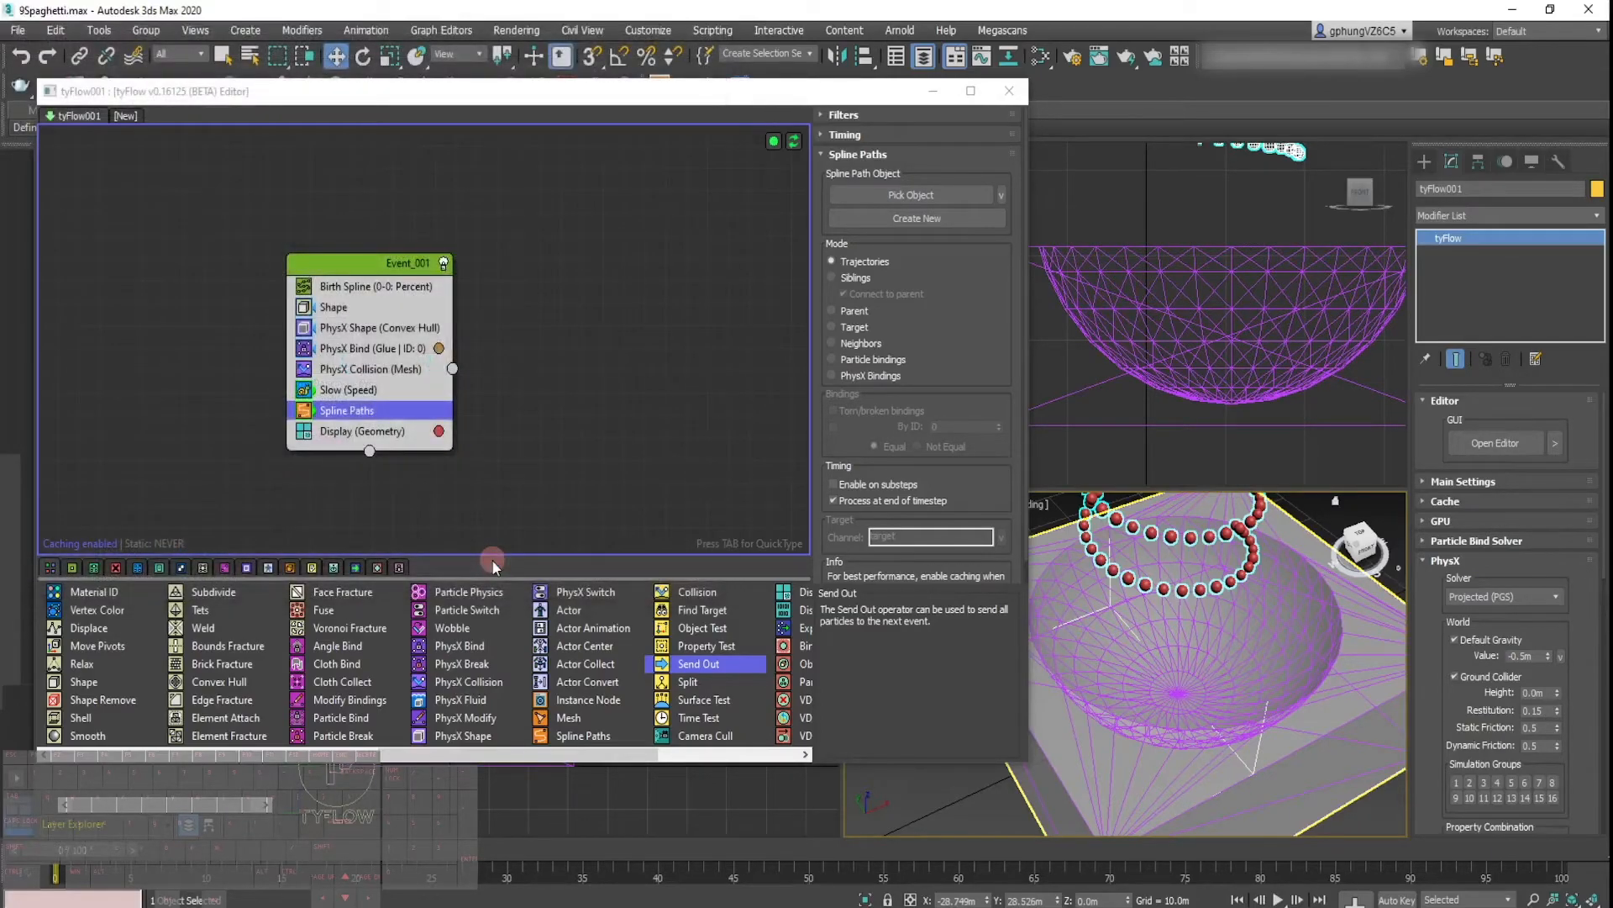
mouse_move(495, 463)
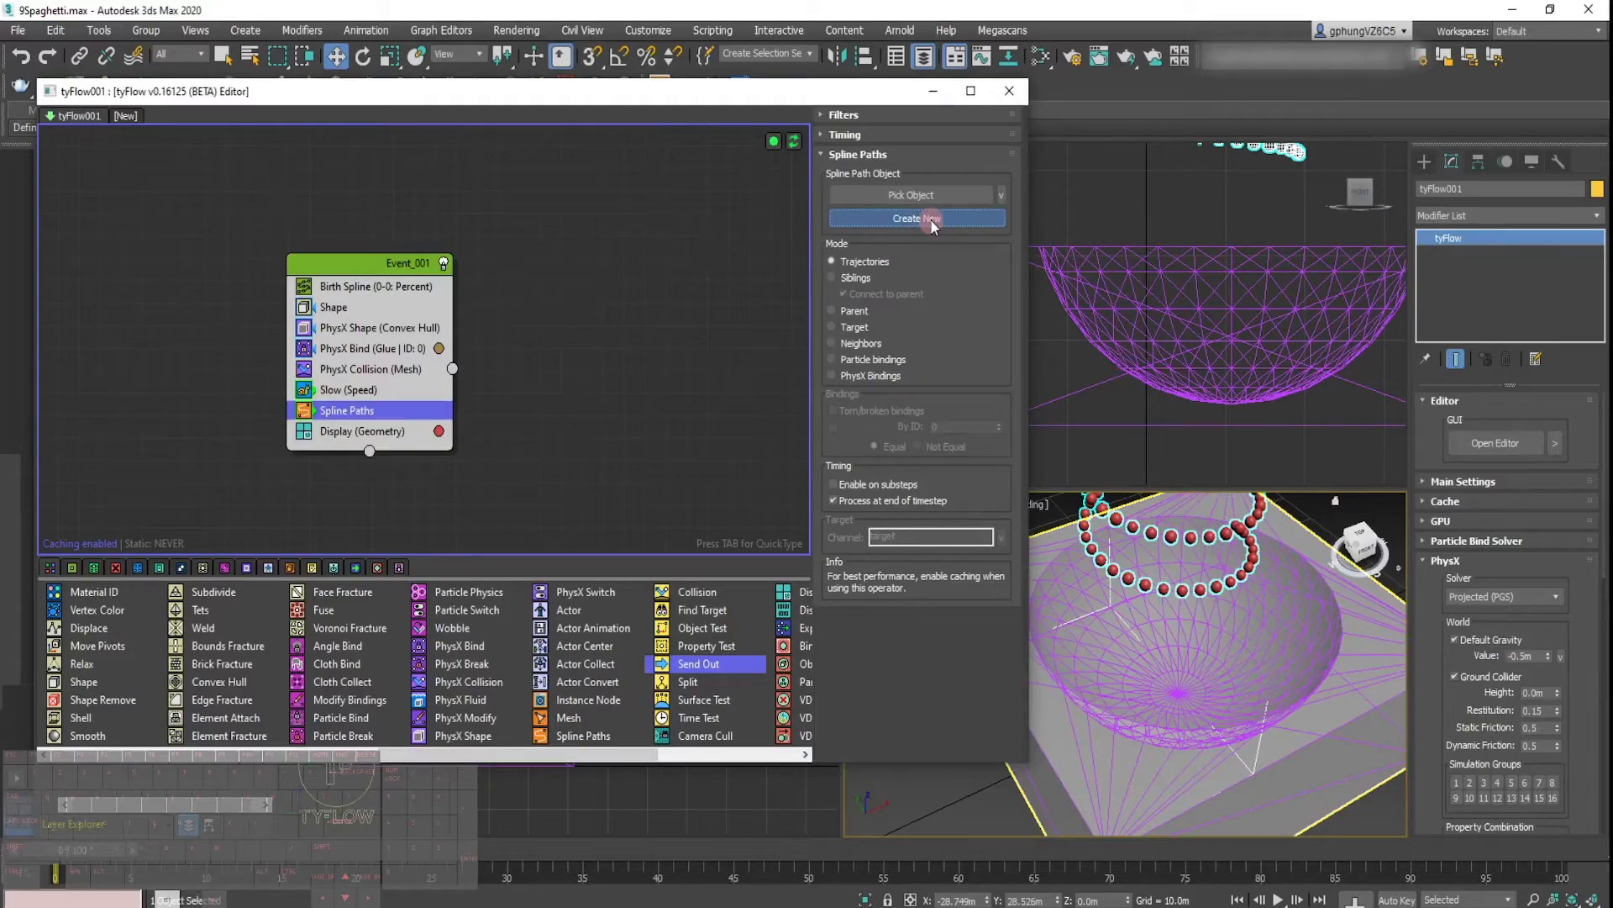
Step: Create tySplines001 from Spline Paths in PhysX Bindings mode and close the editor
click(916, 219)
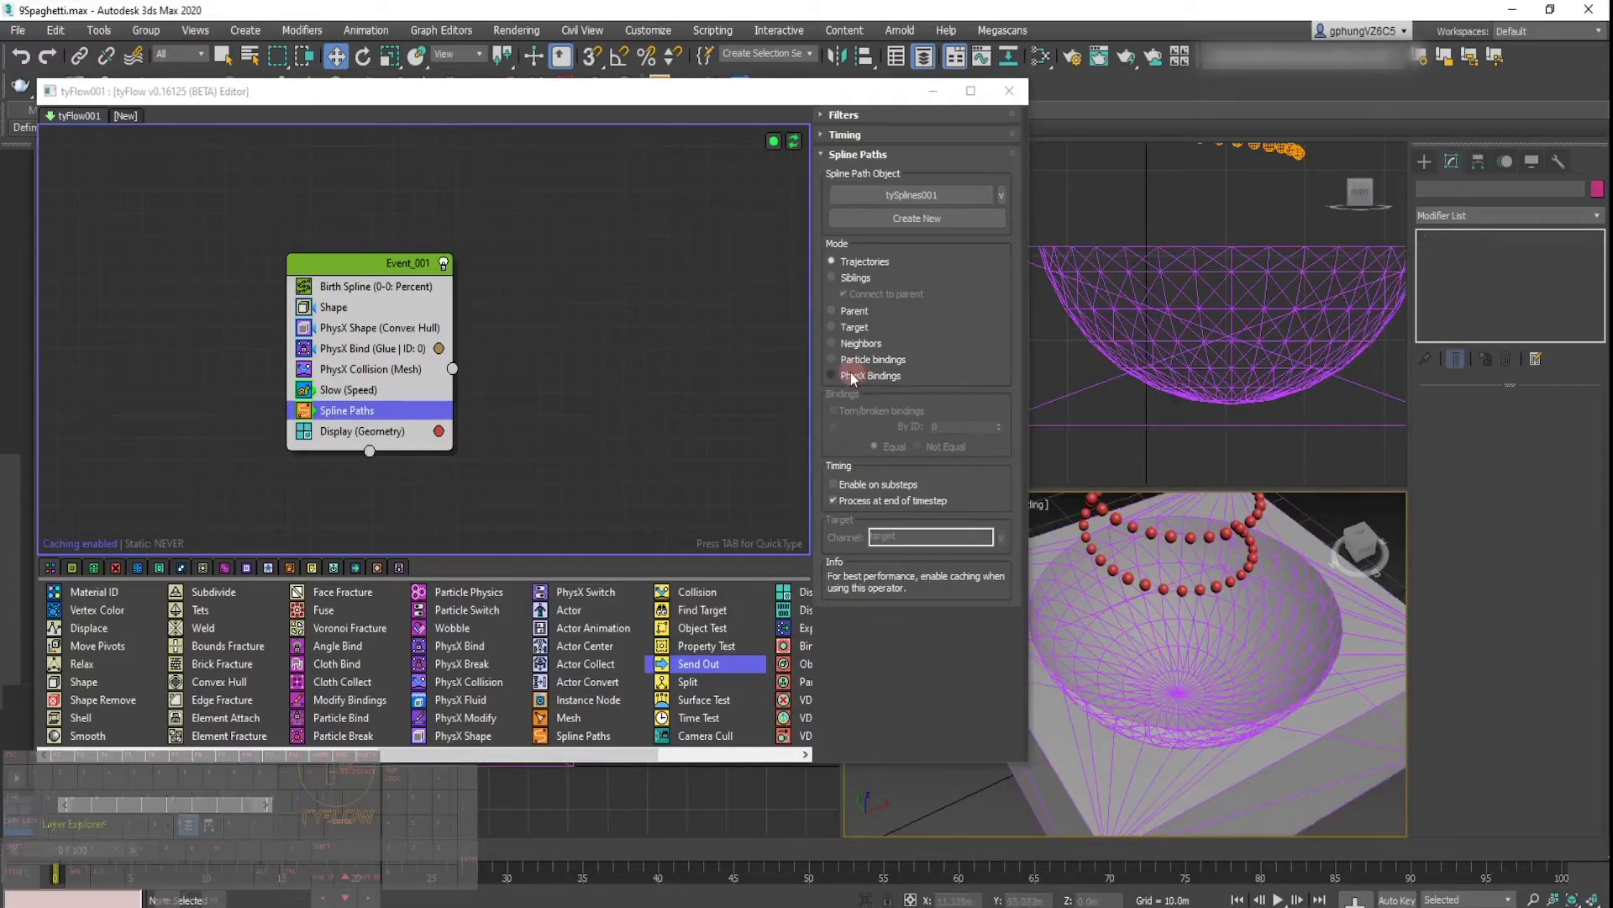
click(833, 375)
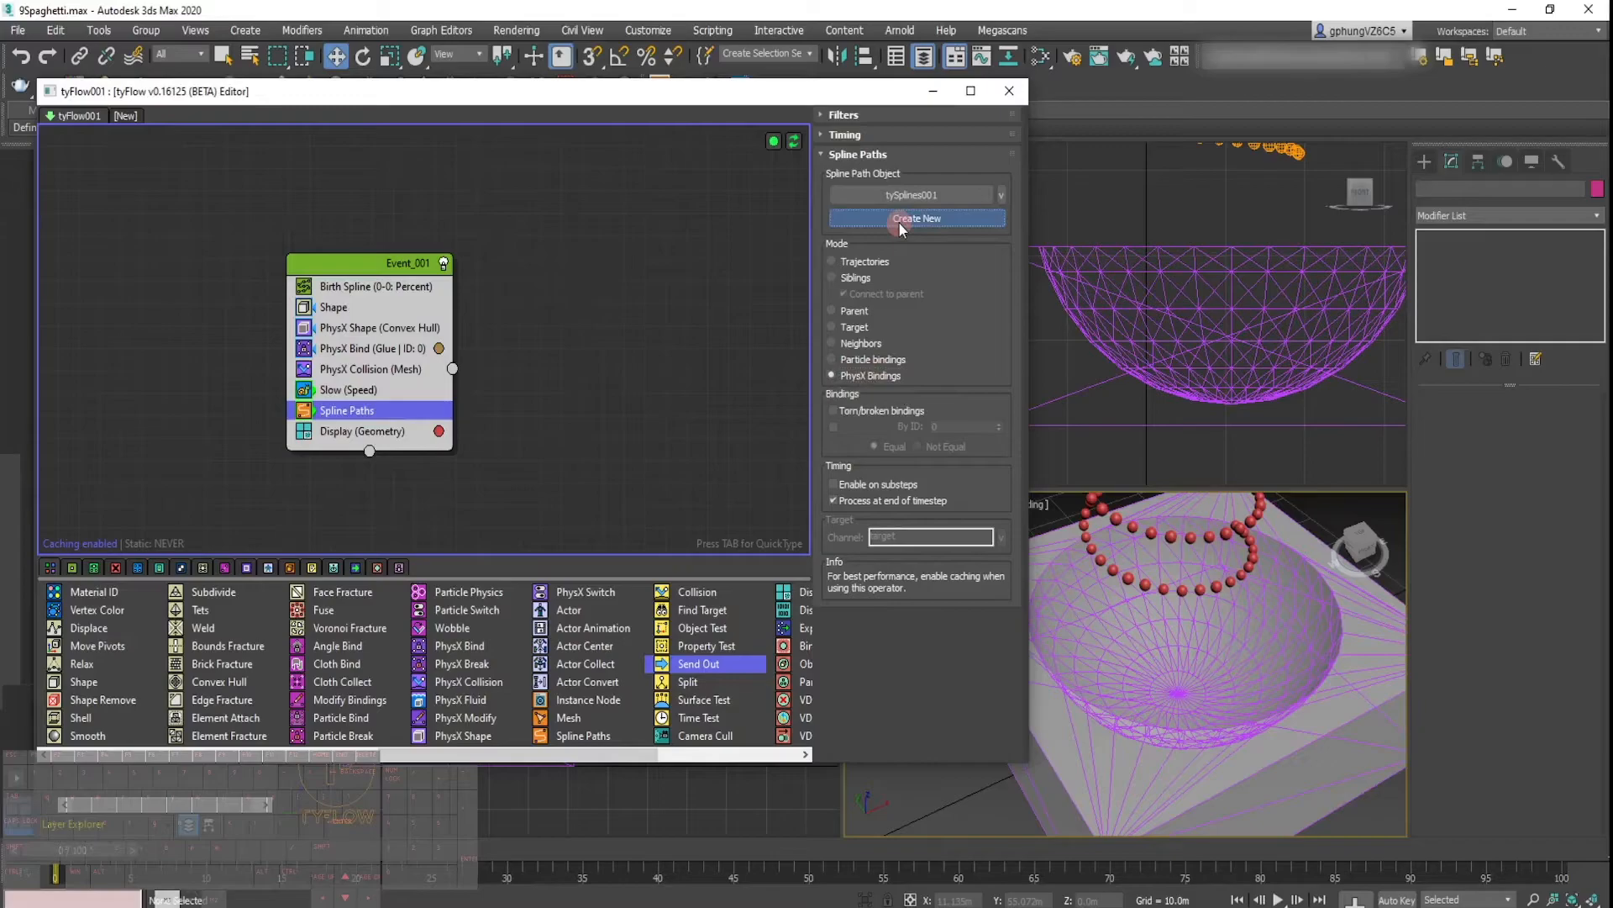
click(915, 219)
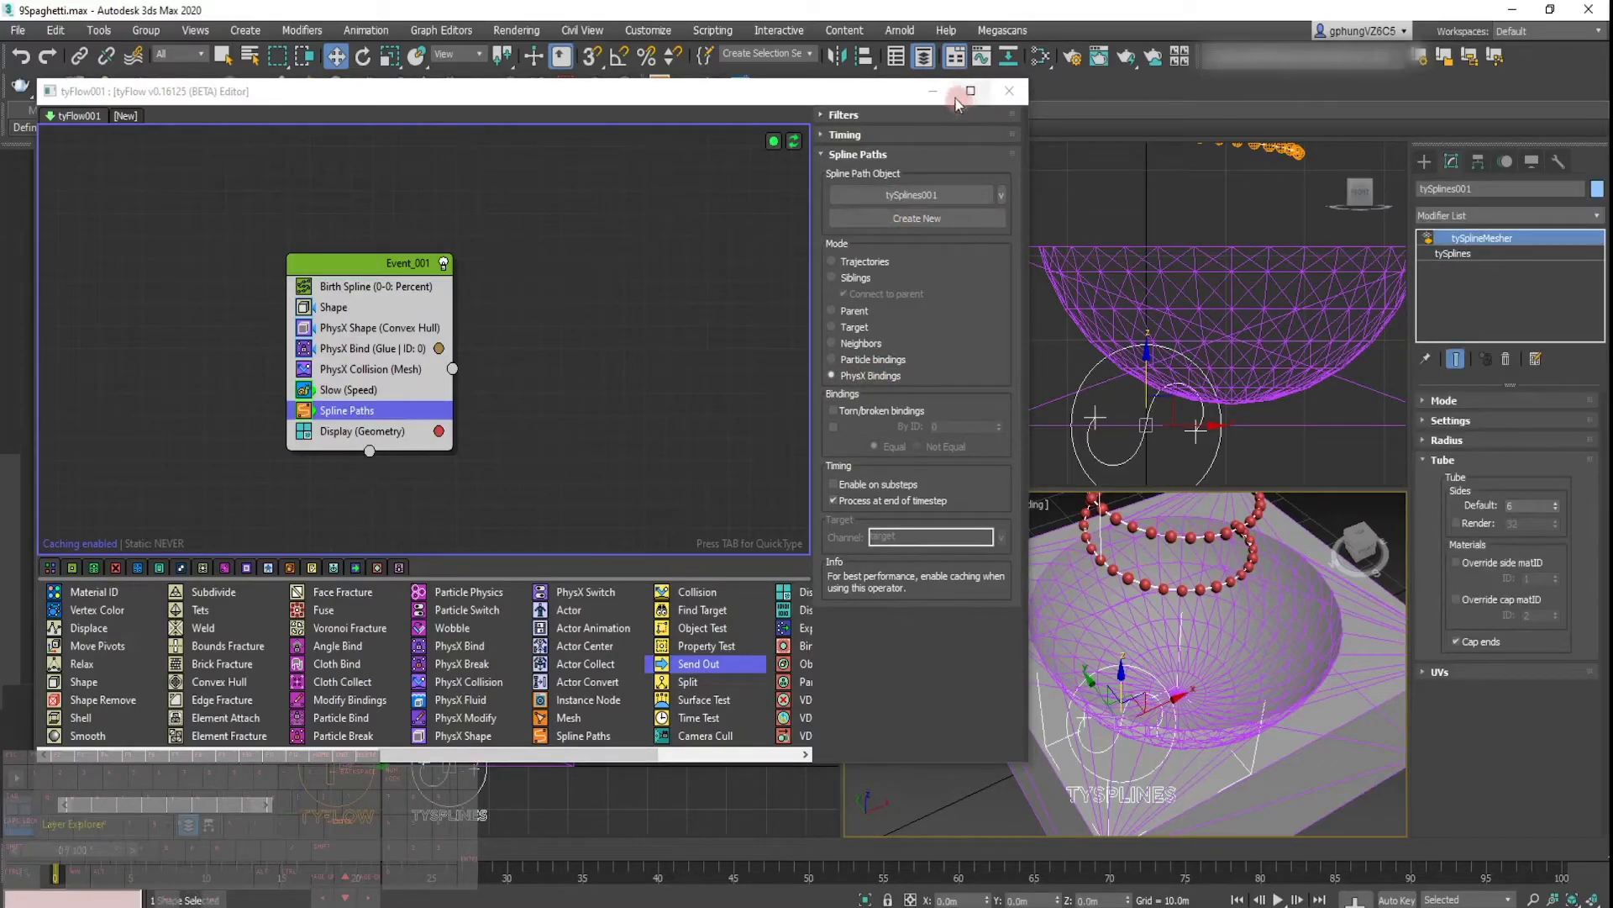
click(1008, 91)
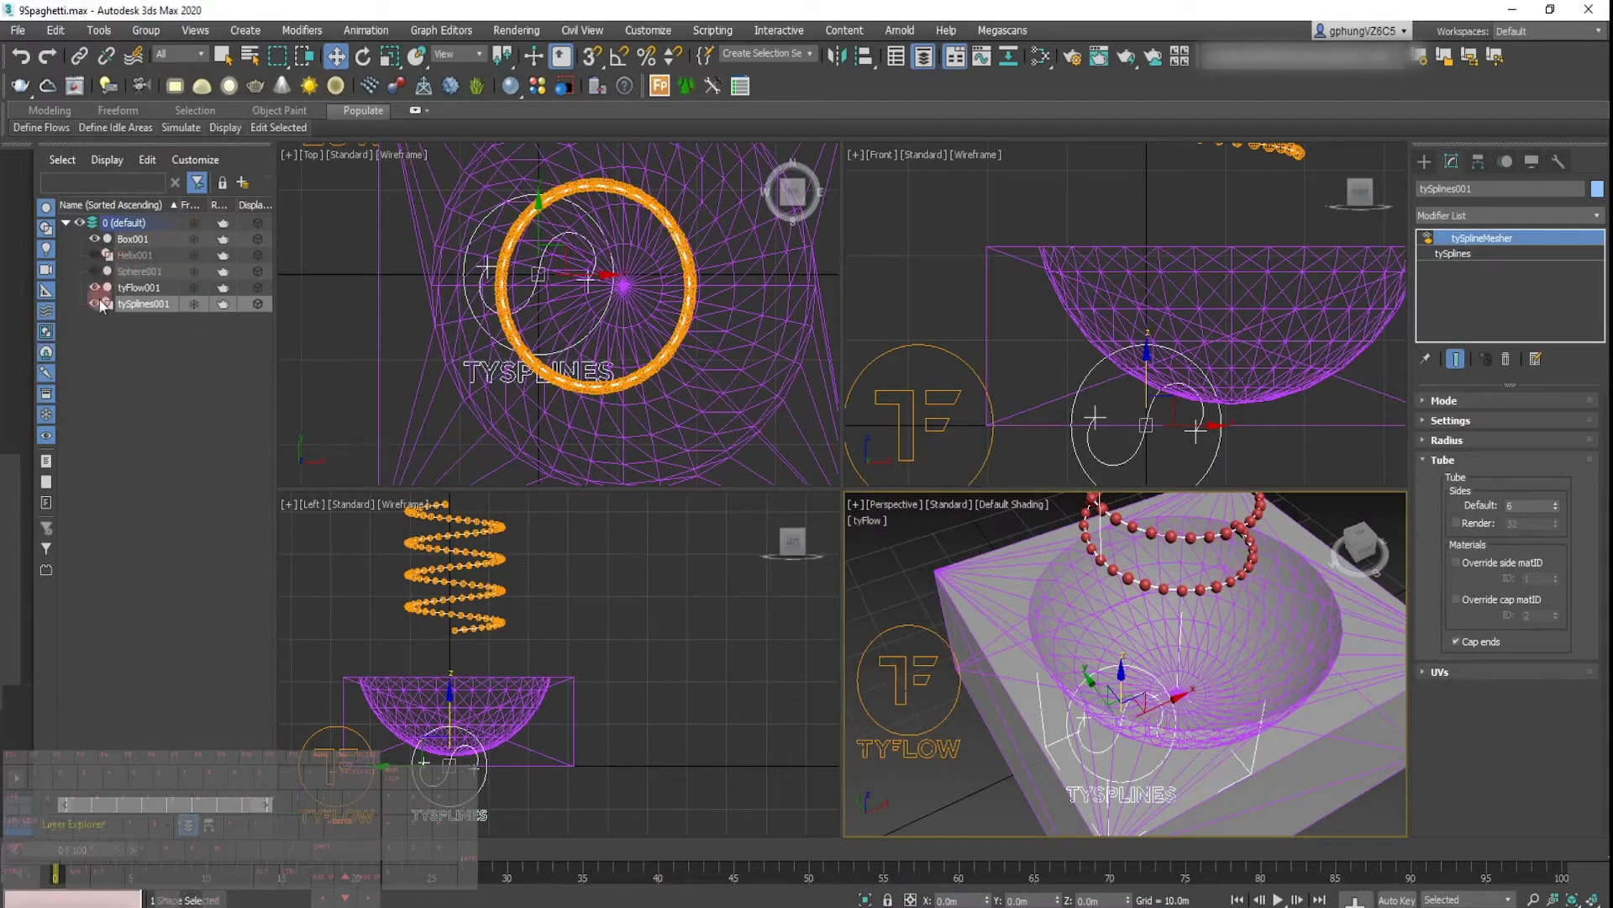
Step: Hide tyFlow001 and select the tySplines001 base settings
click(144, 302)
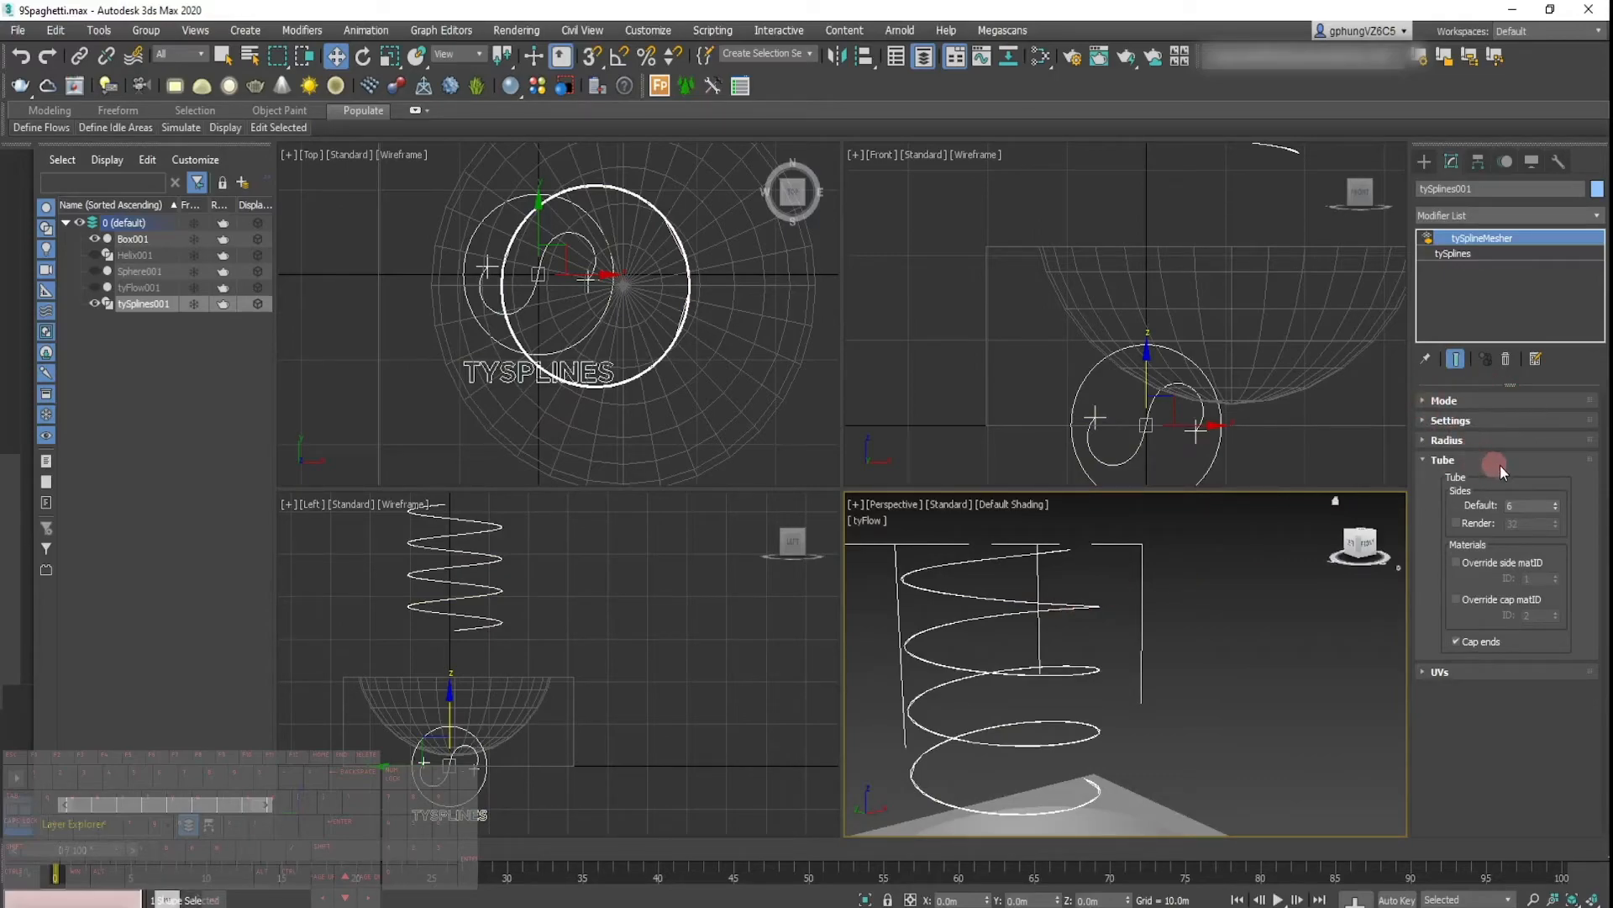
click(1453, 253)
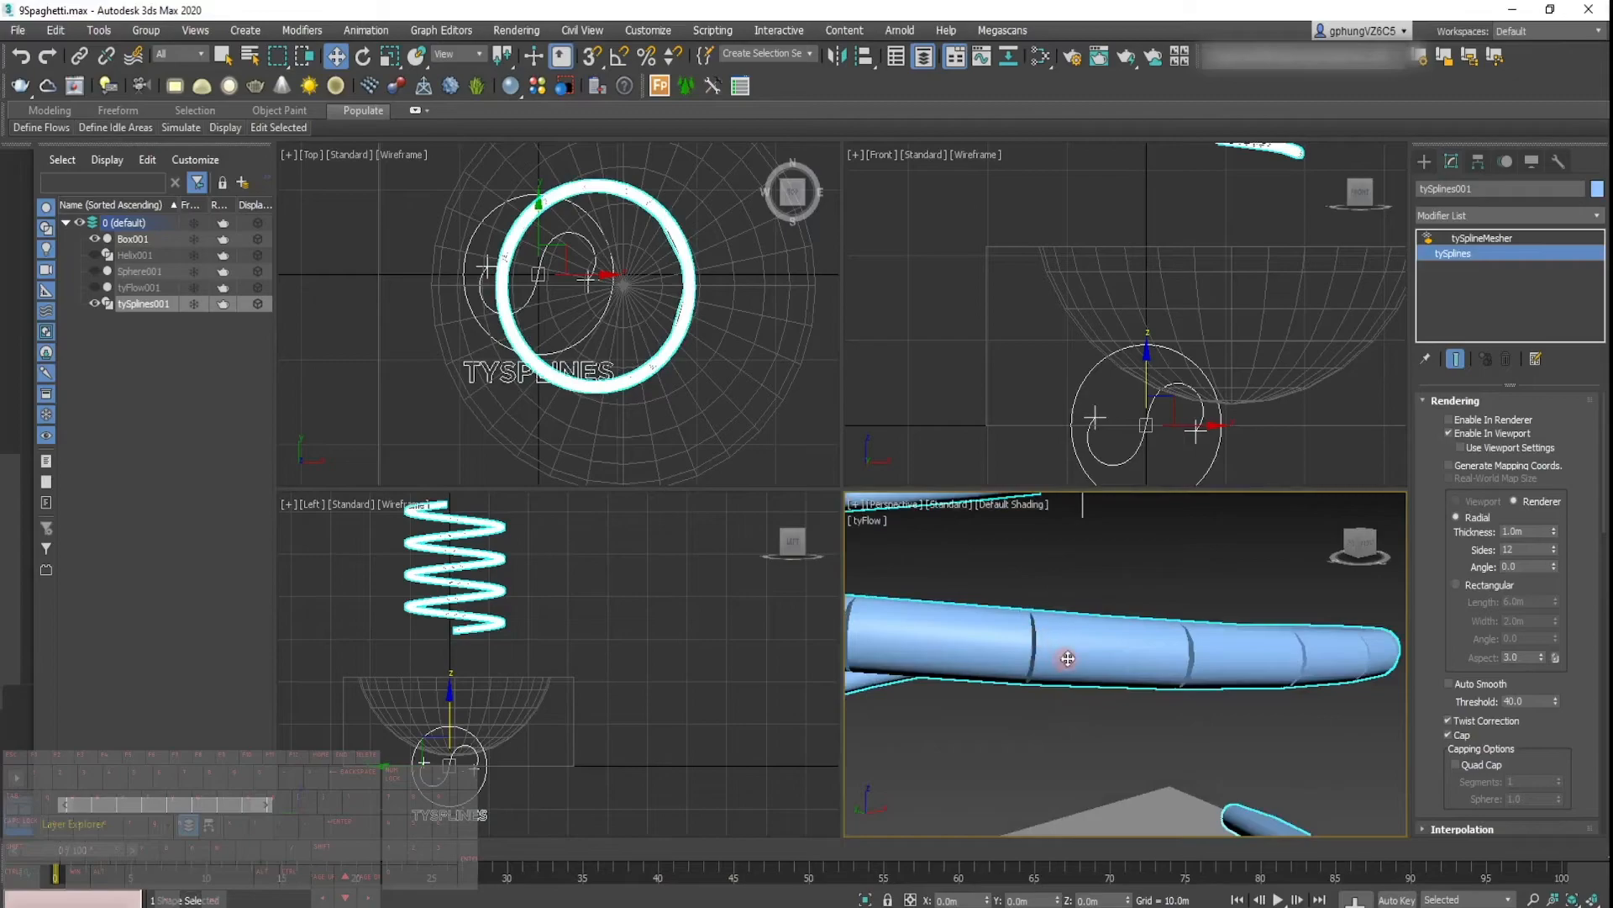
mouse_move(1106, 661)
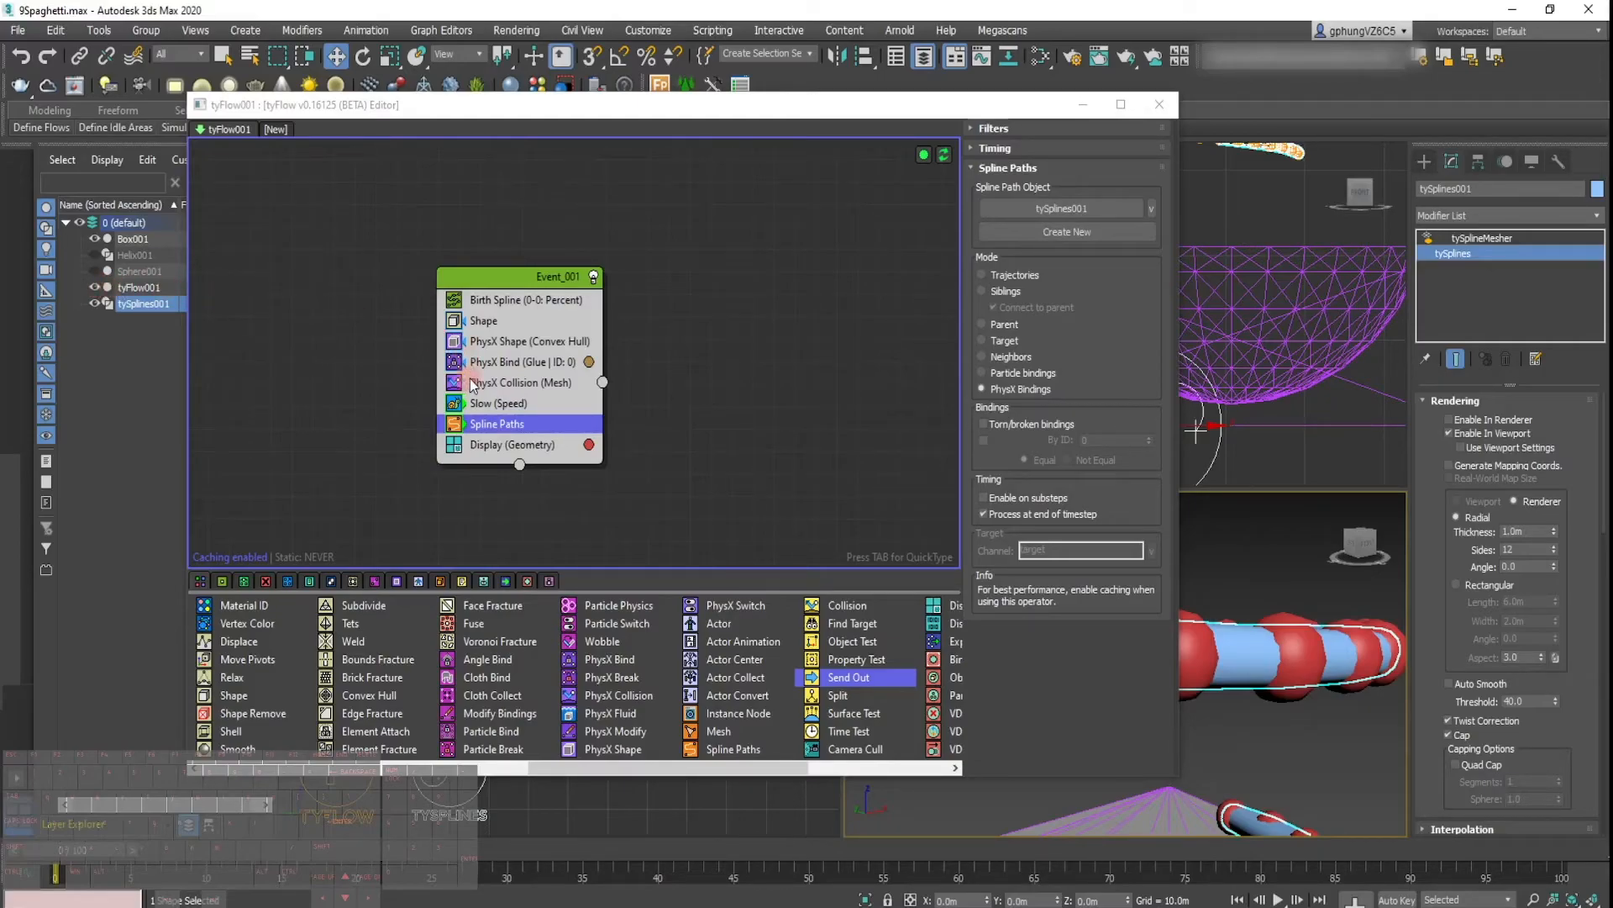
mouse_move(137, 390)
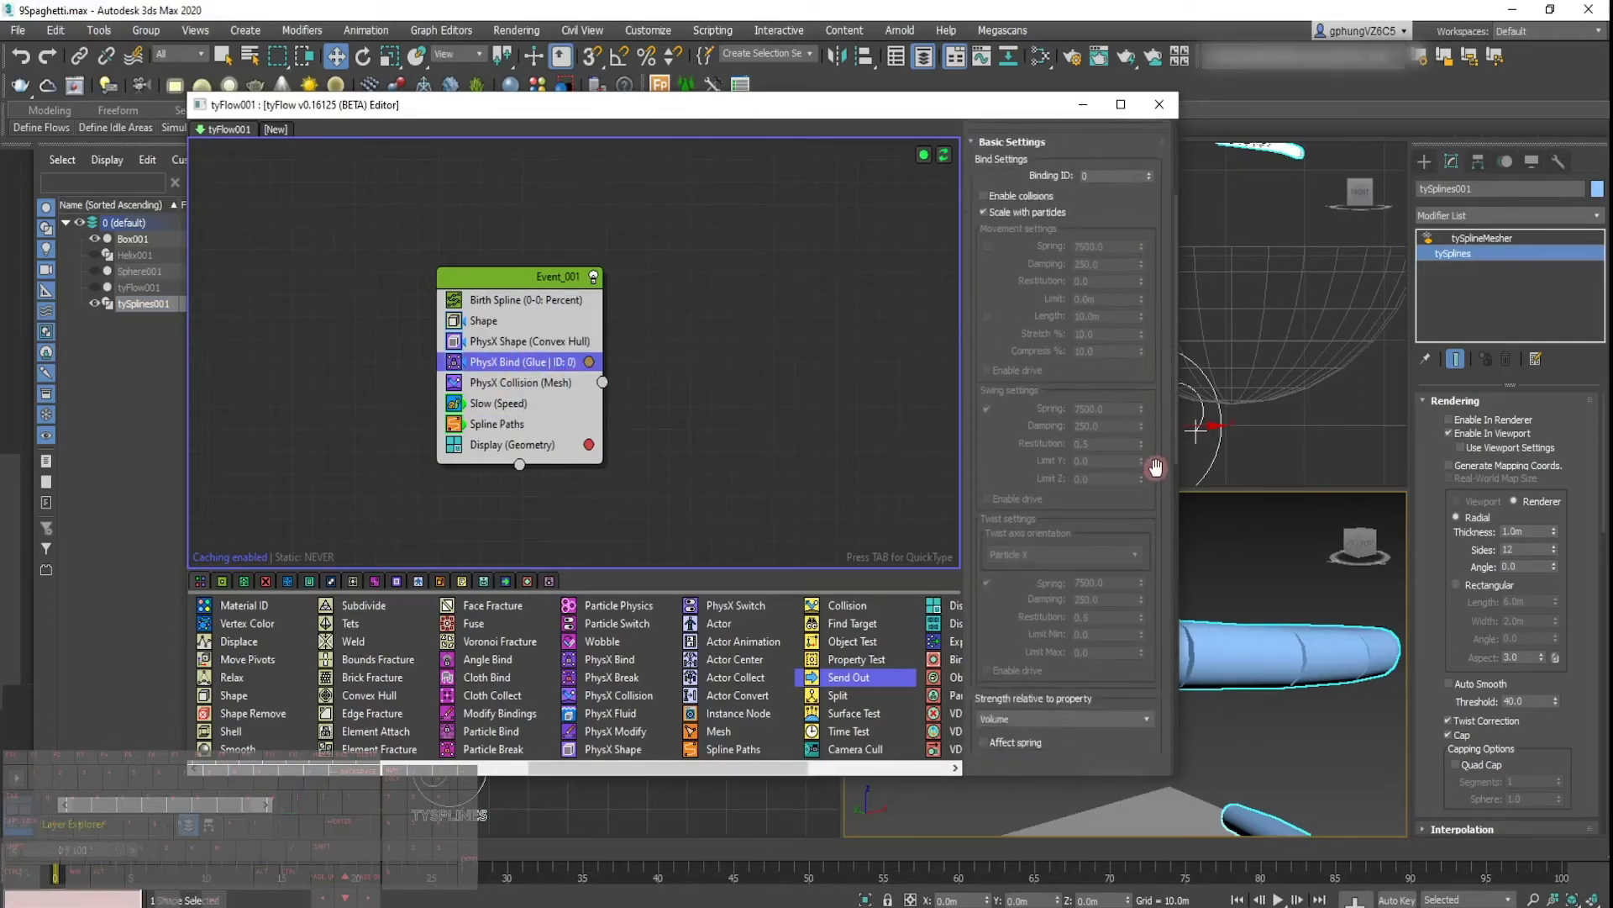
Step: Scroll the PhysX Bind settings down to the Proximity Bind distance
scroll(down, 3)
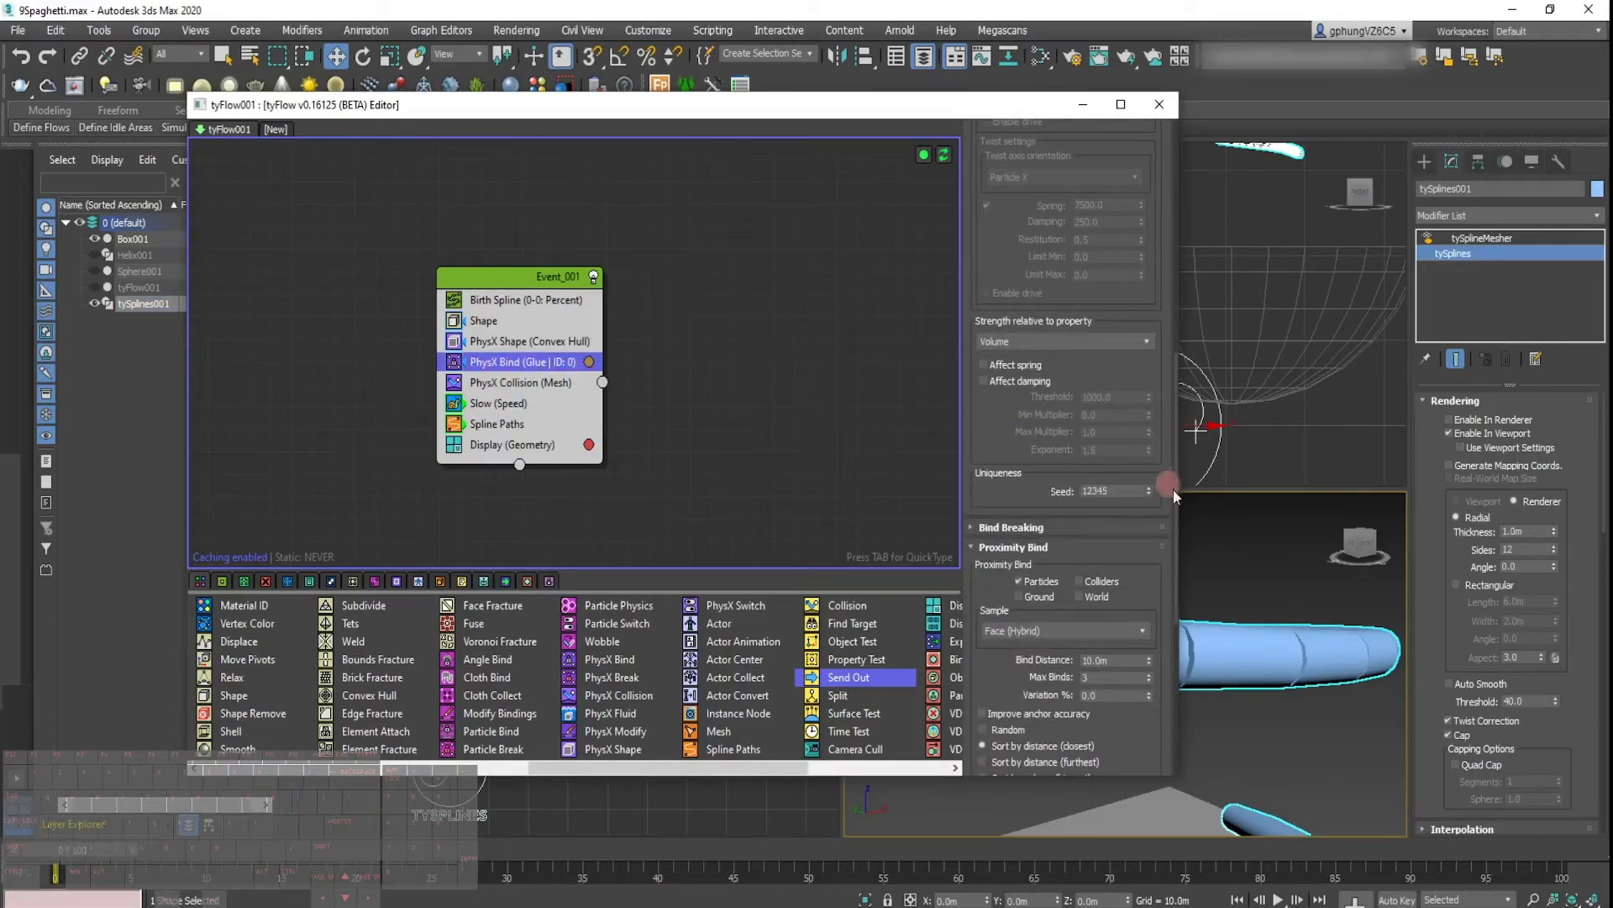
scroll(down, 3)
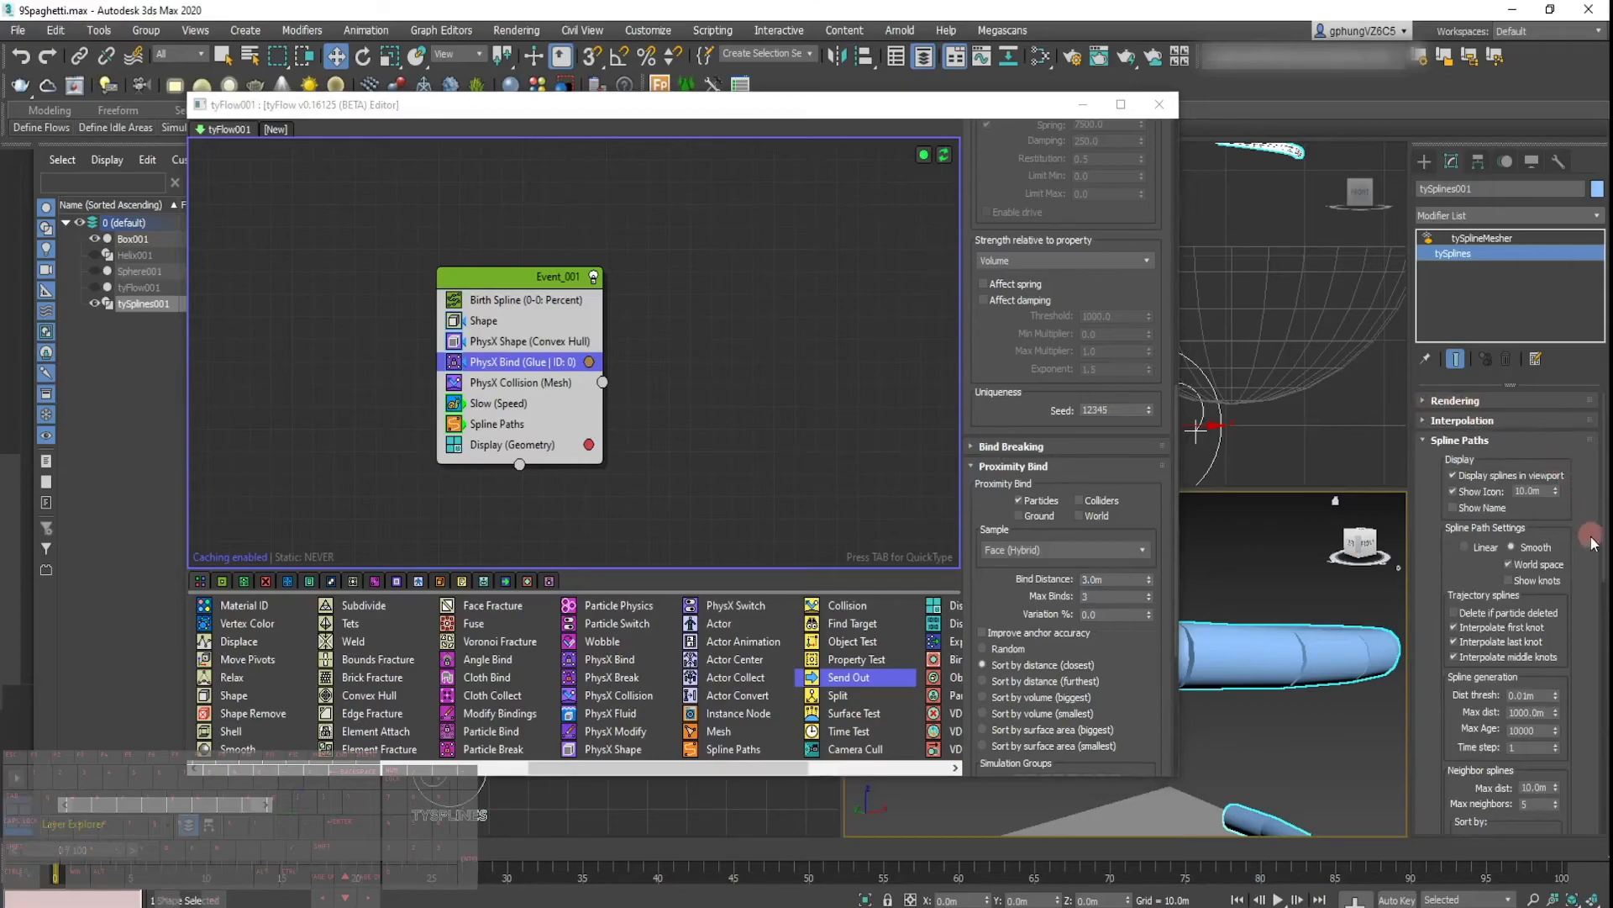
Step: Enable Weld bindings in the tySplines001 Bindings section
scroll(down, 3)
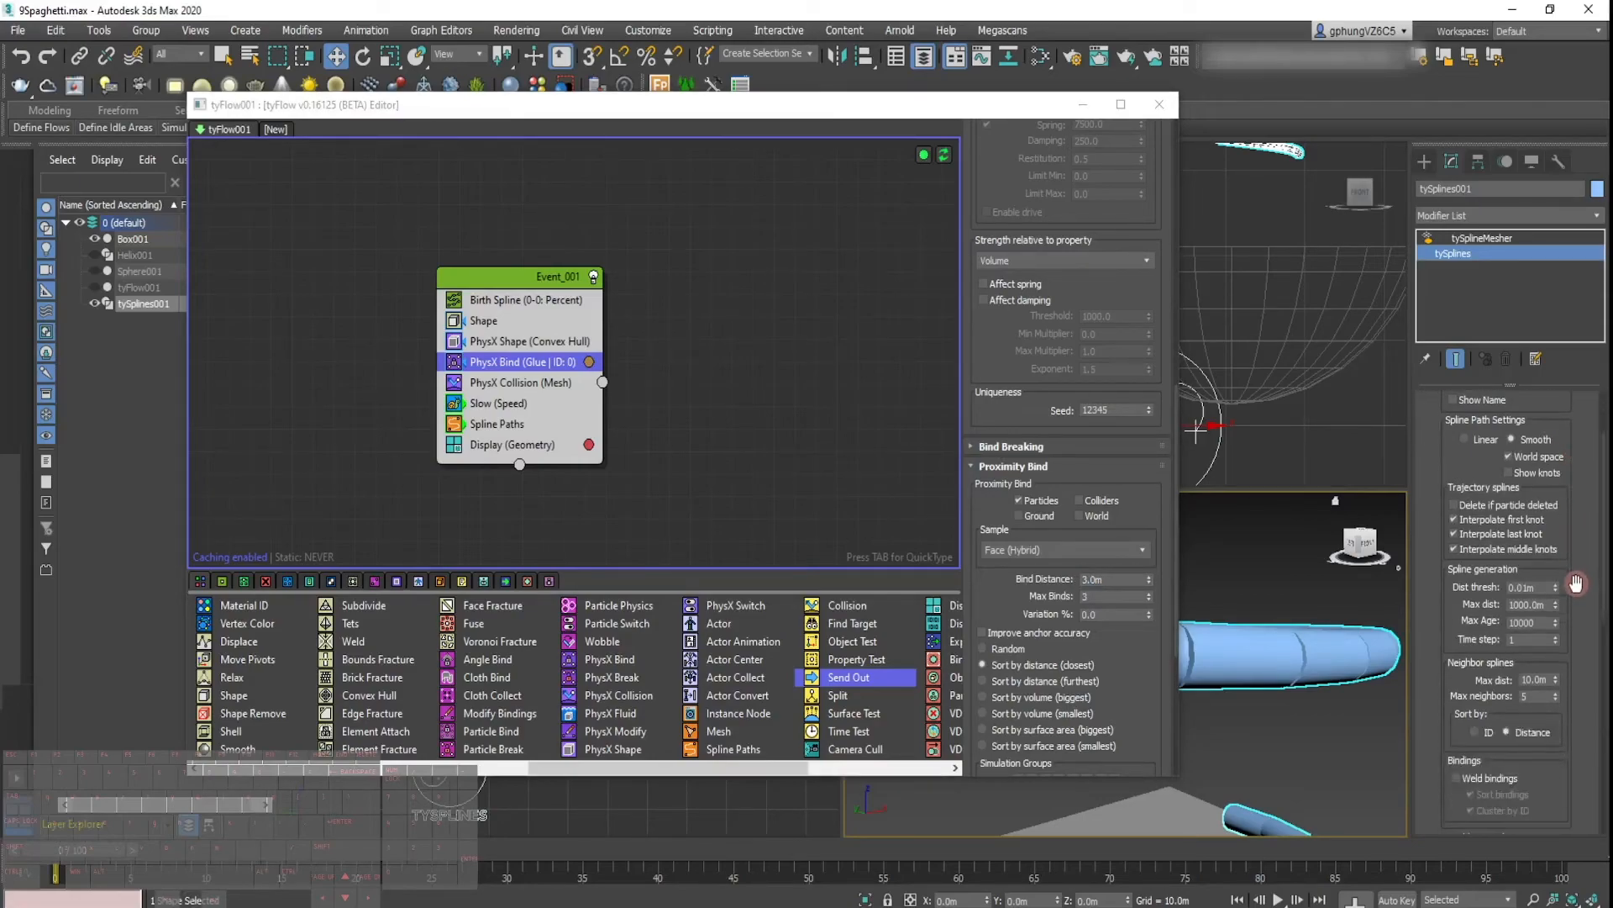
scroll(down, 3)
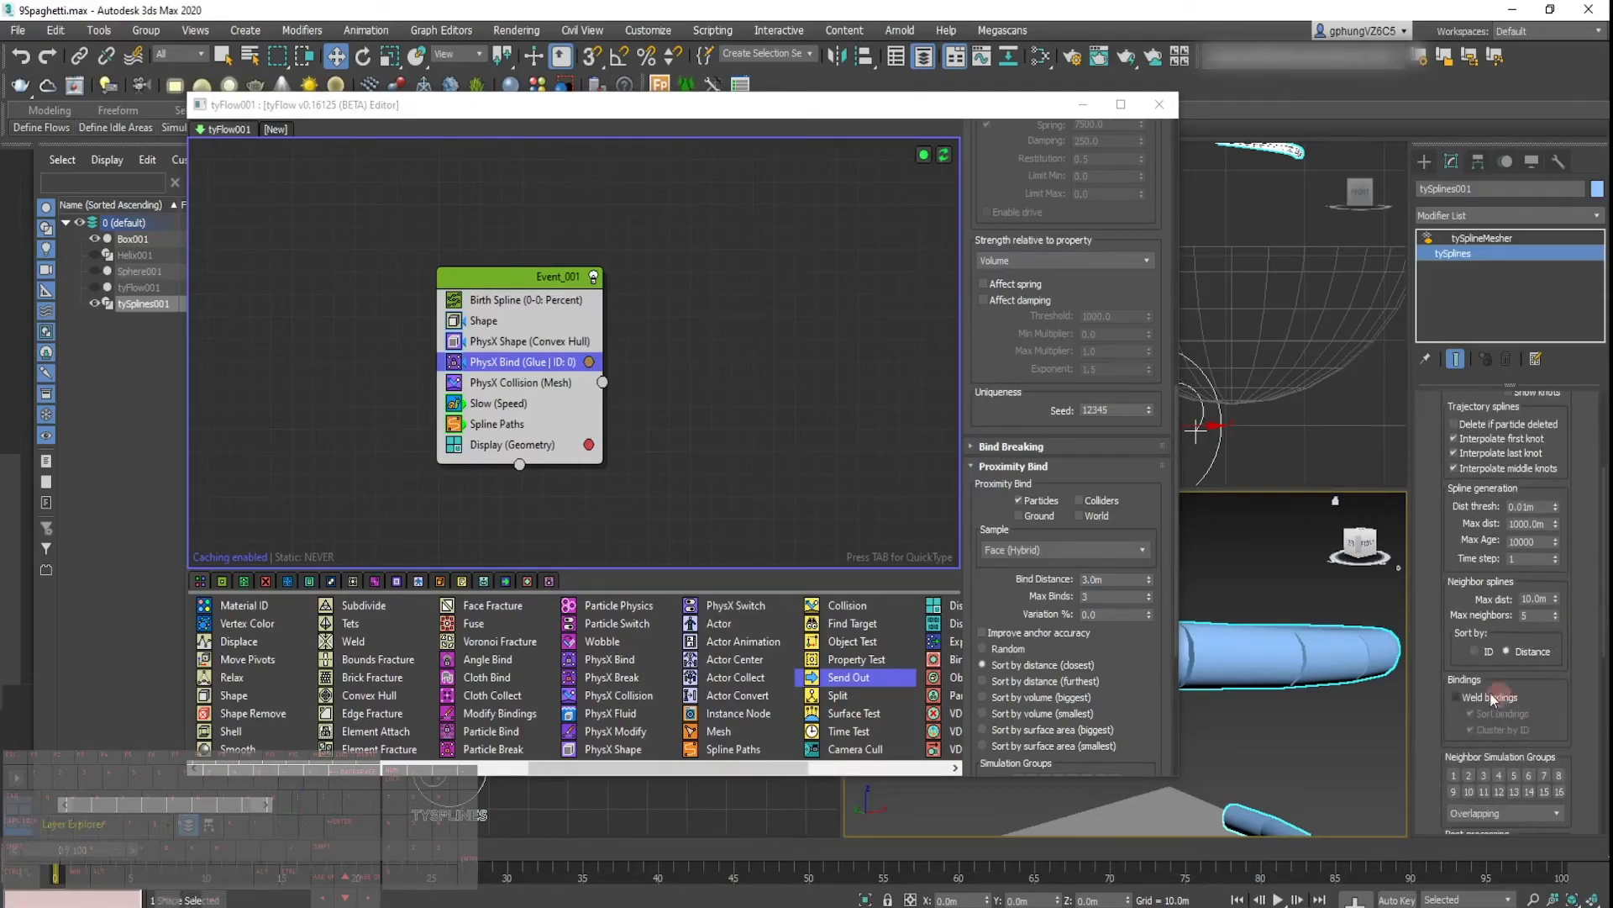
click(1460, 697)
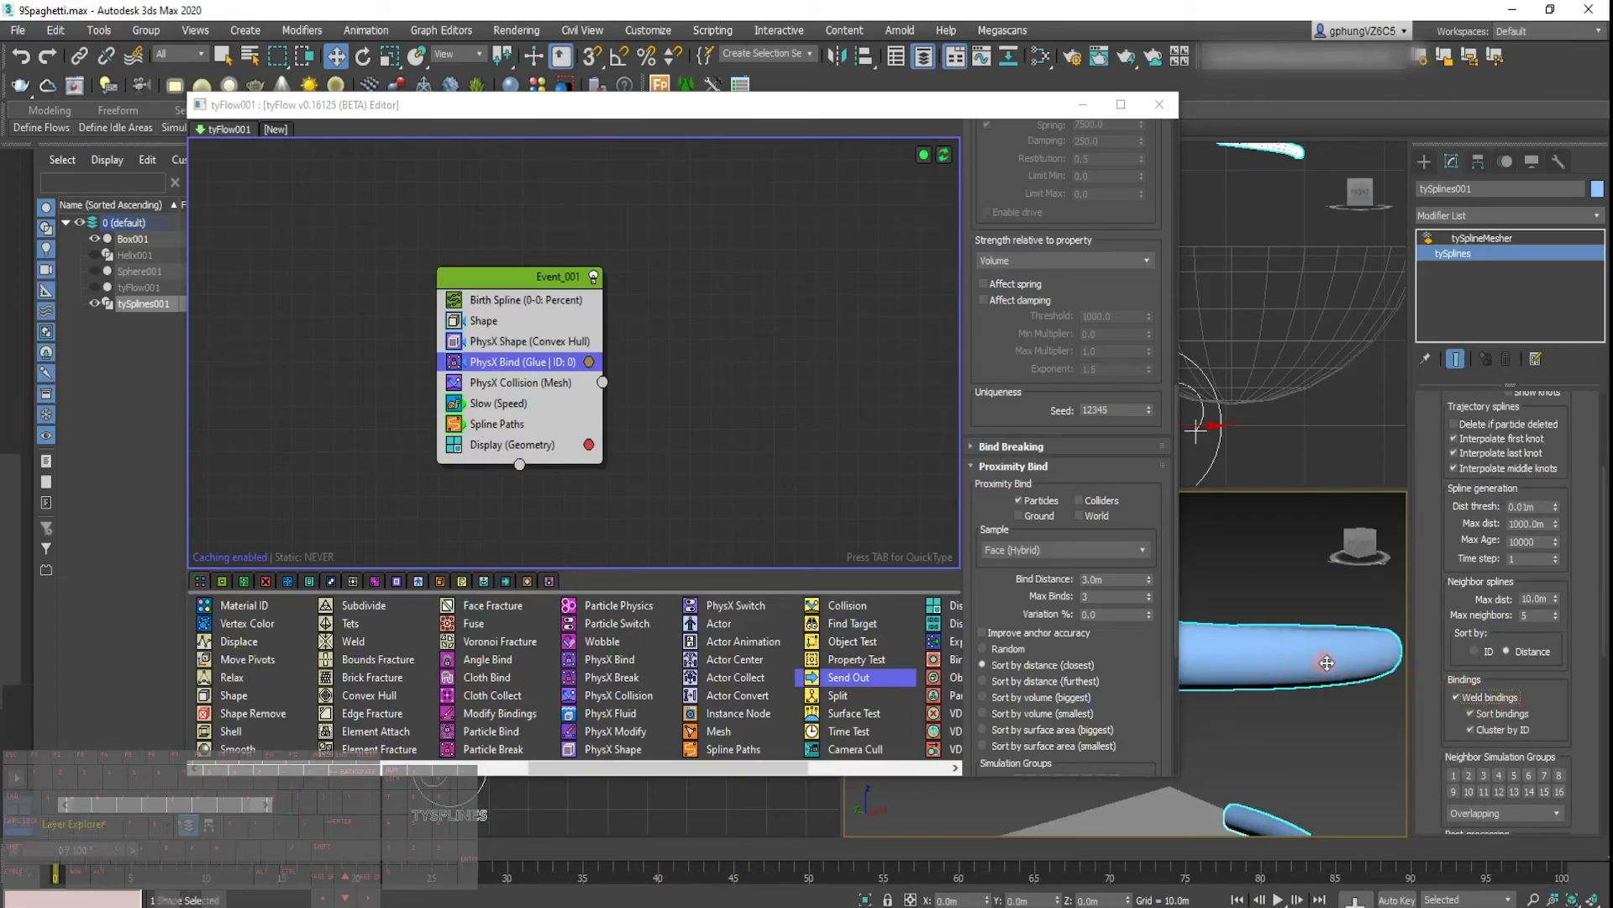
mouse_move(1022, 344)
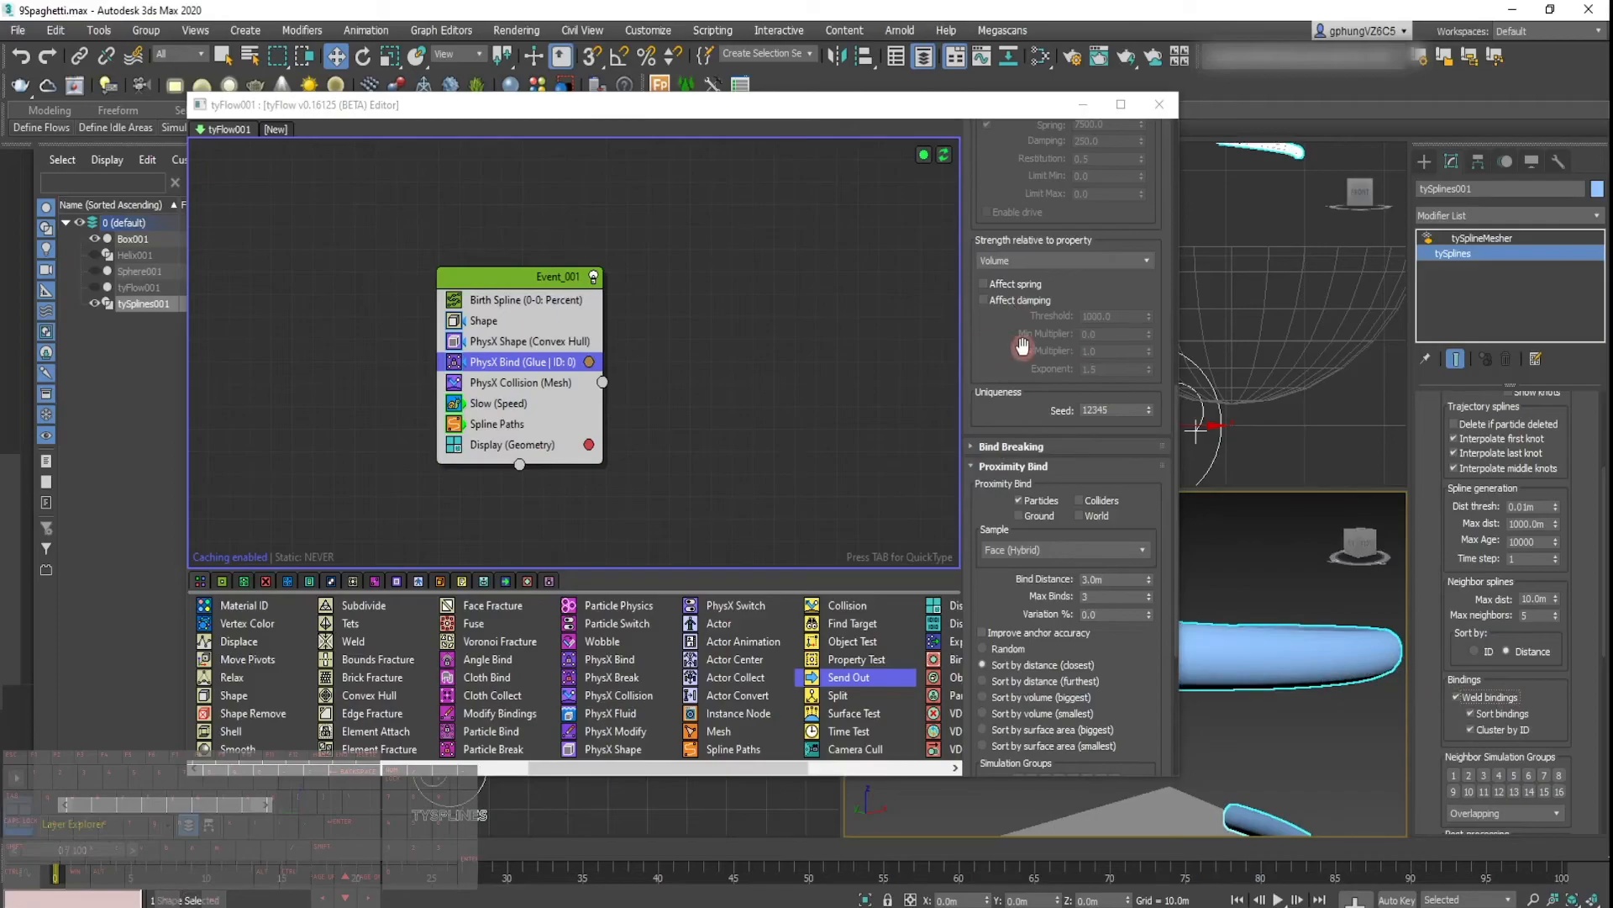